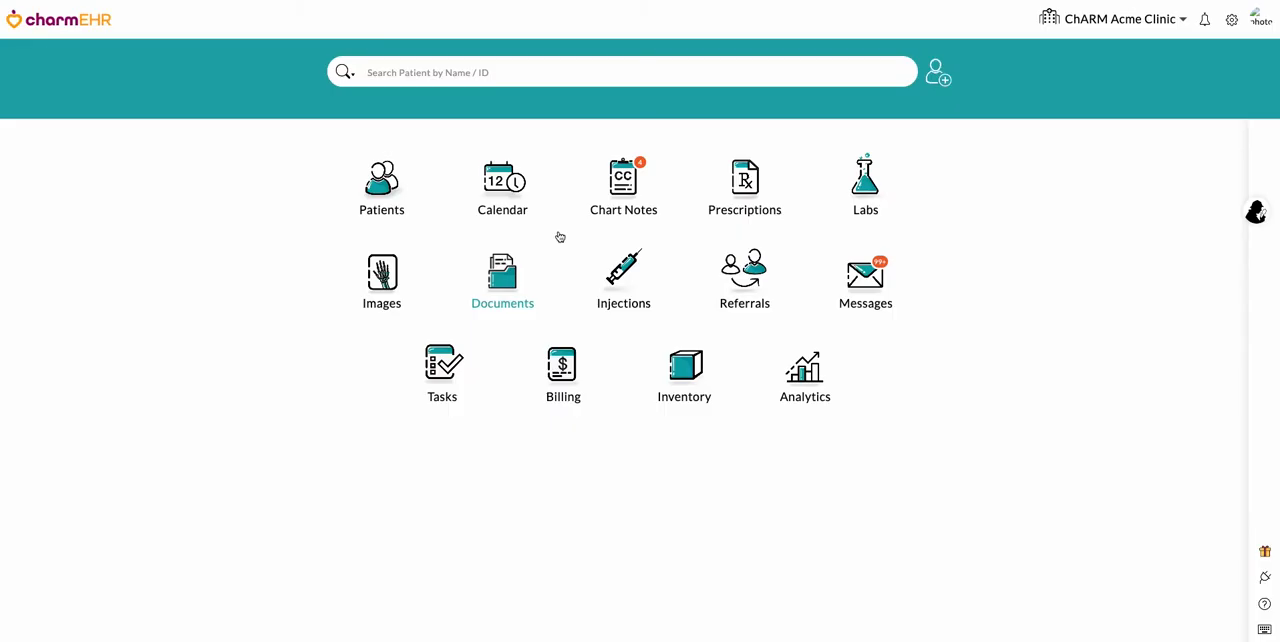
{"action": "left_click", "coordinate": [620, 72]}
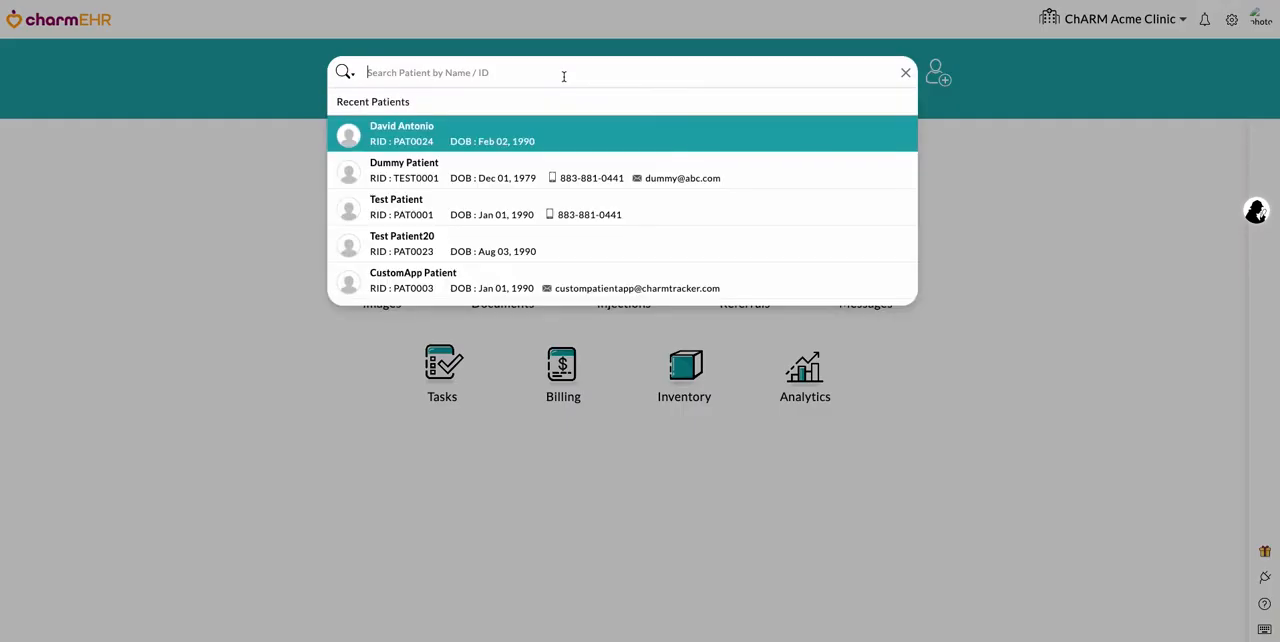
{"action": "type", "text": "David"}
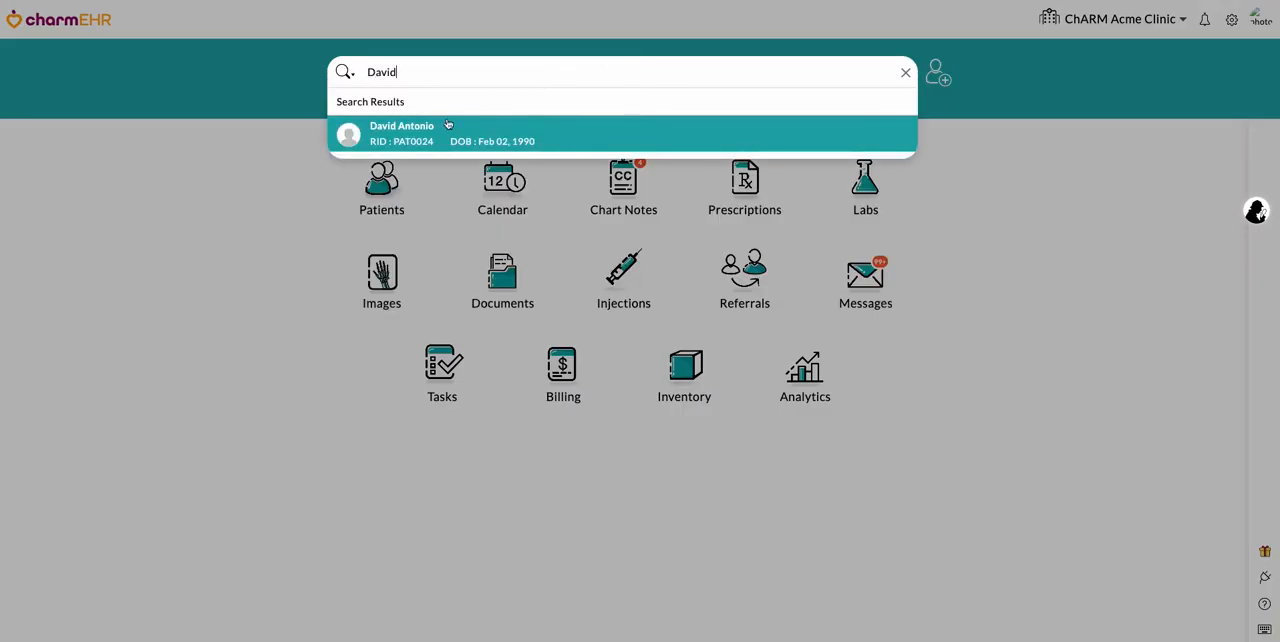
{"action": "left_click", "coordinate": [620, 133]}
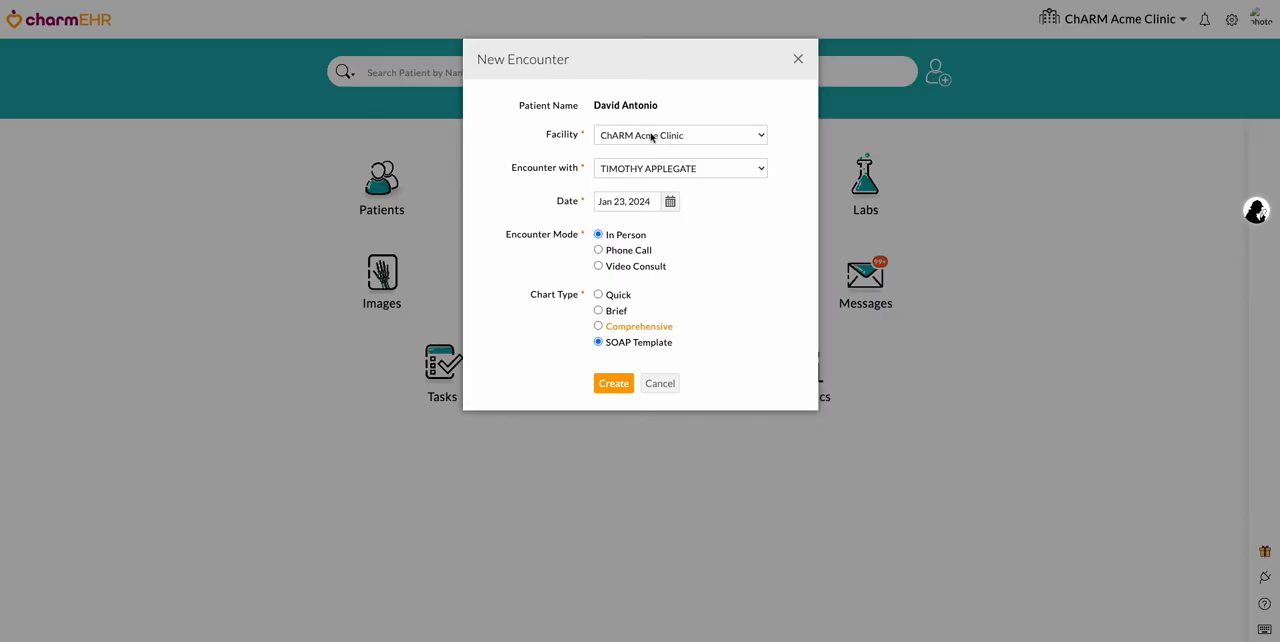
{"action": "left_click", "coordinate": [598, 326]}
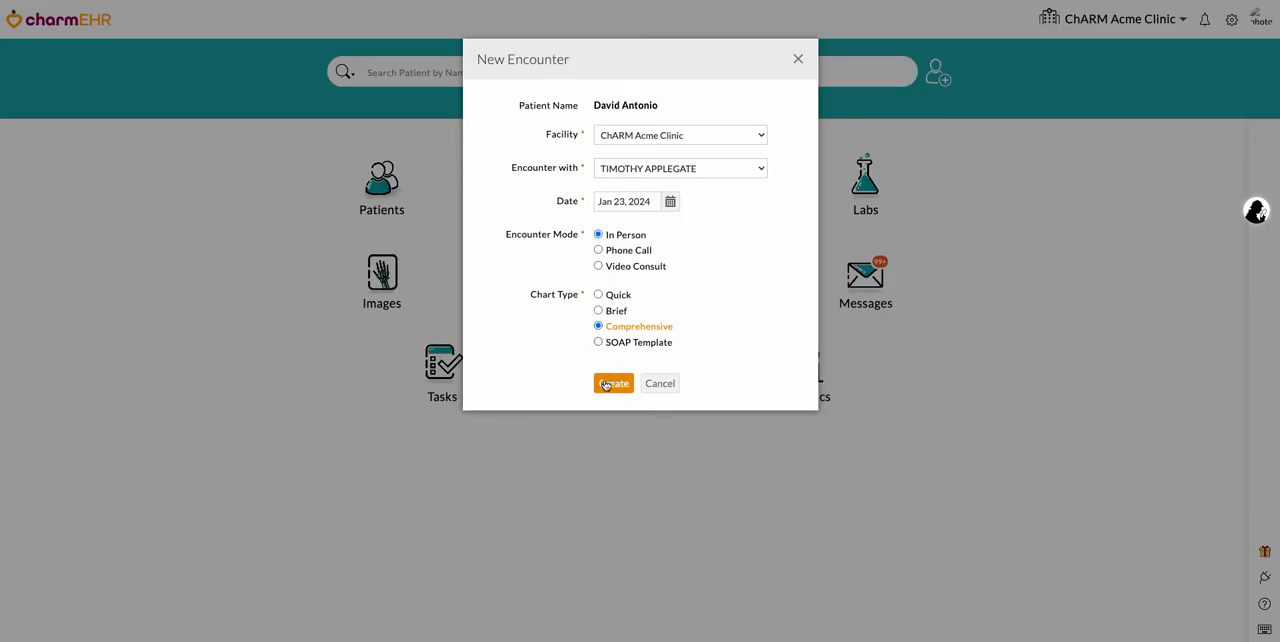
{"action": "left_click", "coordinate": [613, 383]}
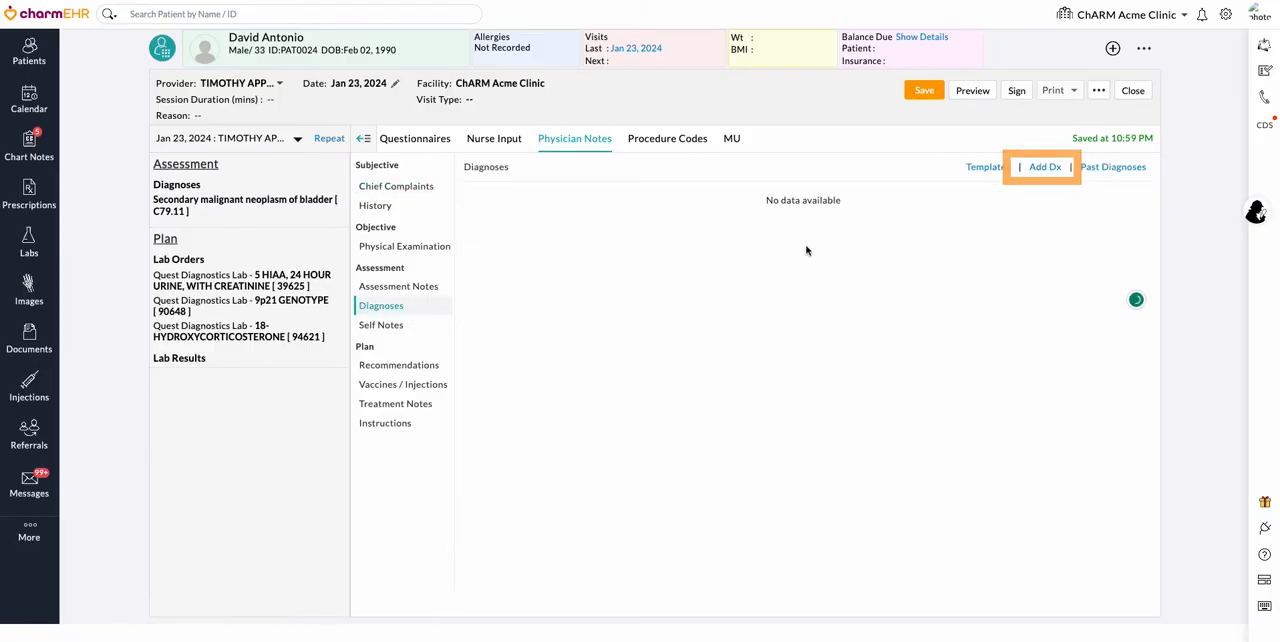
Step: Add diagnosis R82.99 (Other abnormal findings in urine) and go to Recommendations' Order Labs
{"action": "left_click", "coordinate": [1044, 167]}
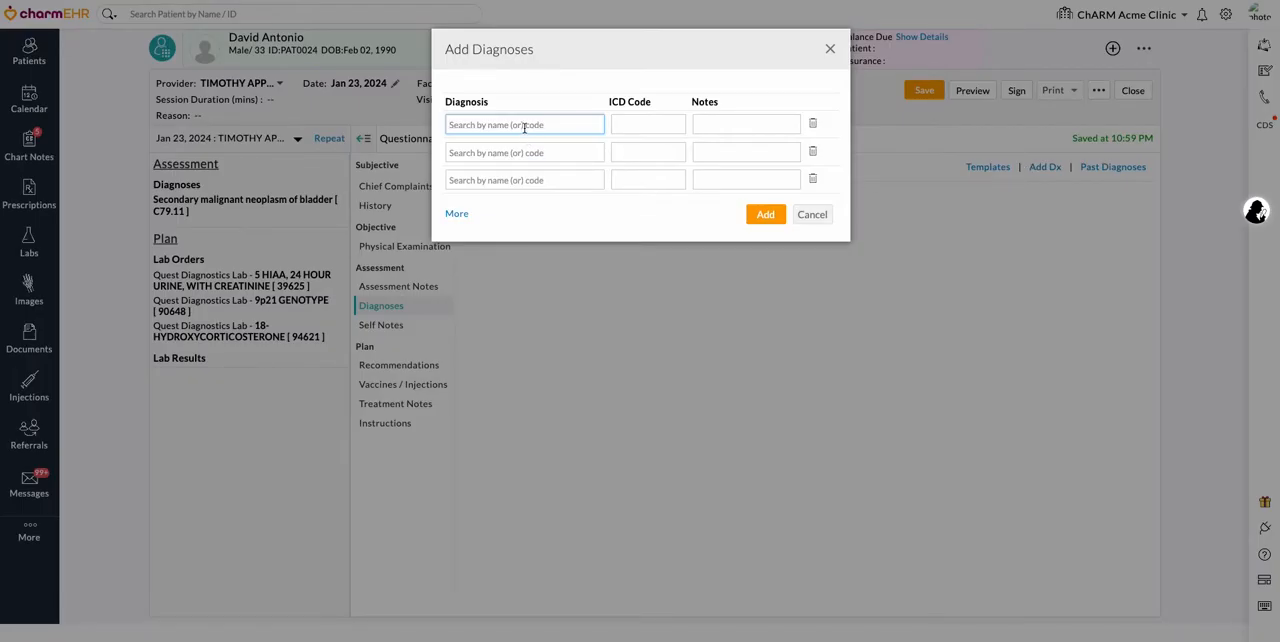
{"action": "type", "text": "R82.99"}
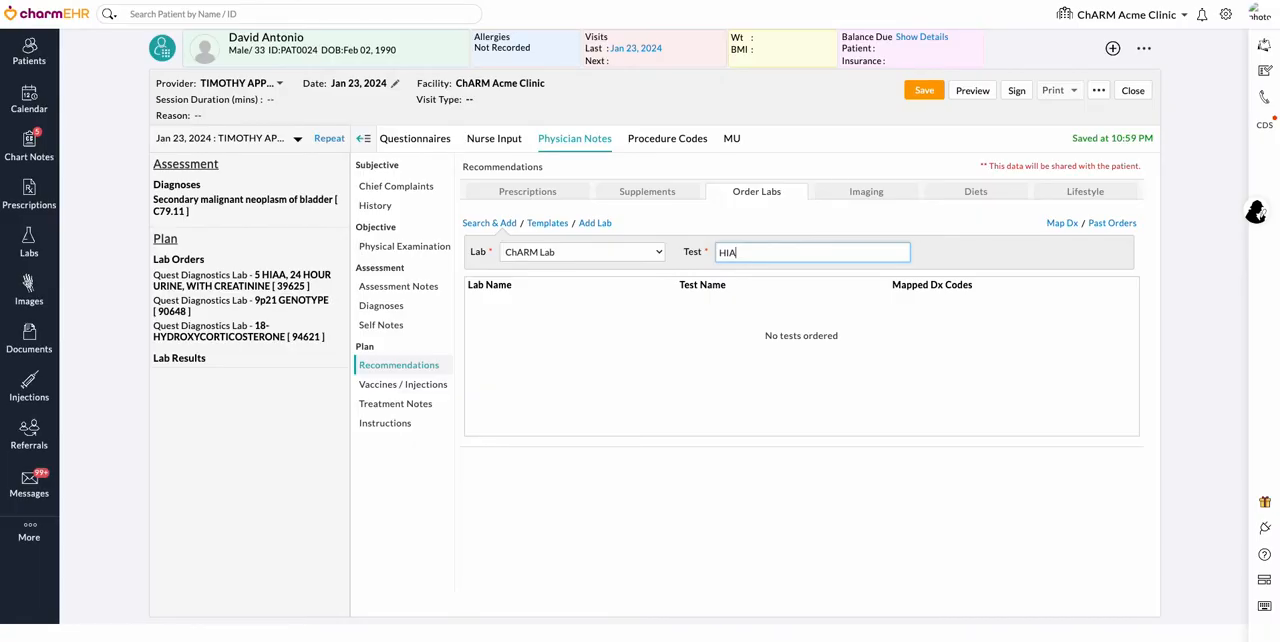
{"action": "left_click", "coordinate": [381, 305]}
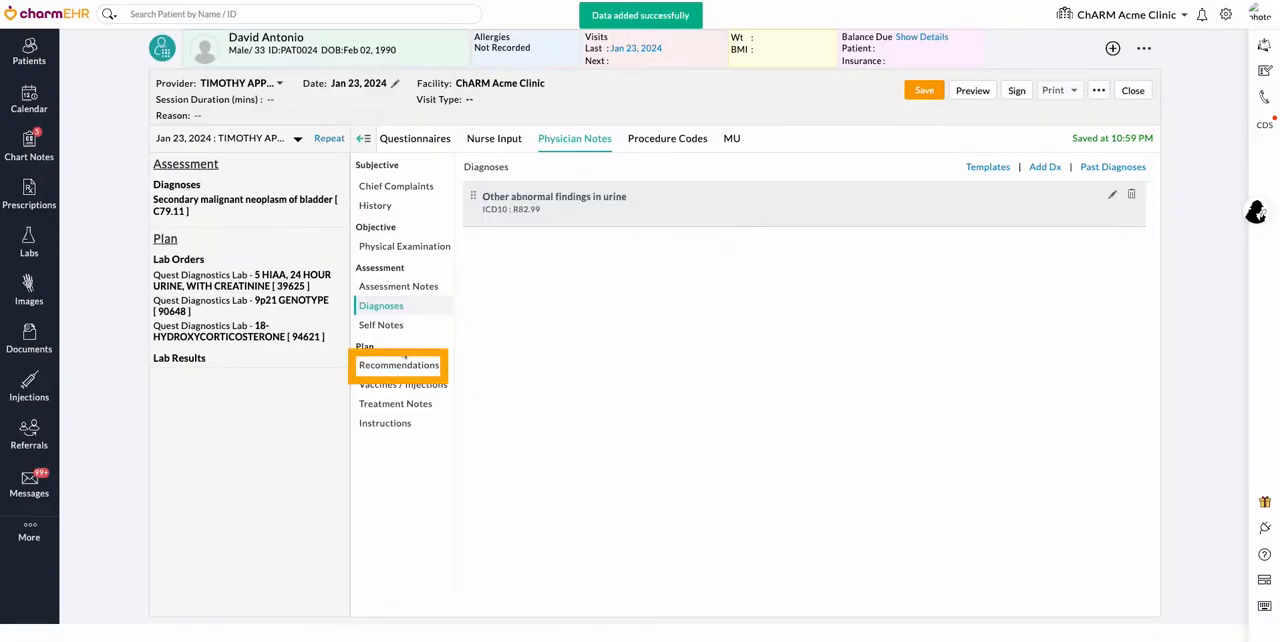
{"action": "left_click", "coordinate": [398, 364]}
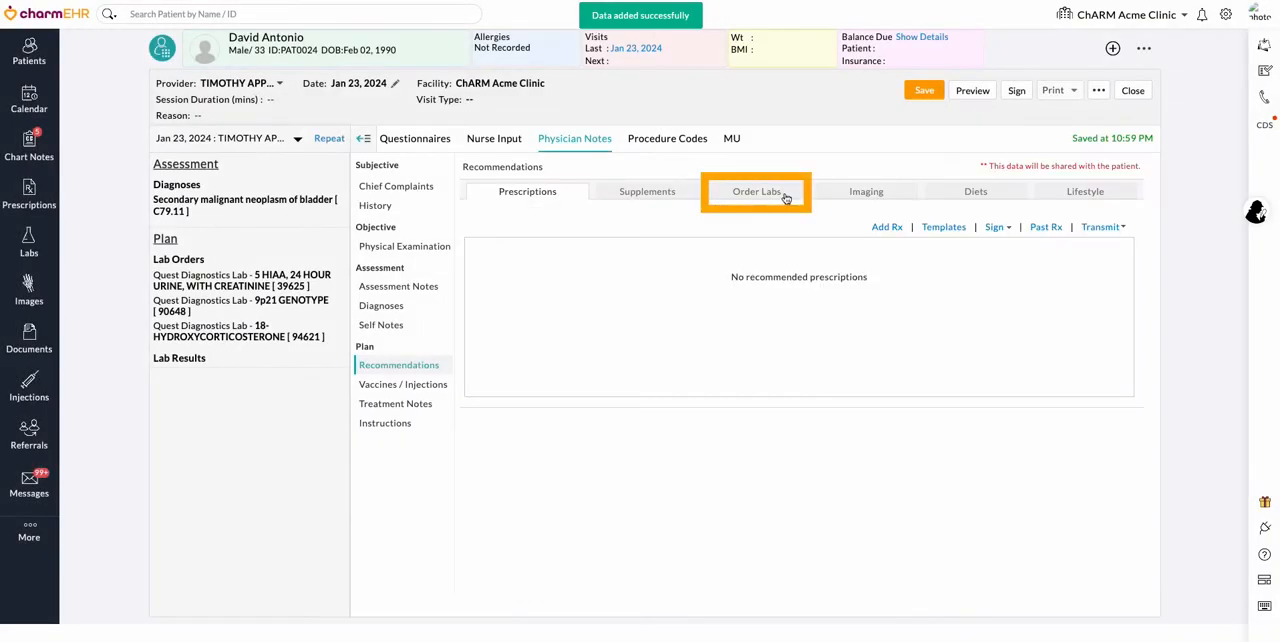
{"action": "left_click", "coordinate": [756, 191]}
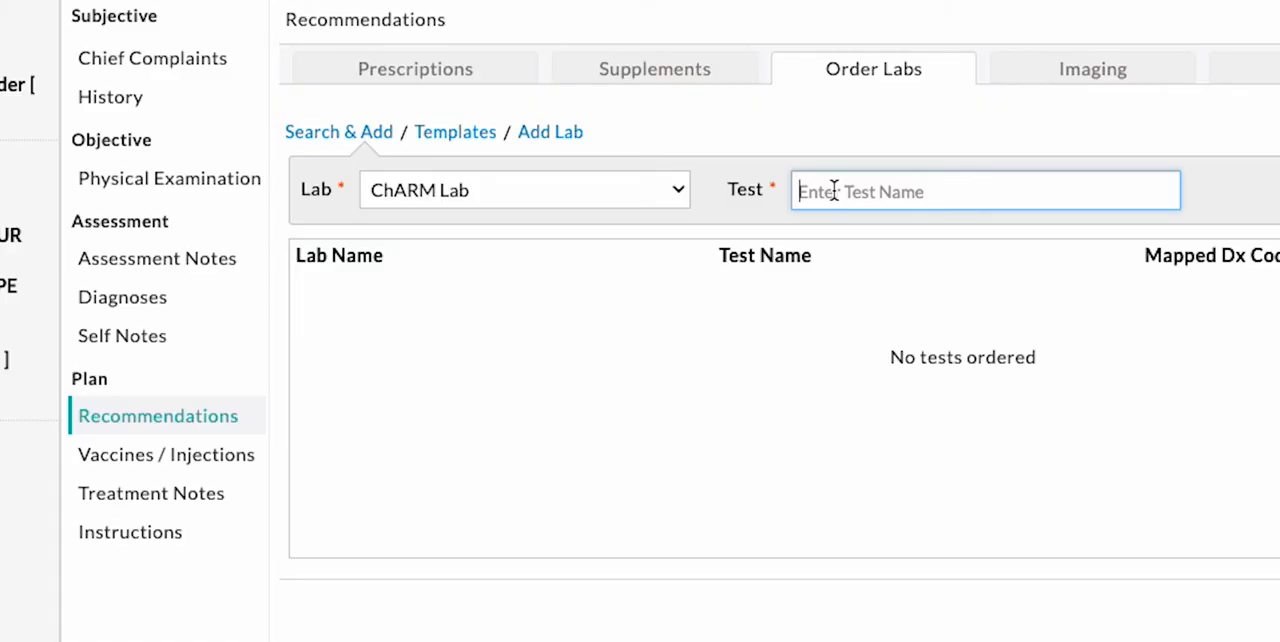
Step: Search HIAA and select 5-Hydroxyindoleacetic Acid (HIAA) as the lab test
{"action": "type", "text": "HIAA"}
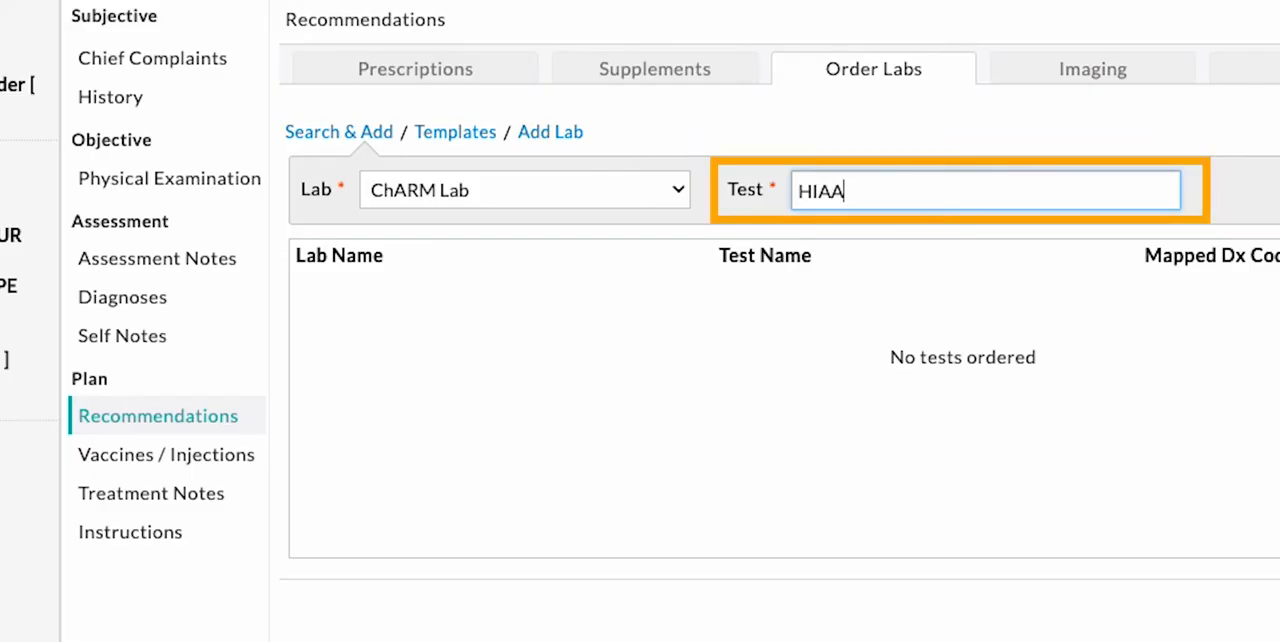
{"action": "type", "text": "HIAA"}
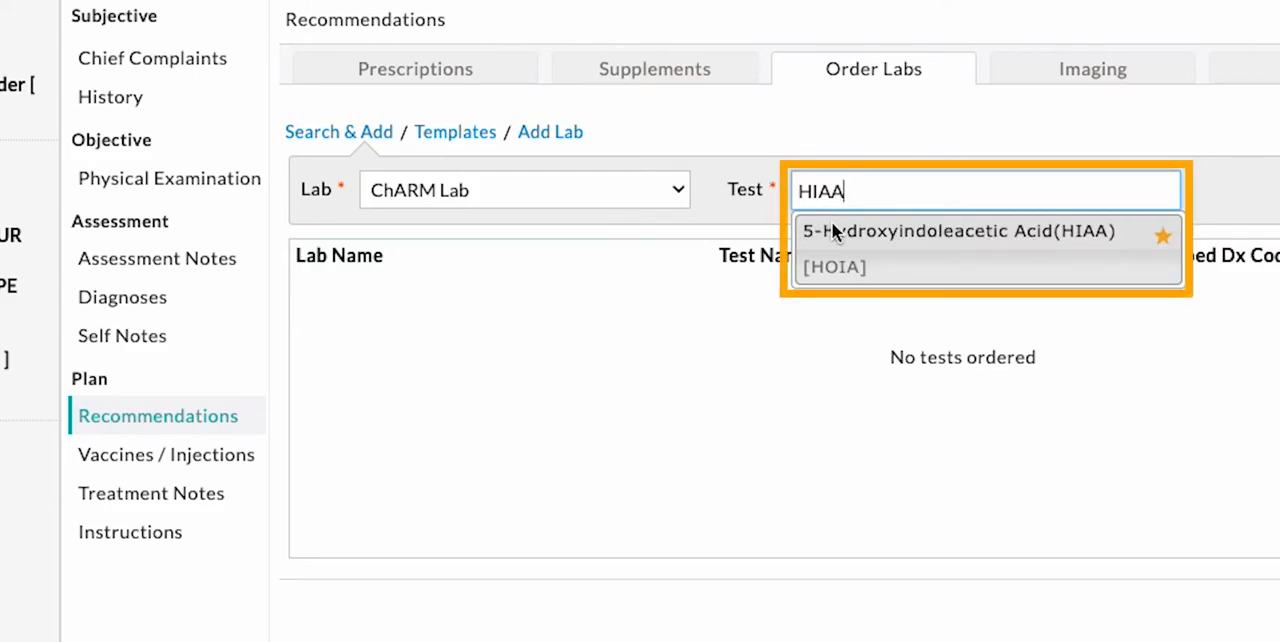
{"action": "mouse_move", "coordinate": [845, 241]}
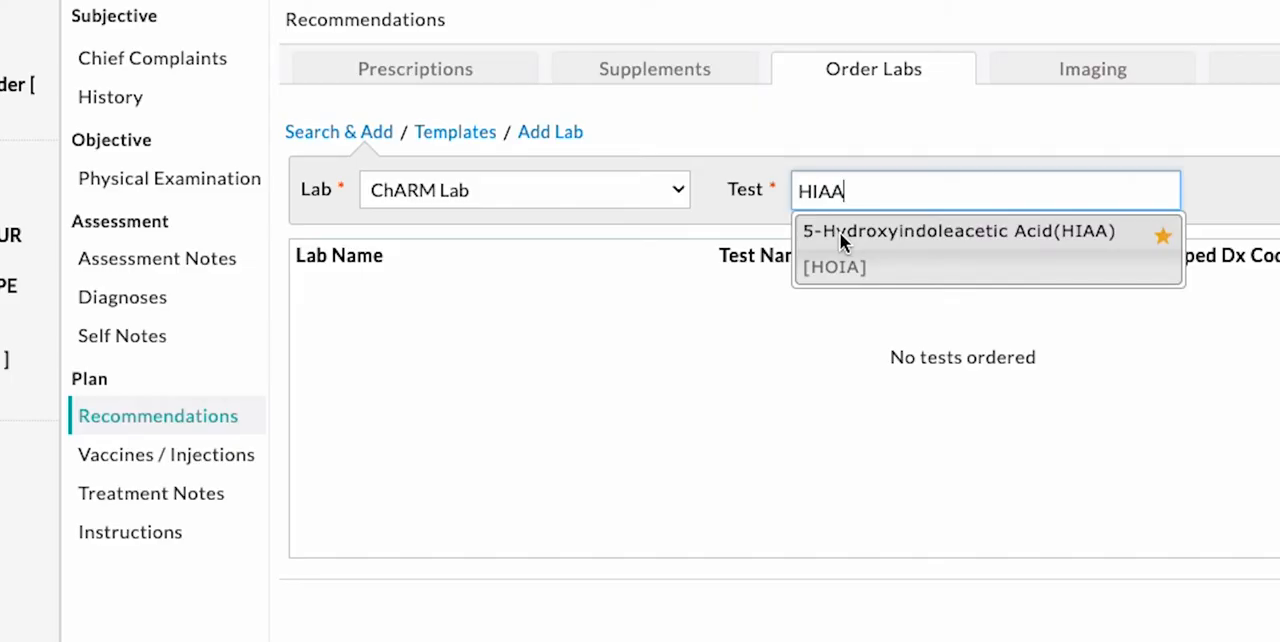
{"action": "left_click", "coordinate": [958, 231]}
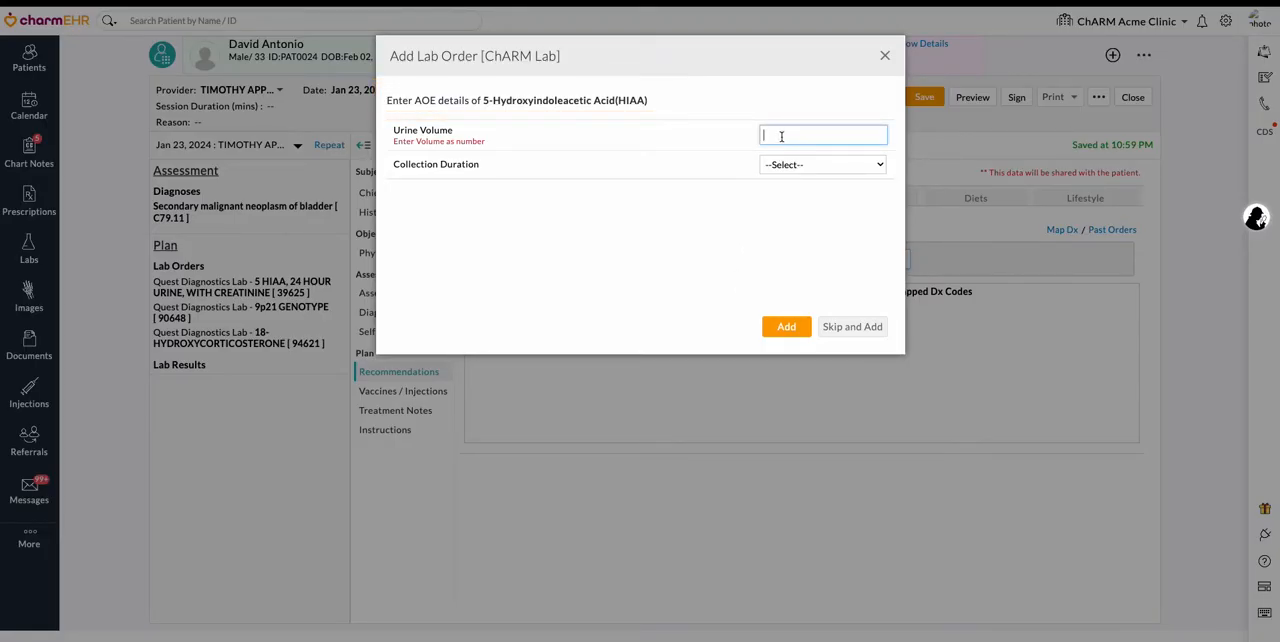
Step: Add the HIAA order with urine volume 10 ML and 24 Hour collection duration
{"action": "type", "text": "10"}
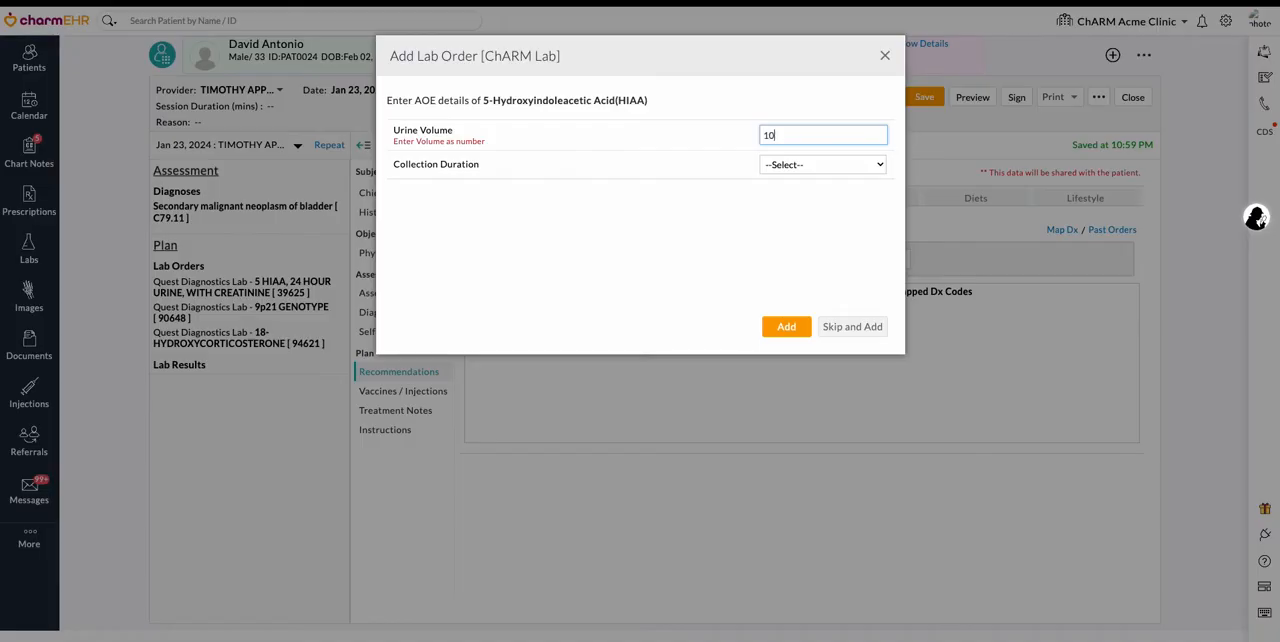
{"action": "left_click", "coordinate": [822, 164]}
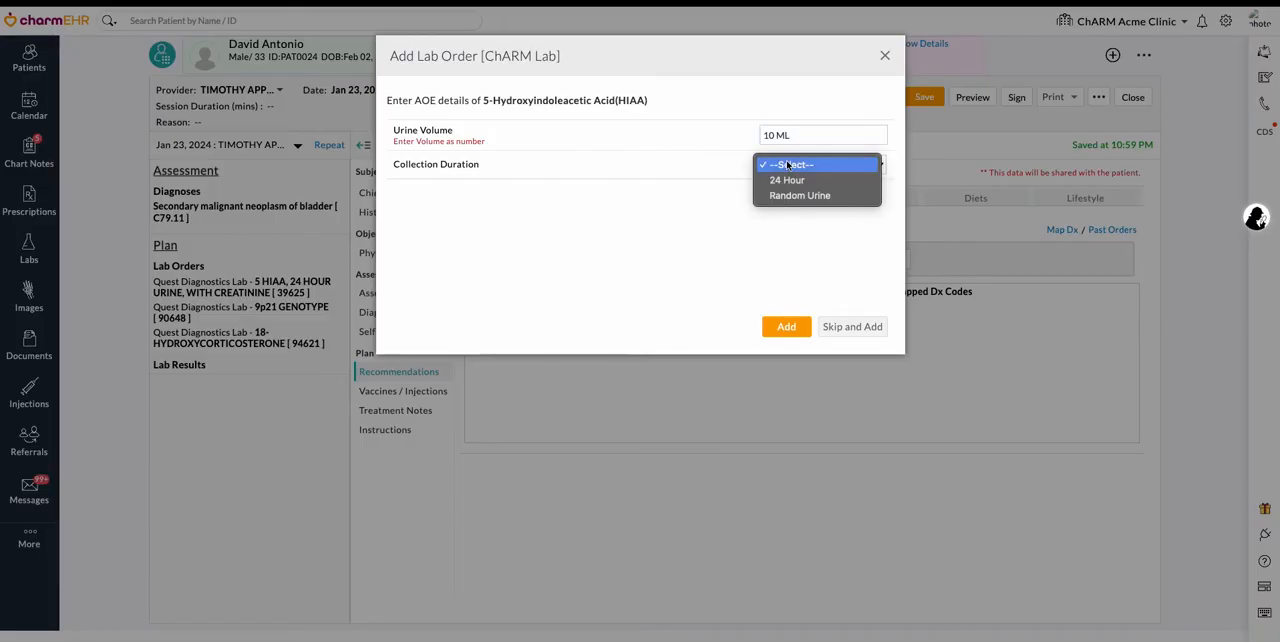
{"action": "left_click", "coordinate": [787, 180]}
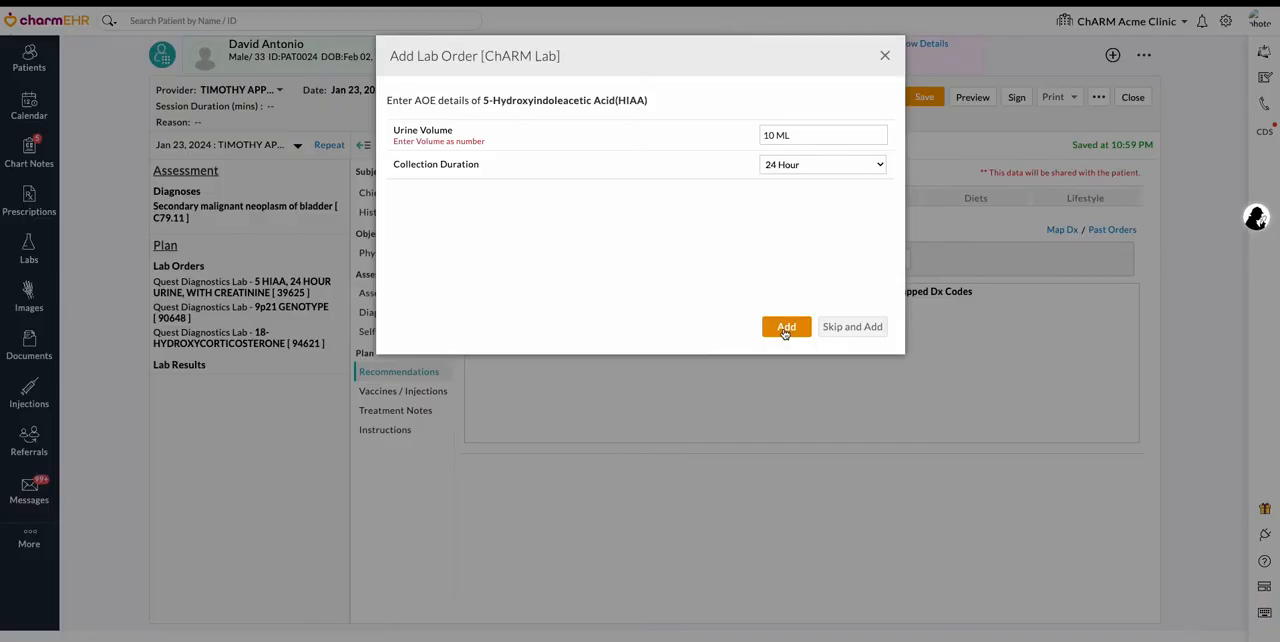
{"action": "left_click", "coordinate": [786, 326]}
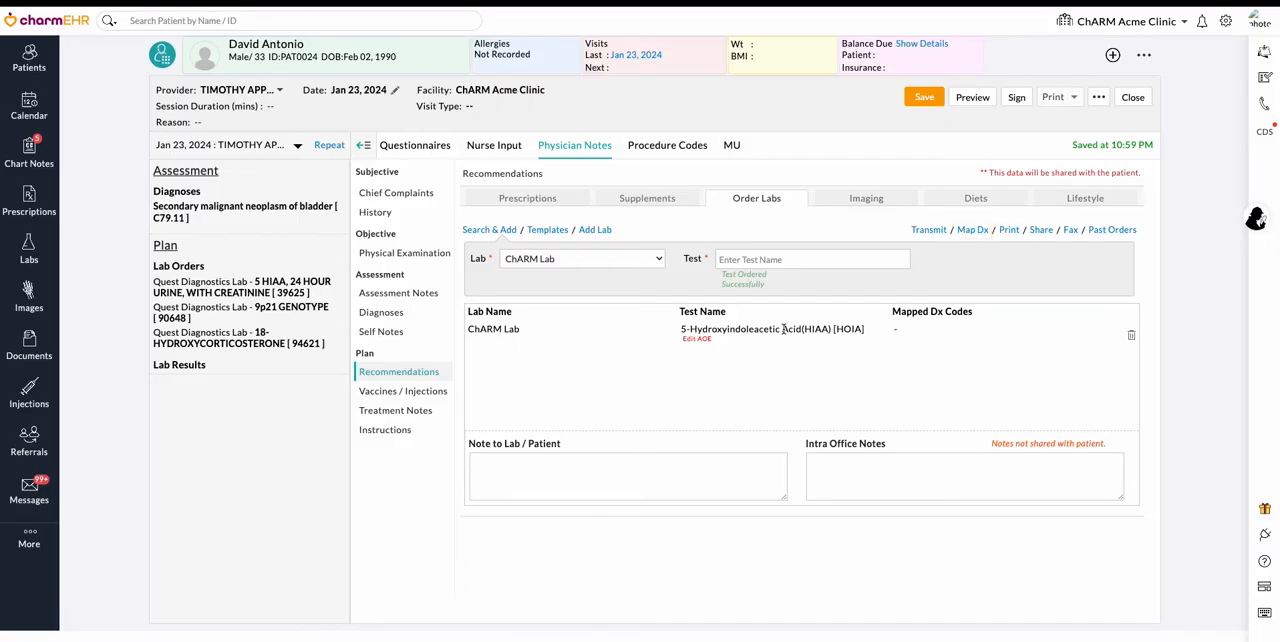
Step: Map all diagnoses, including R82.99, to the HIAA lab order
{"action": "left_click", "coordinate": [971, 229]}
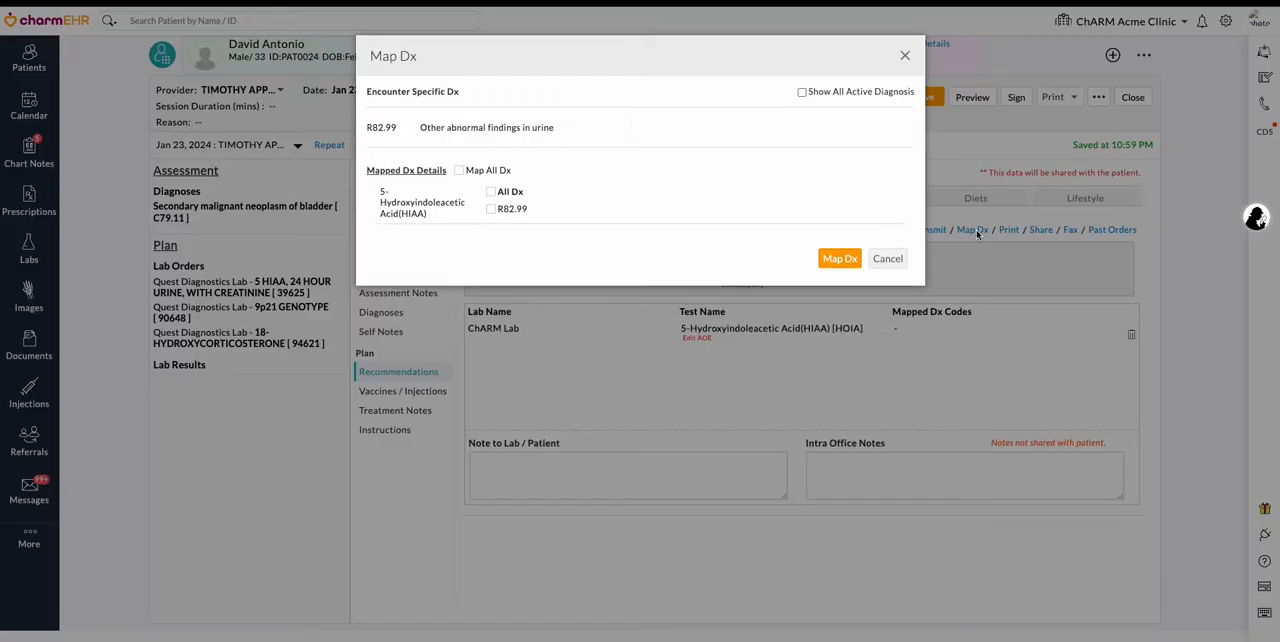
{"action": "left_click", "coordinate": [459, 170]}
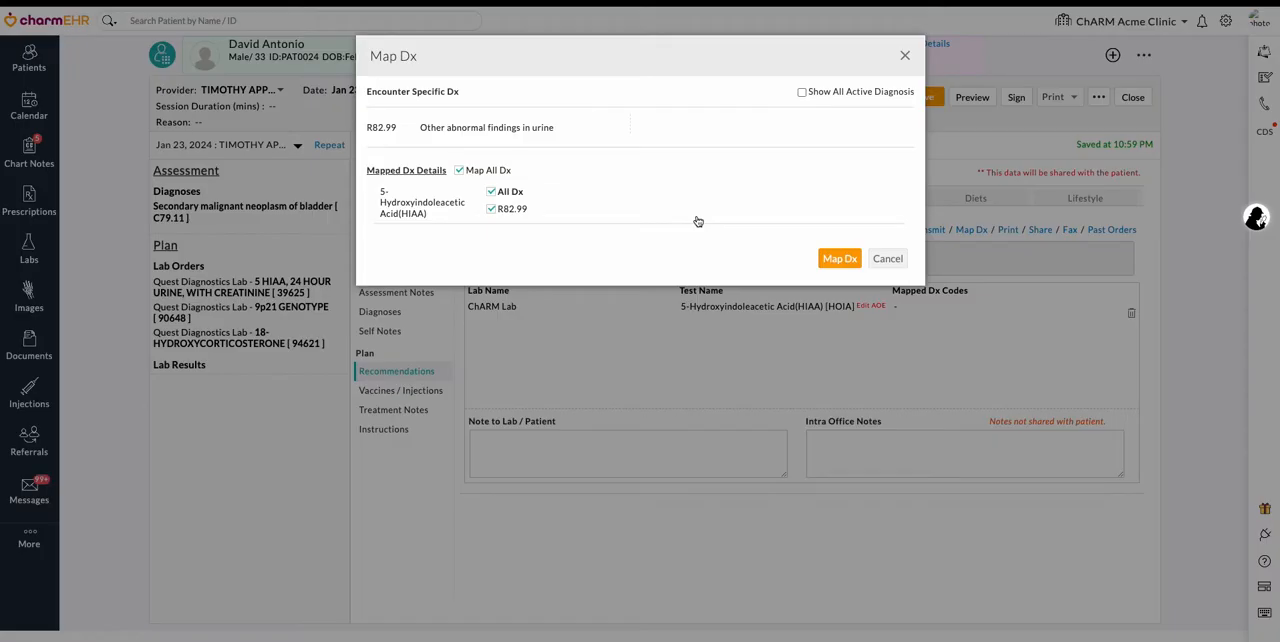
{"action": "left_click", "coordinate": [839, 258]}
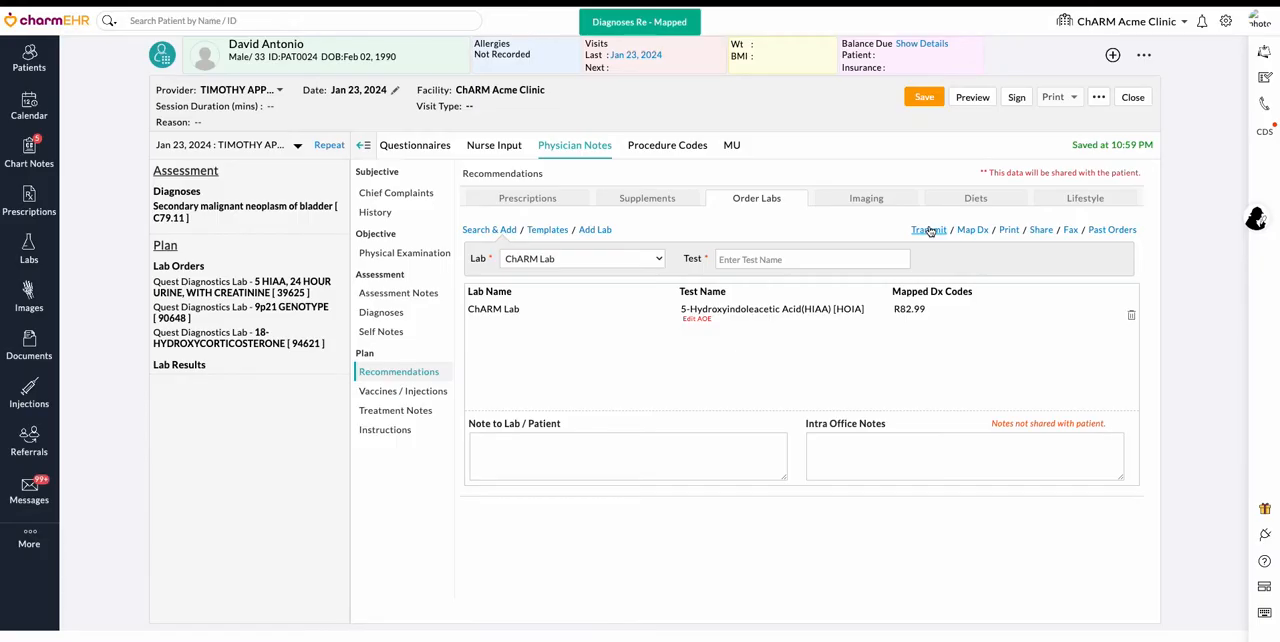
Step: Transmit the HIAA order, choosing Send Order Electronically from the Lab Orders List
{"action": "left_click", "coordinate": [929, 229]}
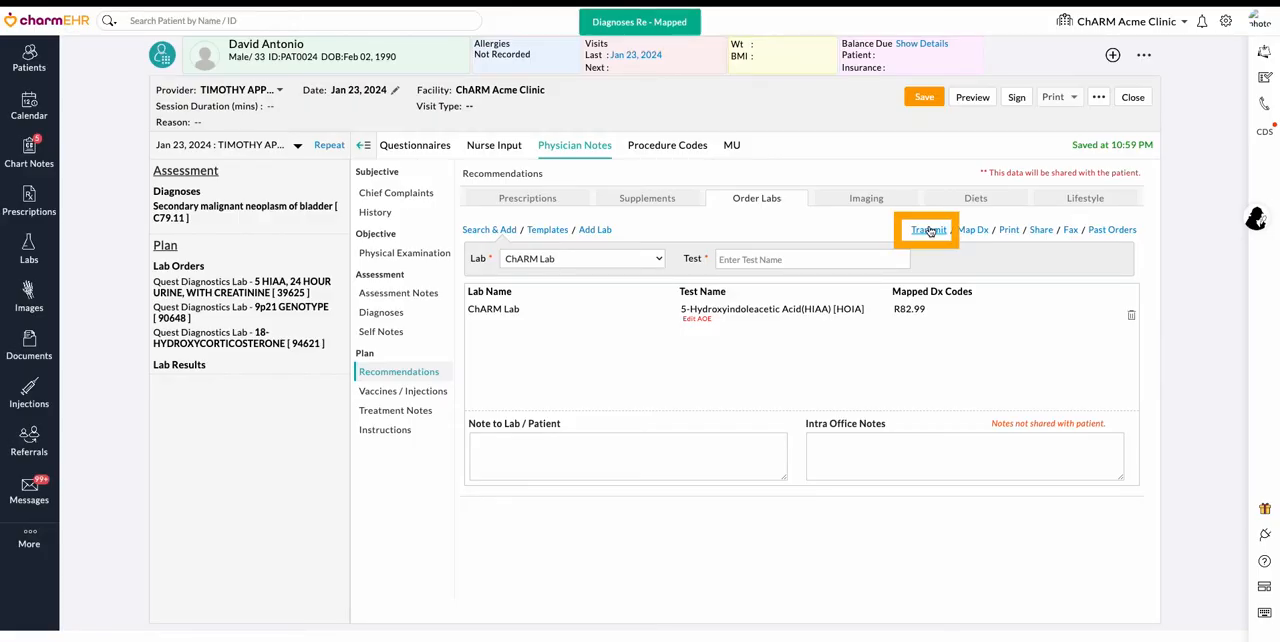
{"action": "mouse_move", "coordinate": [928, 230]}
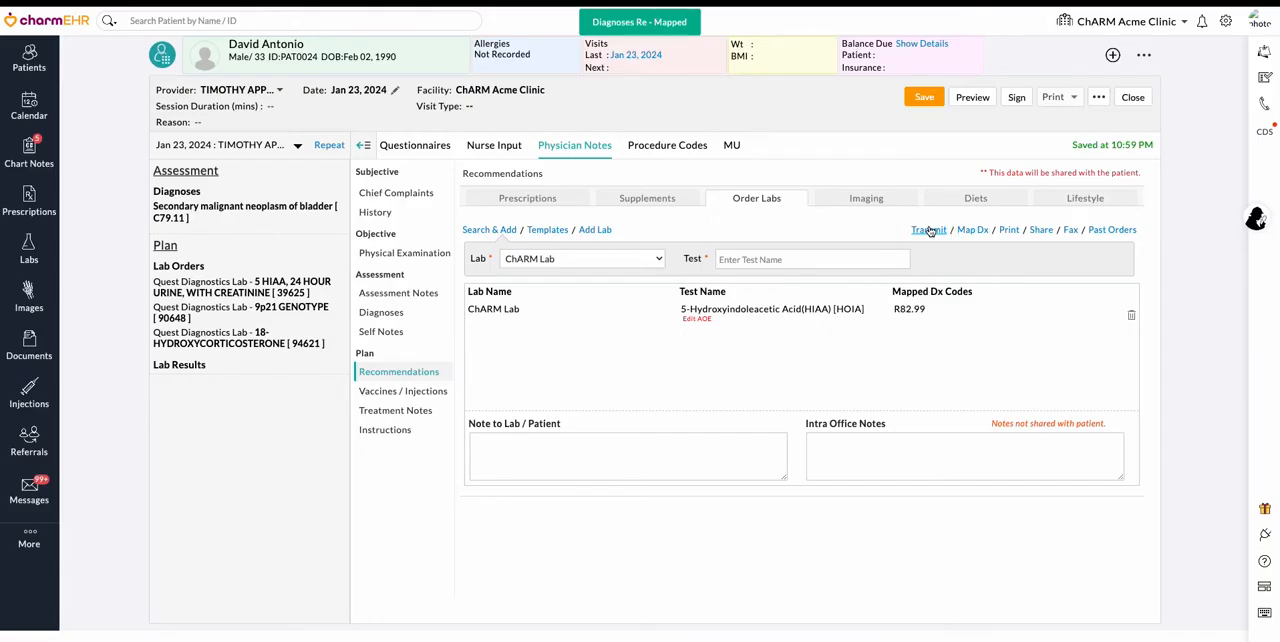
{"action": "left_click", "coordinate": [927, 229]}
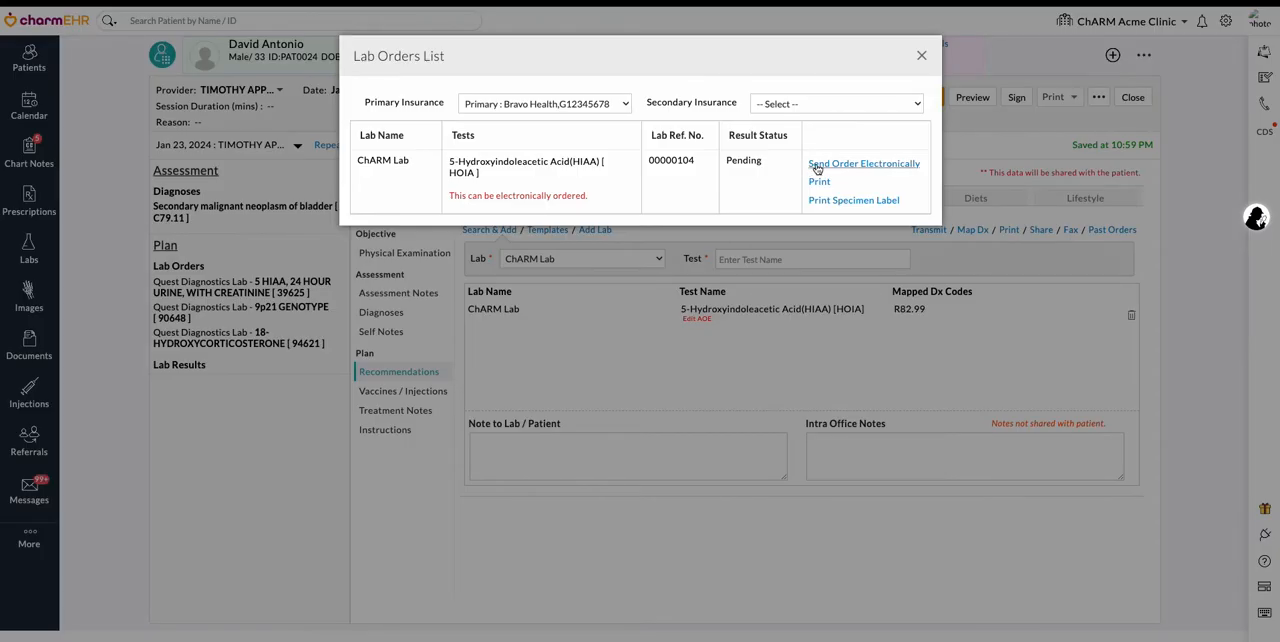
{"action": "left_click", "coordinate": [863, 163]}
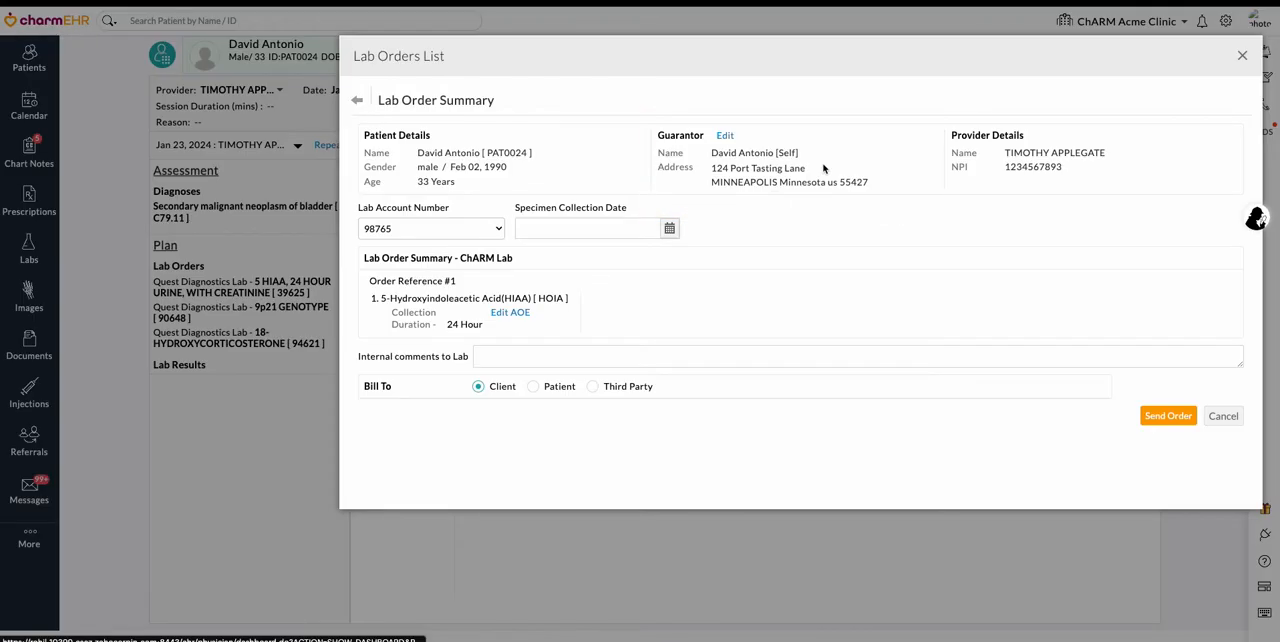
{"action": "mouse_move", "coordinate": [919, 107]}
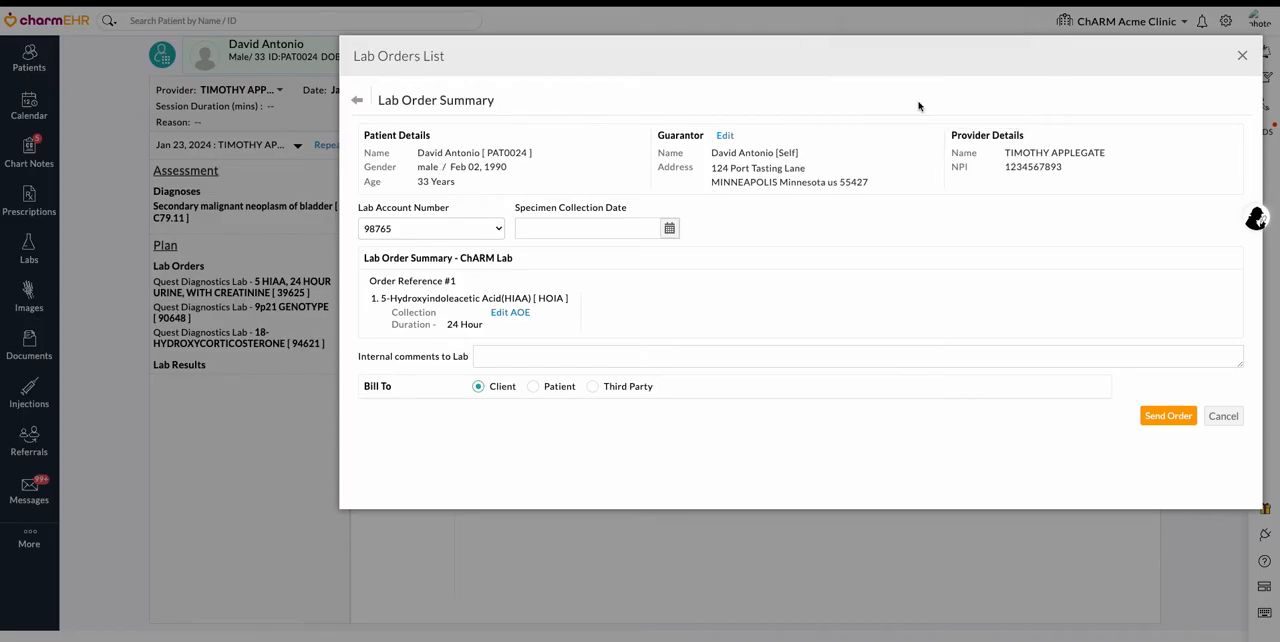
Step: Set the specimen collection date to Jan 24, 2024, 03:05 am
{"action": "left_click", "coordinate": [669, 228]}
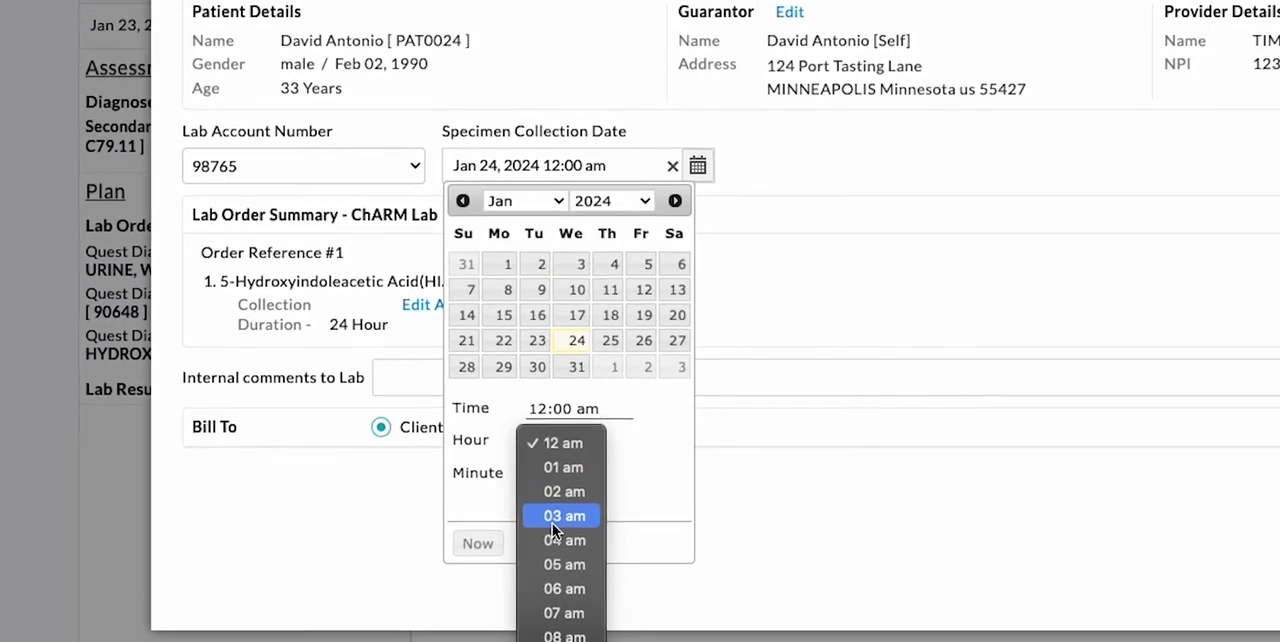
{"action": "left_click", "coordinate": [562, 515]}
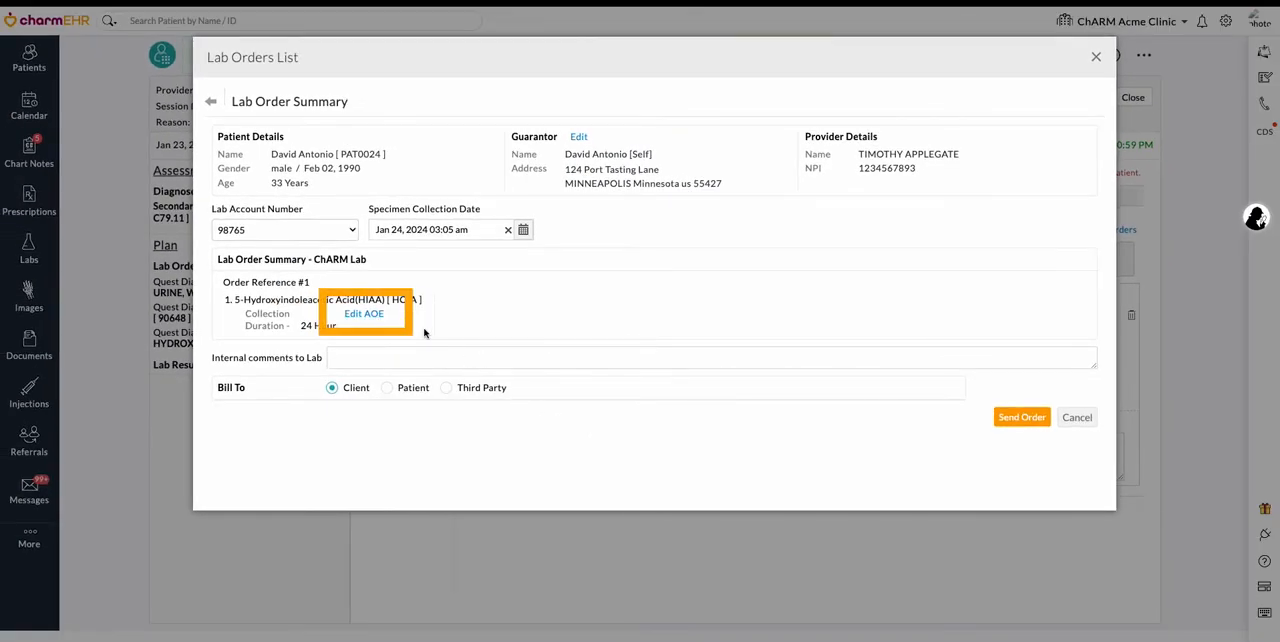
{"action": "mouse_move", "coordinate": [430, 345]}
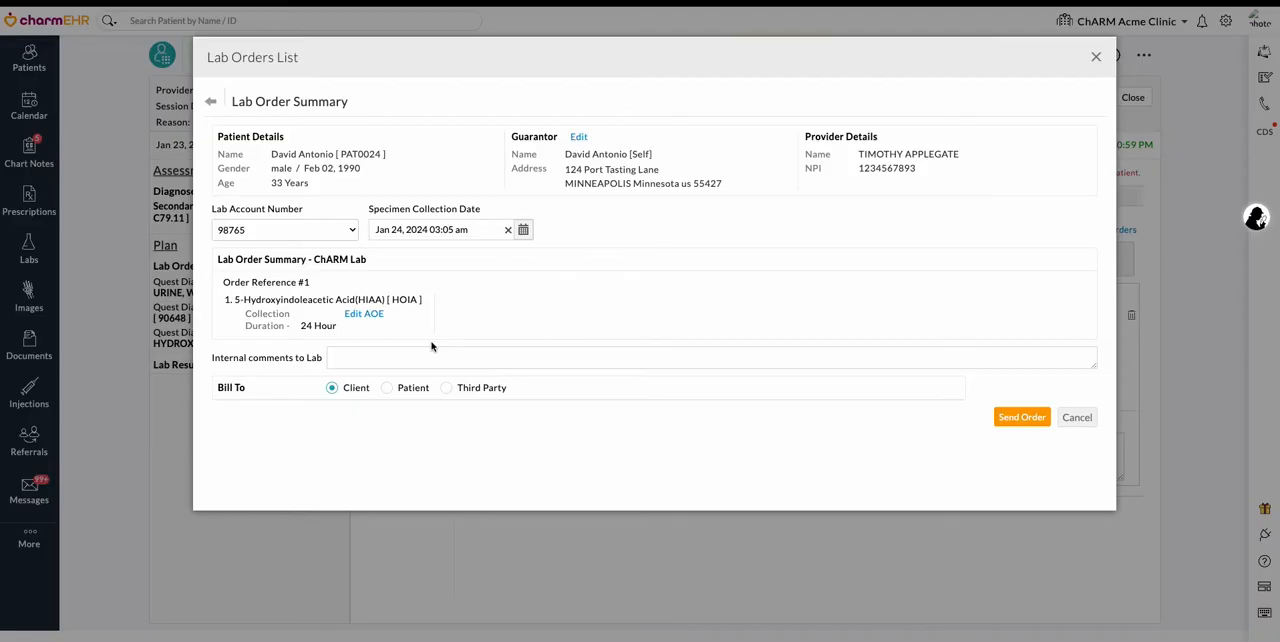
Step: Select Third Party billing, keeping Bravo Health as primary insurance
{"action": "left_click", "coordinate": [332, 388]}
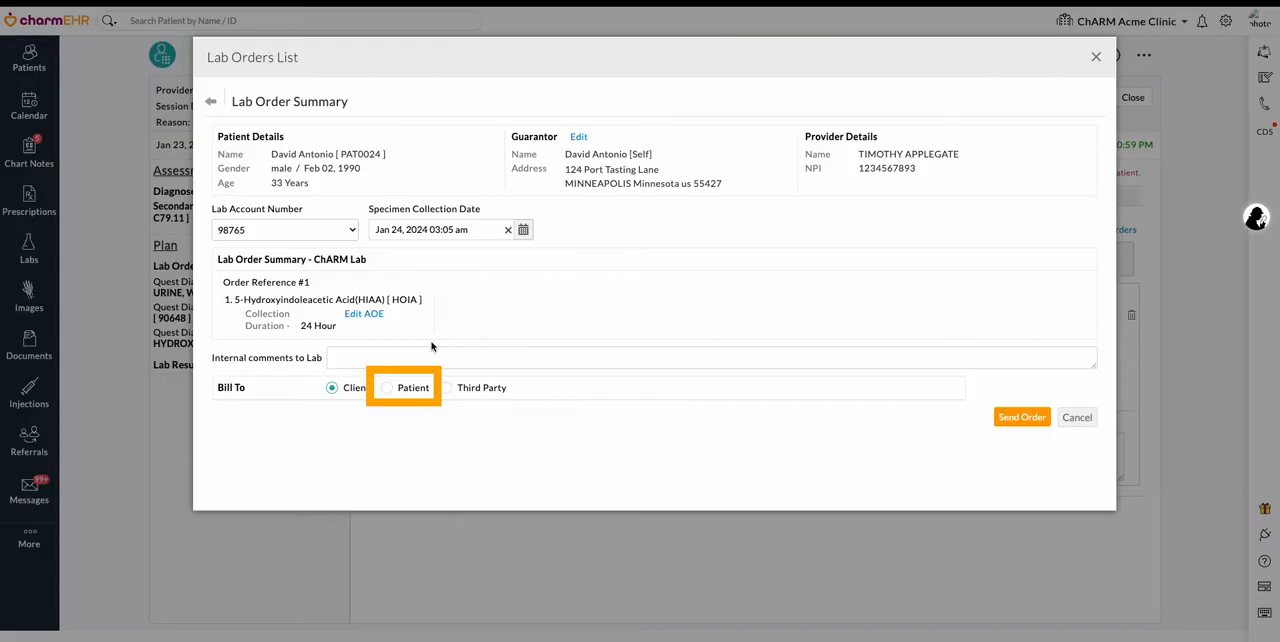
{"action": "left_click", "coordinate": [332, 387]}
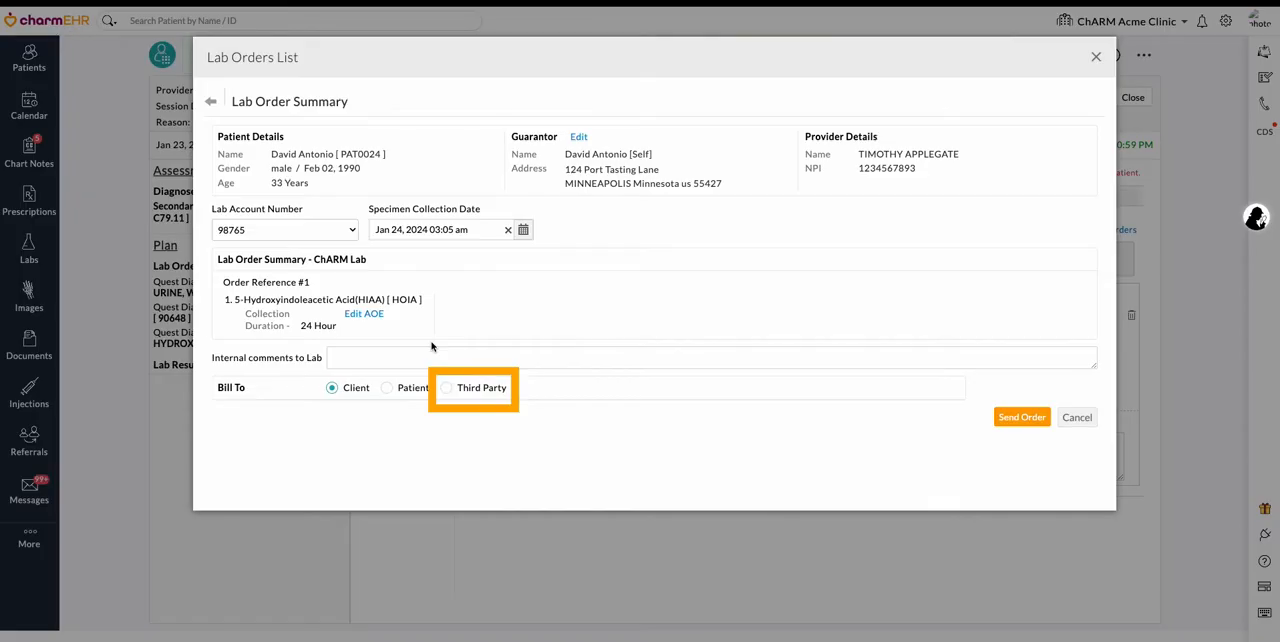
{"action": "mouse_move", "coordinate": [380, 388]}
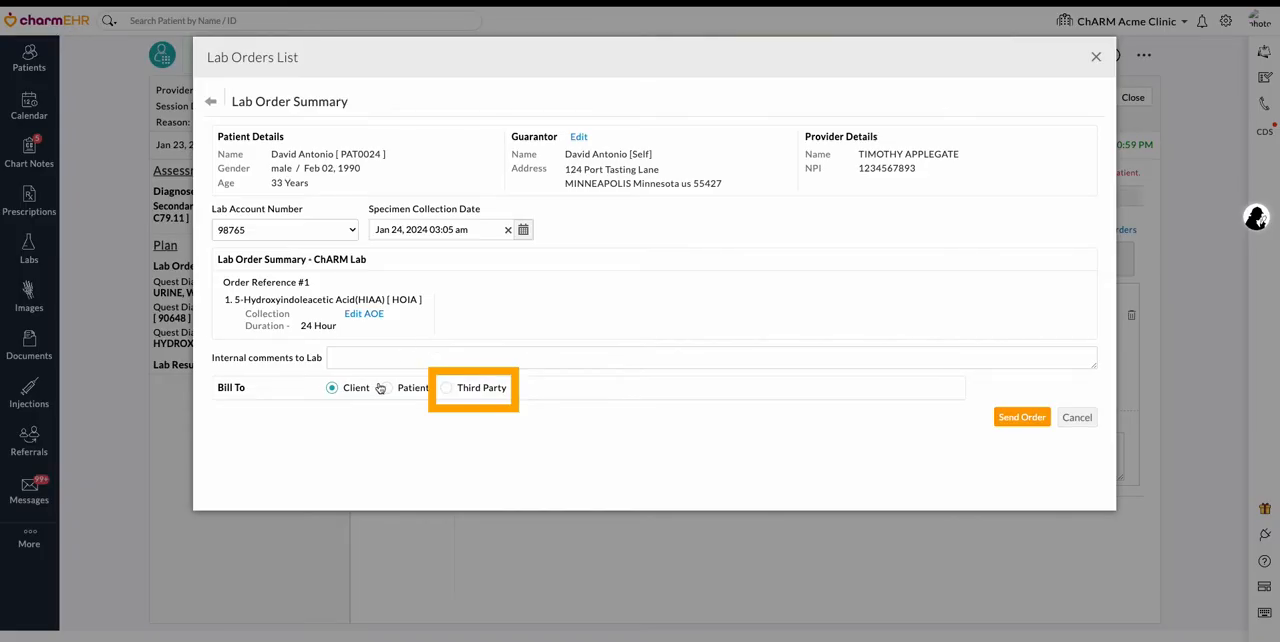
{"action": "left_click", "coordinate": [446, 388]}
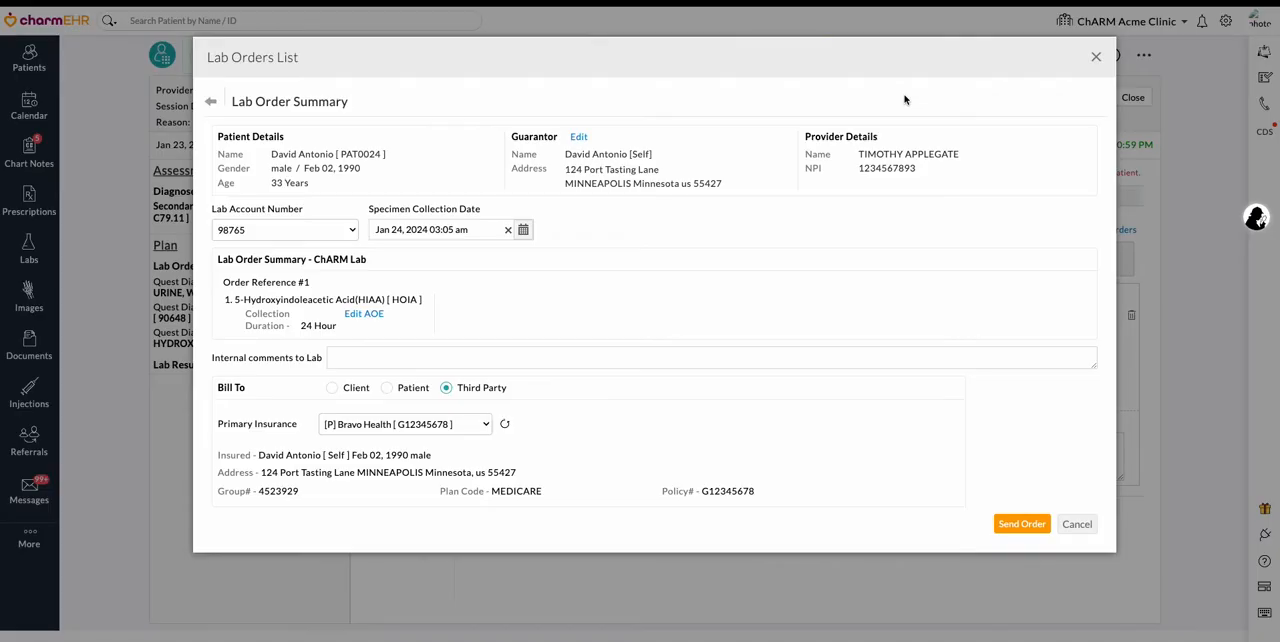
{"action": "mouse_move", "coordinate": [1021, 523]}
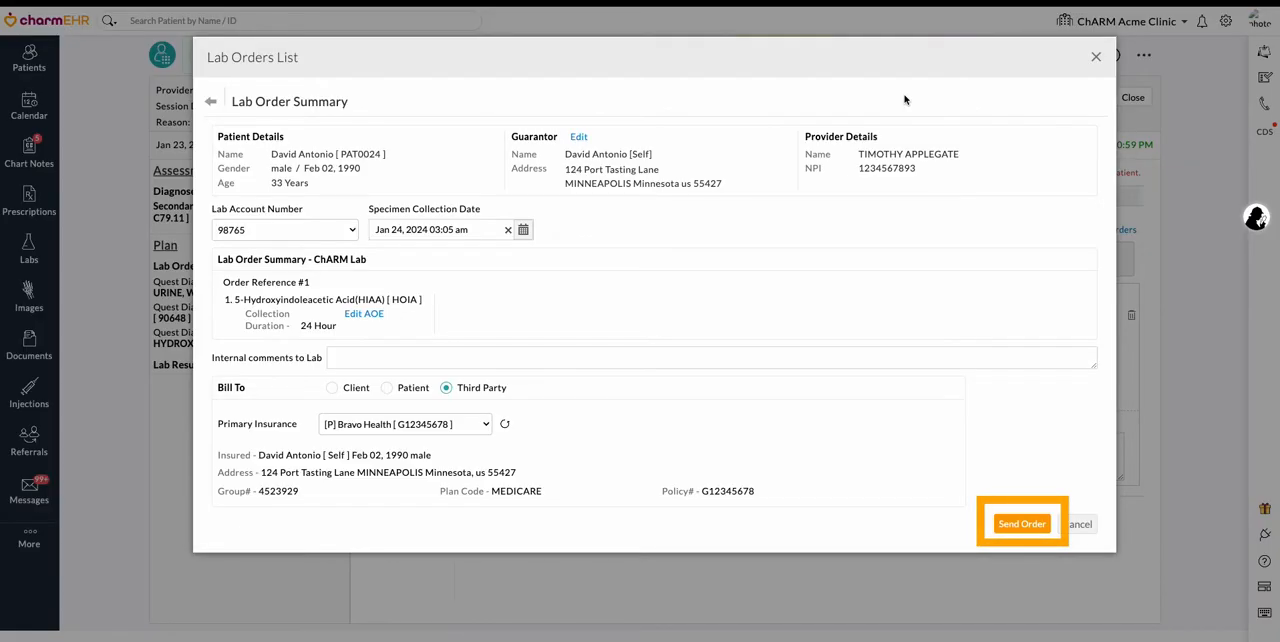
{"action": "mouse_move", "coordinate": [783, 445]}
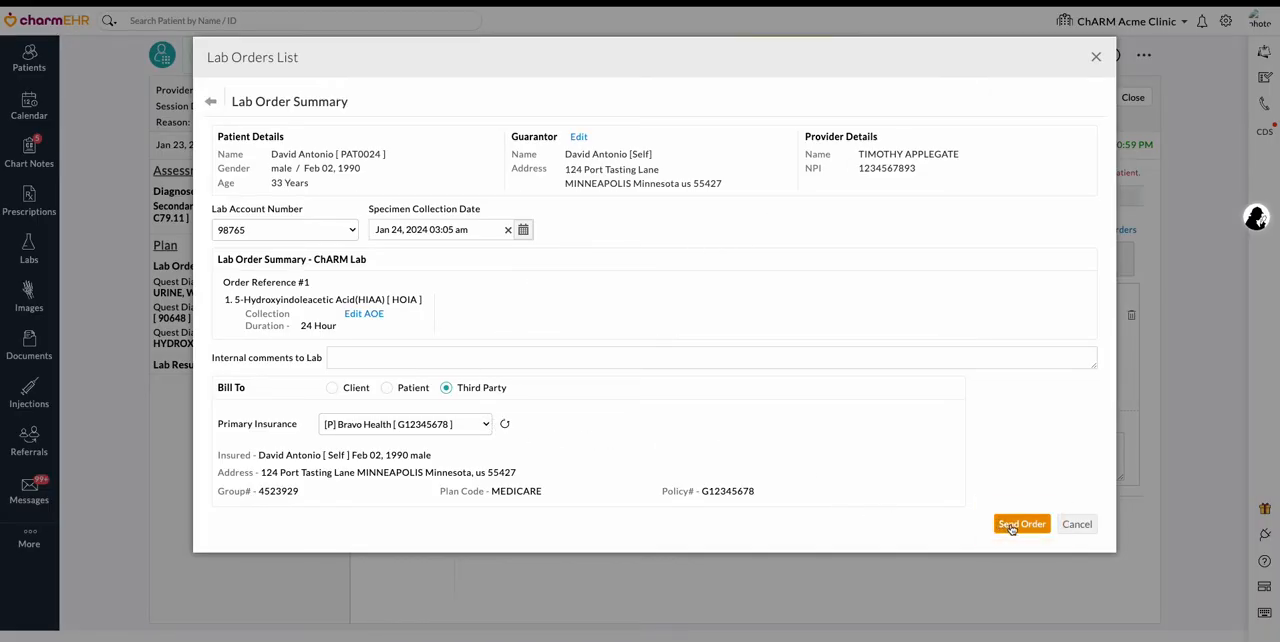
Step: Send the HIAA order to ChARM Lab and acknowledge the 'Lab Order is Queued' alert
{"action": "left_click", "coordinate": [1021, 524]}
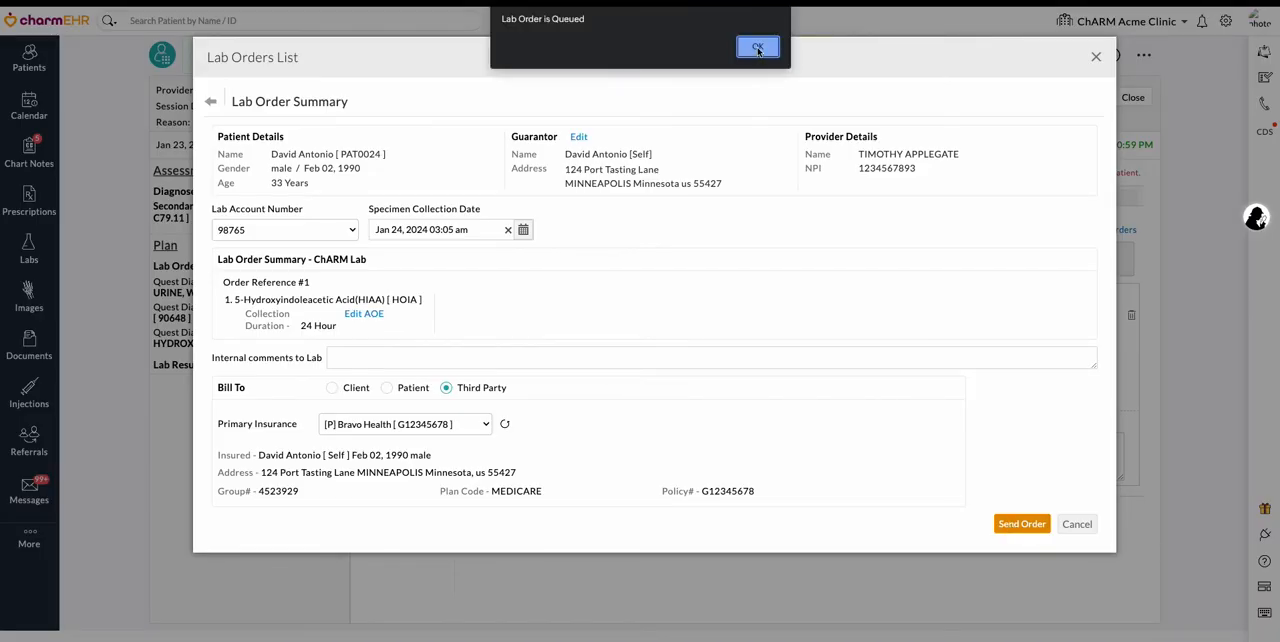
{"action": "left_click", "coordinate": [757, 47]}
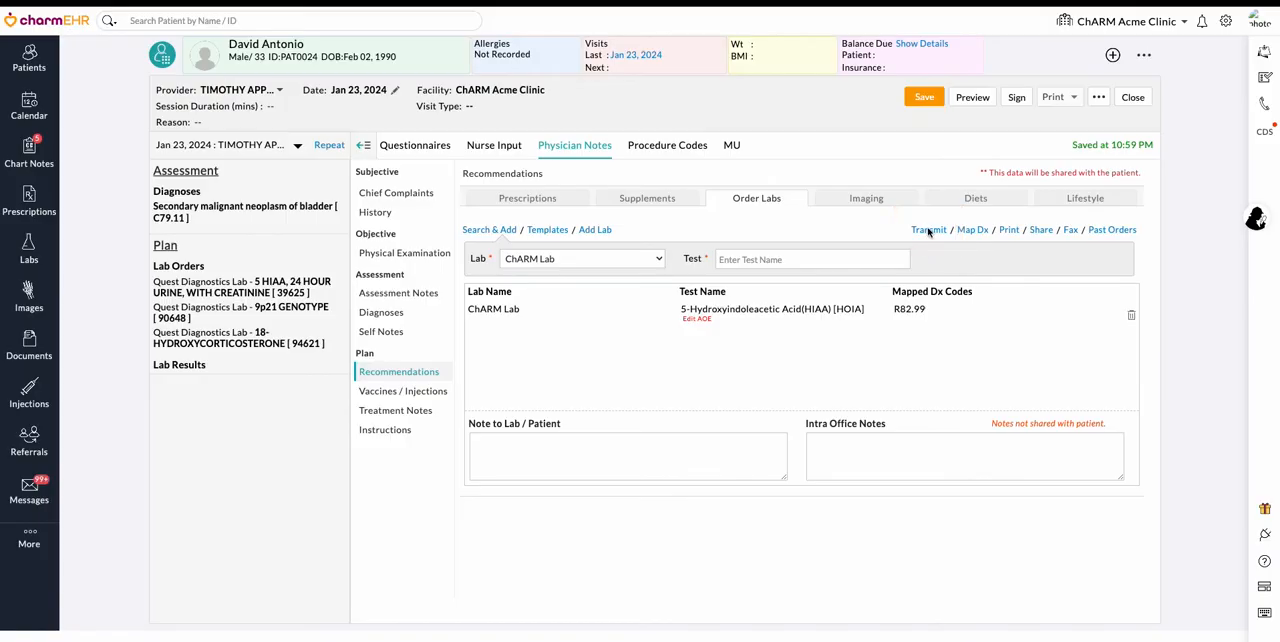
Step: Open the Lab Orders List and print the HIAA requisition form
{"action": "left_click", "coordinate": [928, 229]}
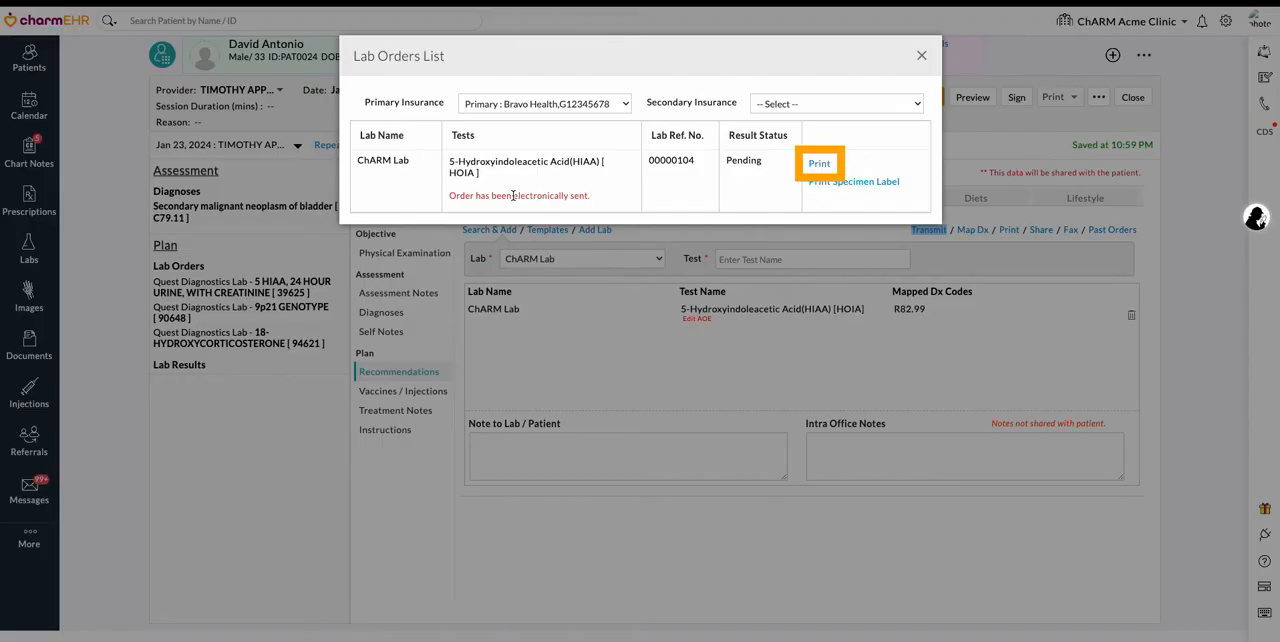
{"action": "left_click", "coordinate": [819, 162]}
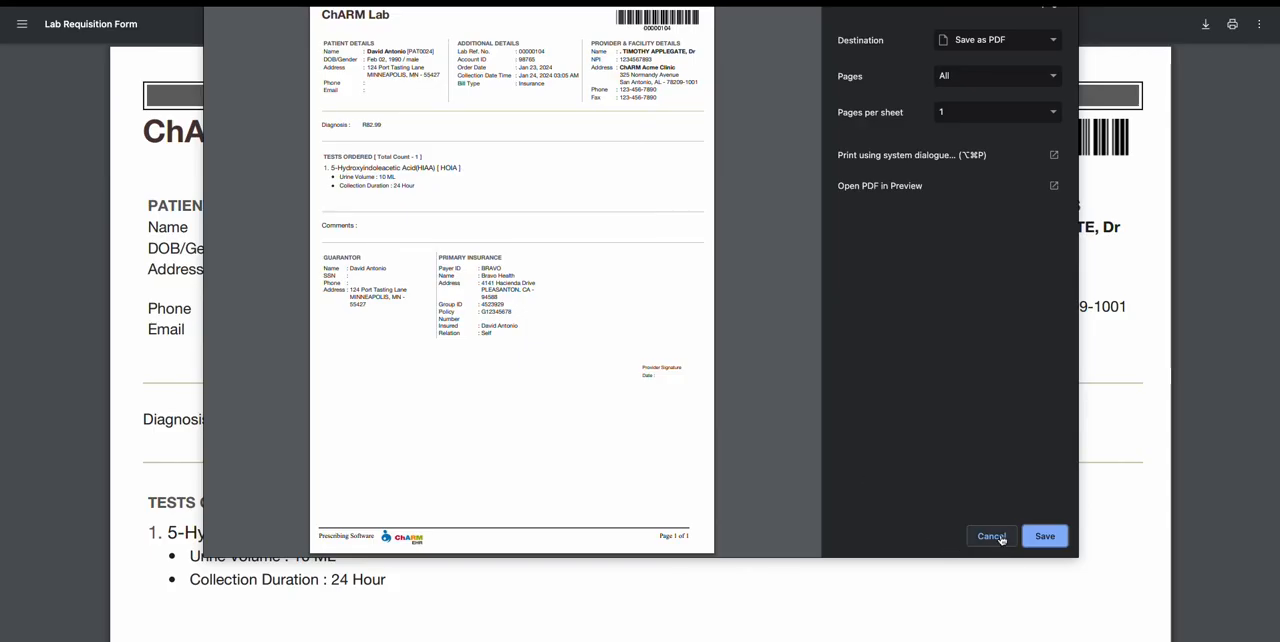
Step: Dismiss the print dialog and read through the HIAA Lab Requisition Form PDF
{"action": "left_click", "coordinate": [991, 536]}
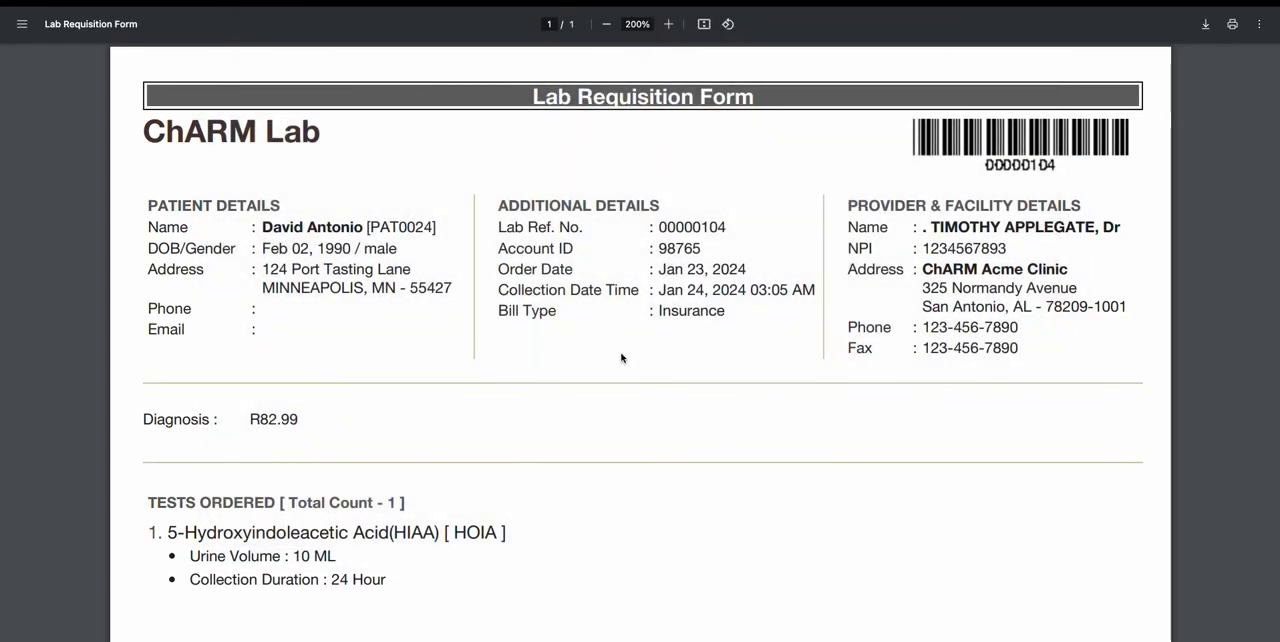
{"action": "scroll", "scroll_direction": "down", "scroll_amount": 3}
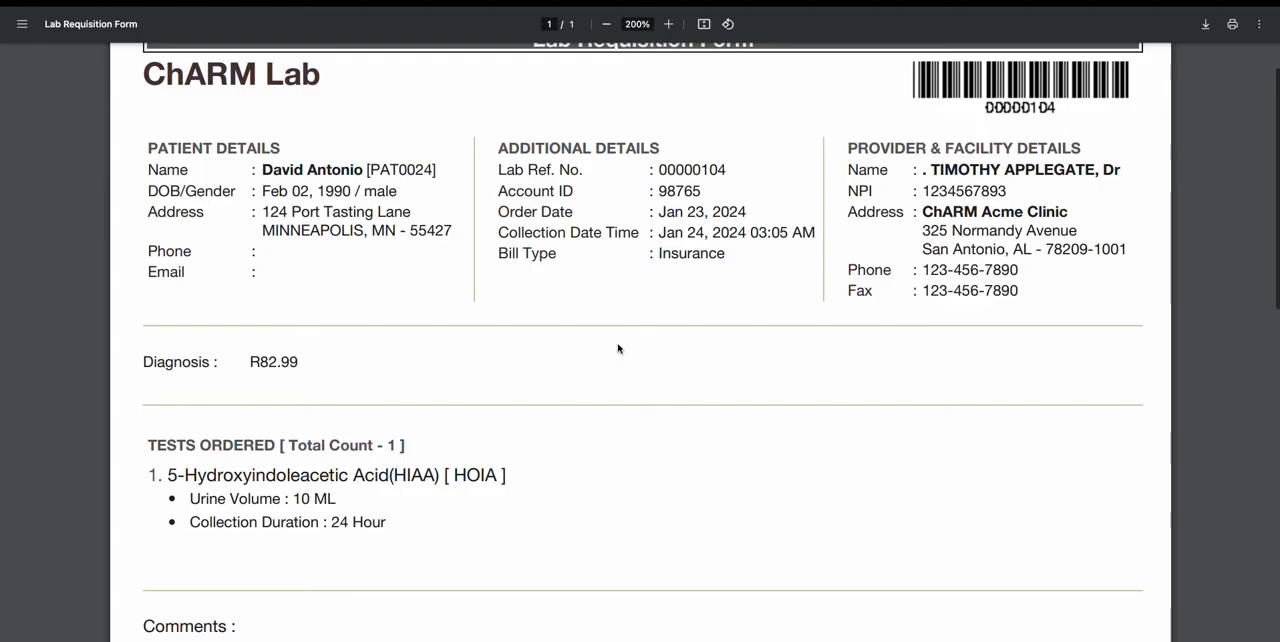
{"action": "scroll", "scroll_direction": "down", "scroll_amount": 3}
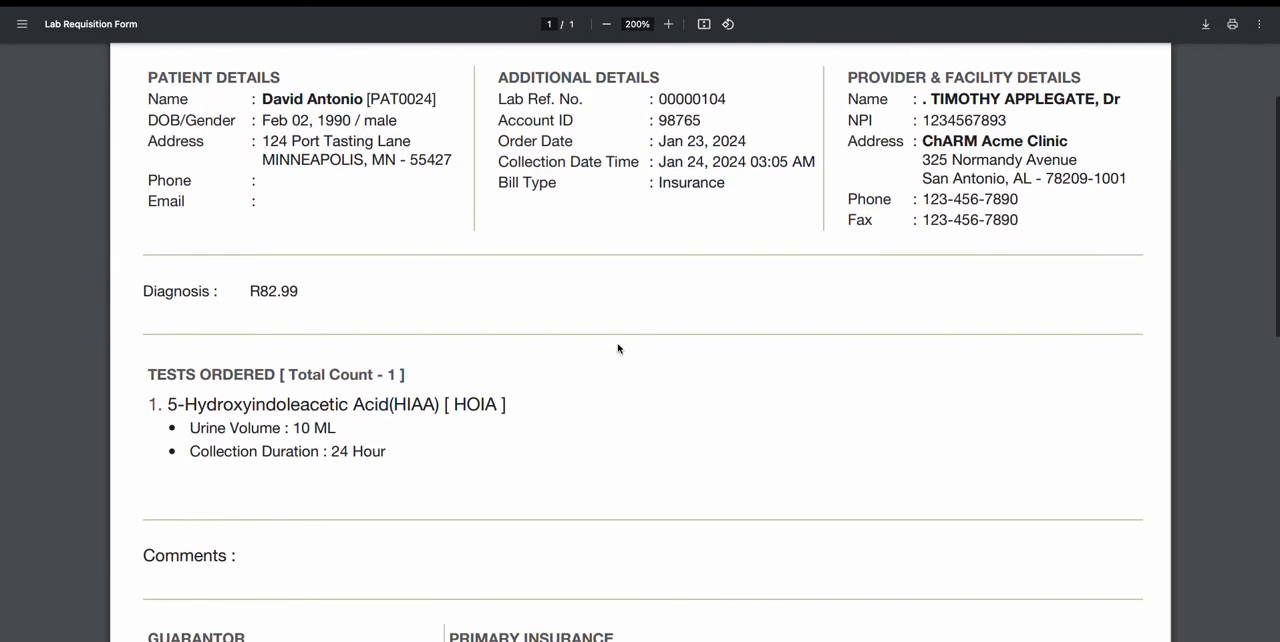
{"action": "scroll", "scroll_direction": "down", "scroll_amount": 3}
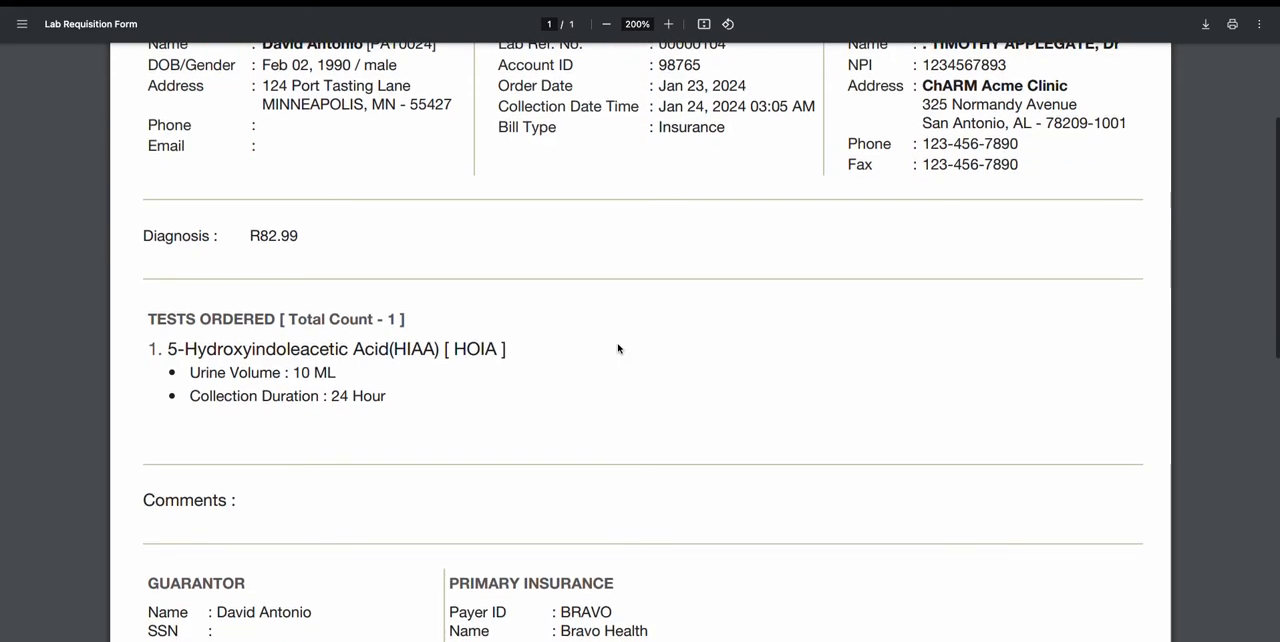
{"action": "scroll", "scroll_direction": "down", "scroll_amount": 3}
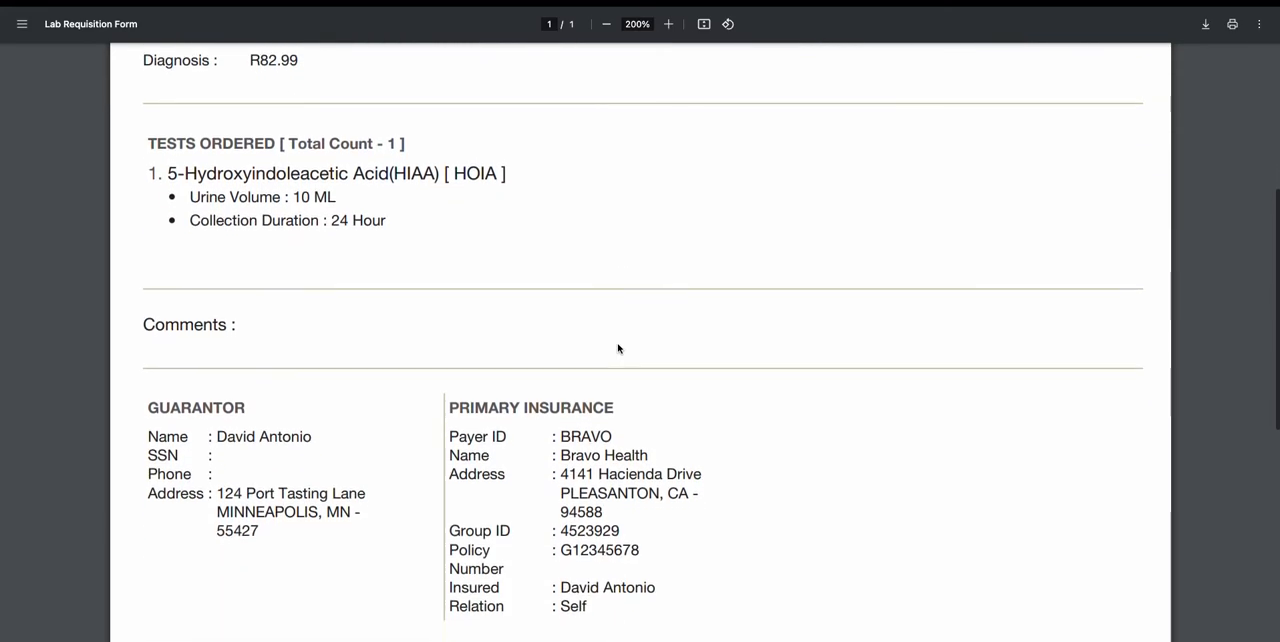
{"action": "scroll", "scroll_direction": "down", "scroll_amount": 3}
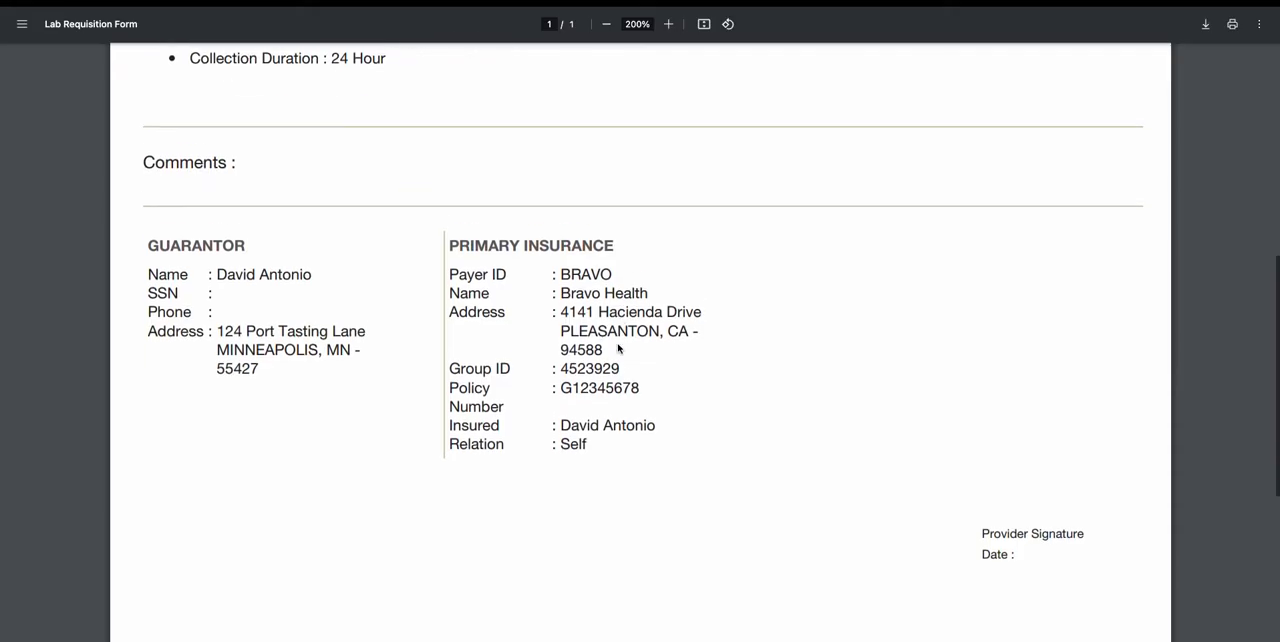
{"action": "scroll", "scroll_direction": "down", "scroll_amount": 3}
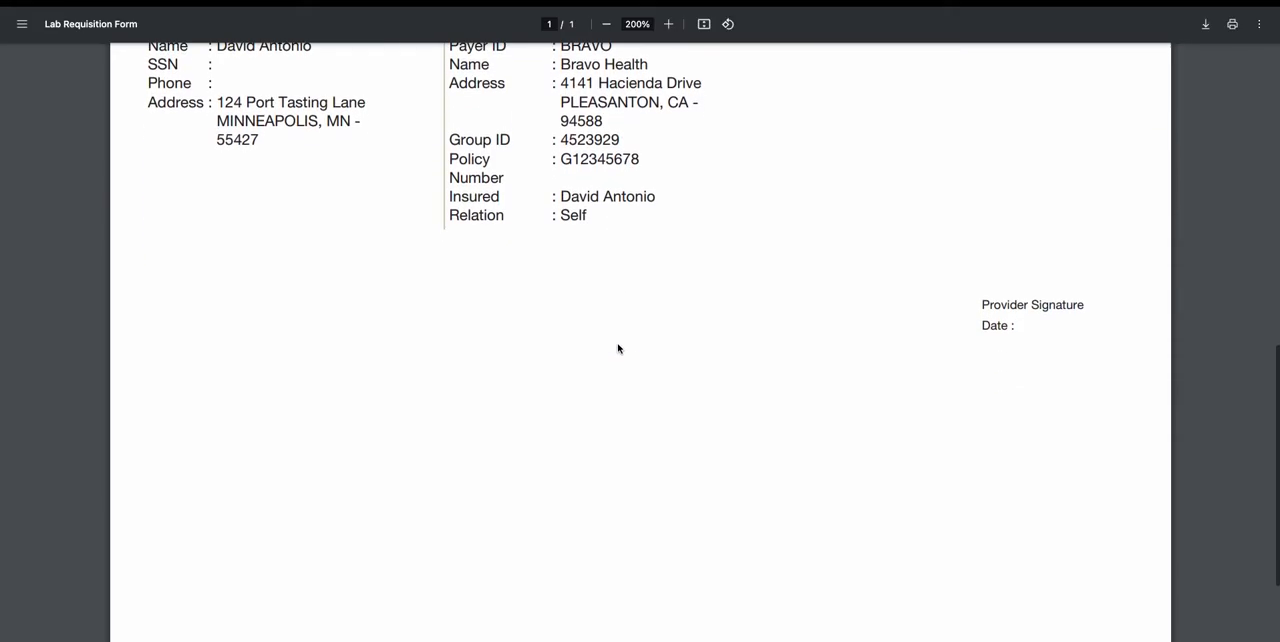
{"action": "scroll", "scroll_direction": "down", "scroll_amount": 3}
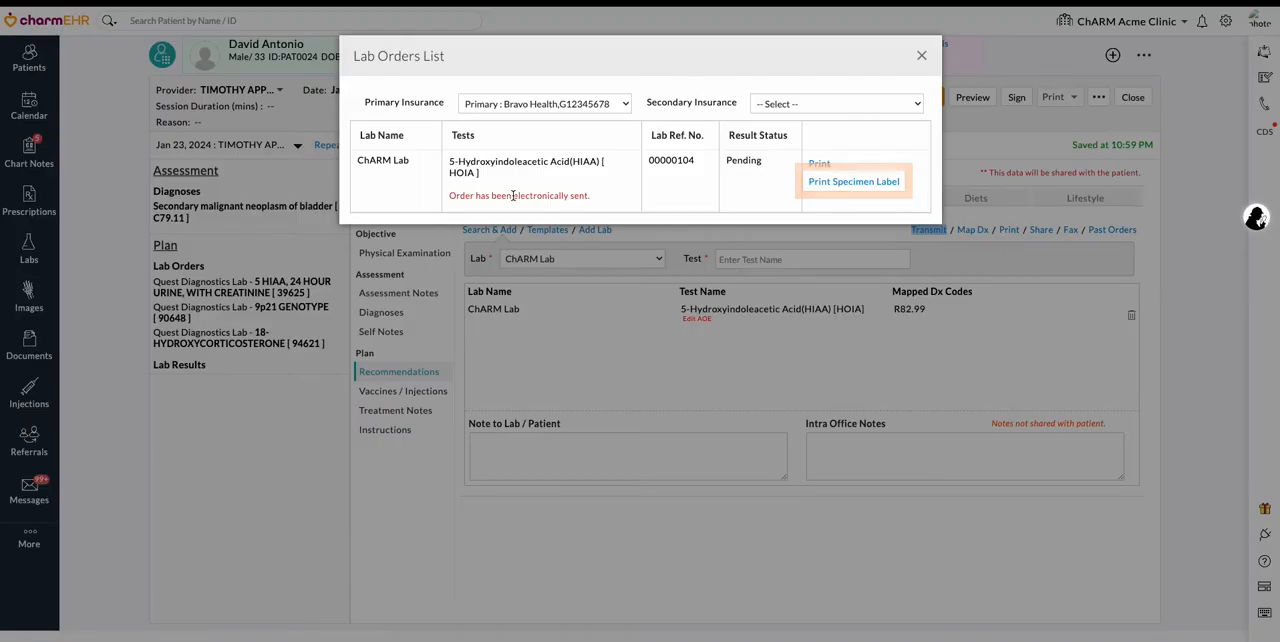
Step: Print specimen labels for HIAA order 00000104 with Number of Labels set to 2
{"action": "left_click", "coordinate": [853, 181]}
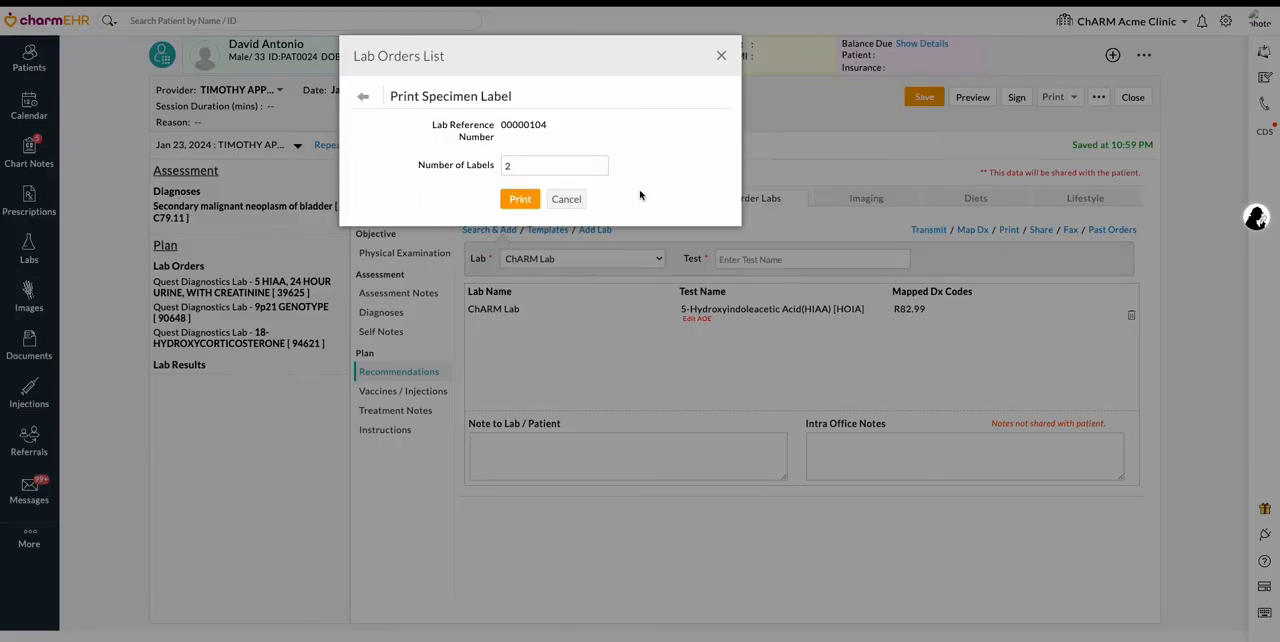
{"action": "left_click", "coordinate": [555, 165]}
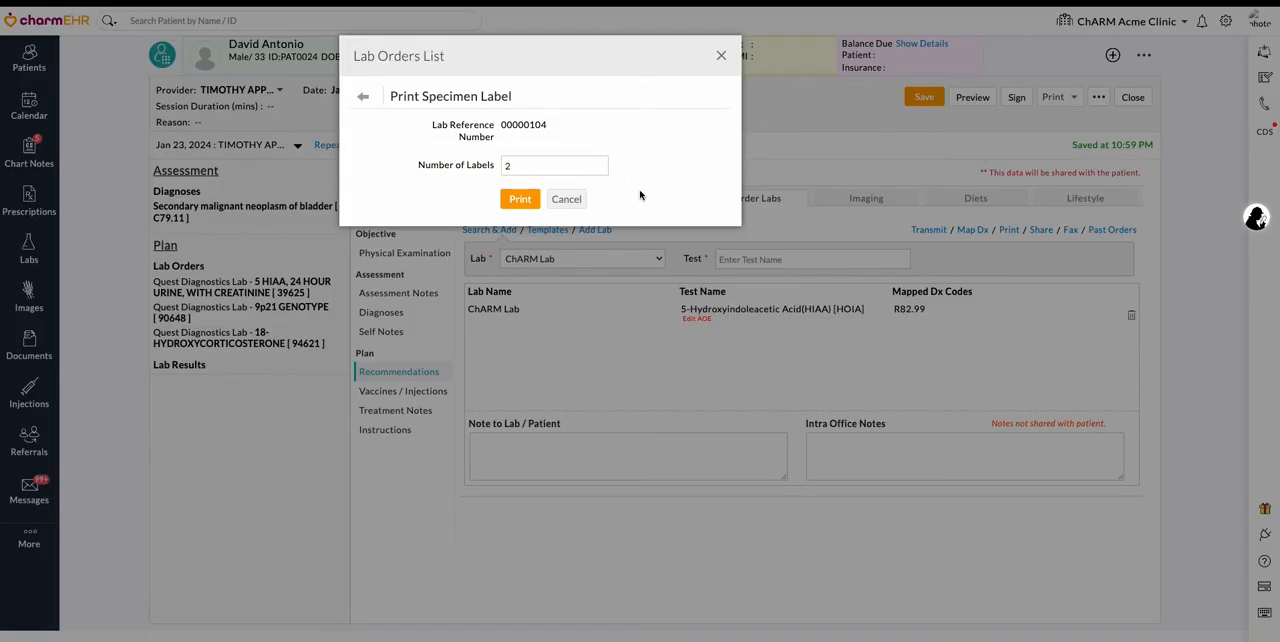
{"action": "mouse_move", "coordinate": [570, 199]}
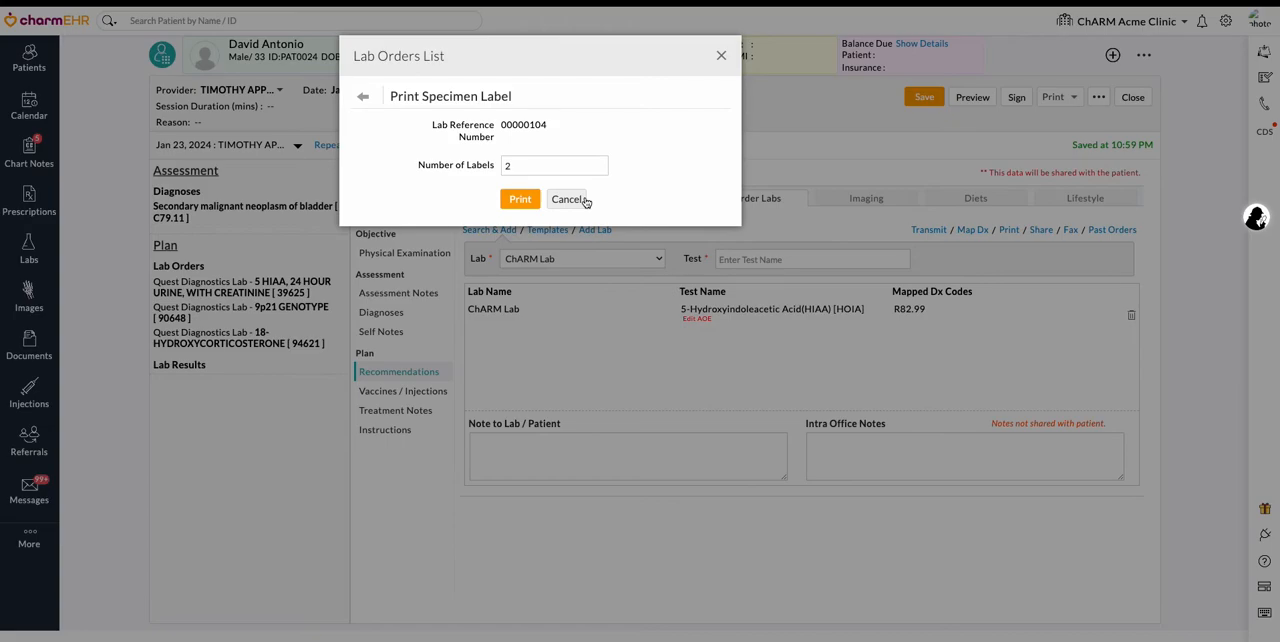
{"action": "left_click", "coordinate": [519, 199]}
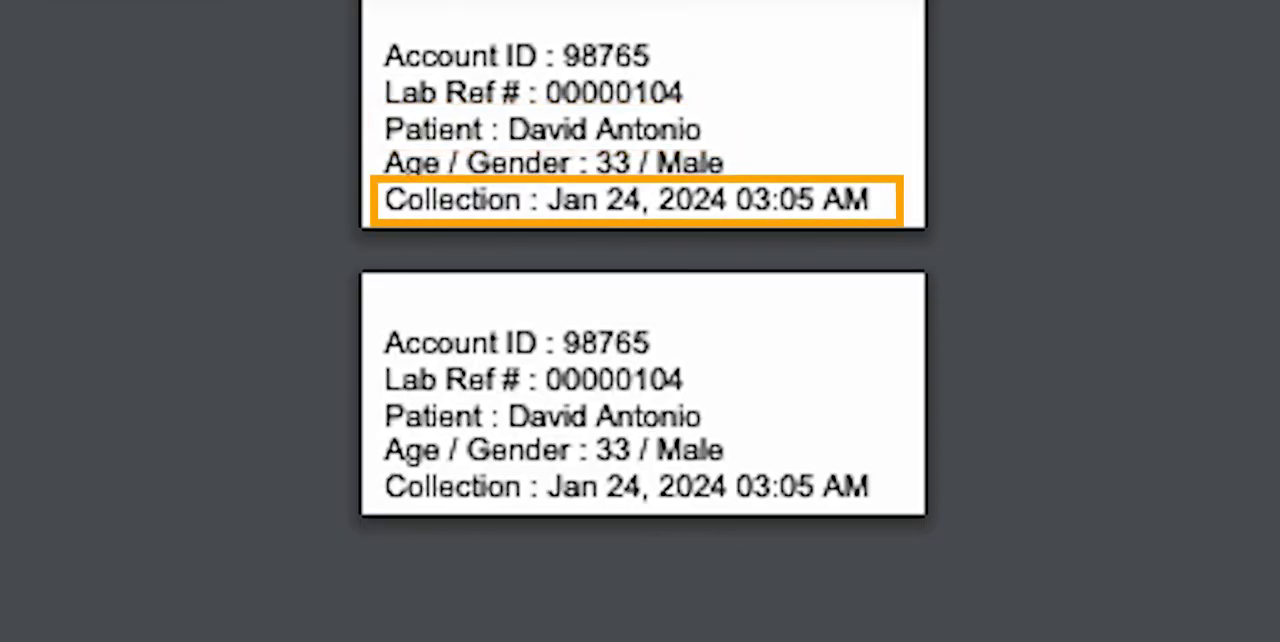
{"action": "left_click", "coordinate": [545, 92]}
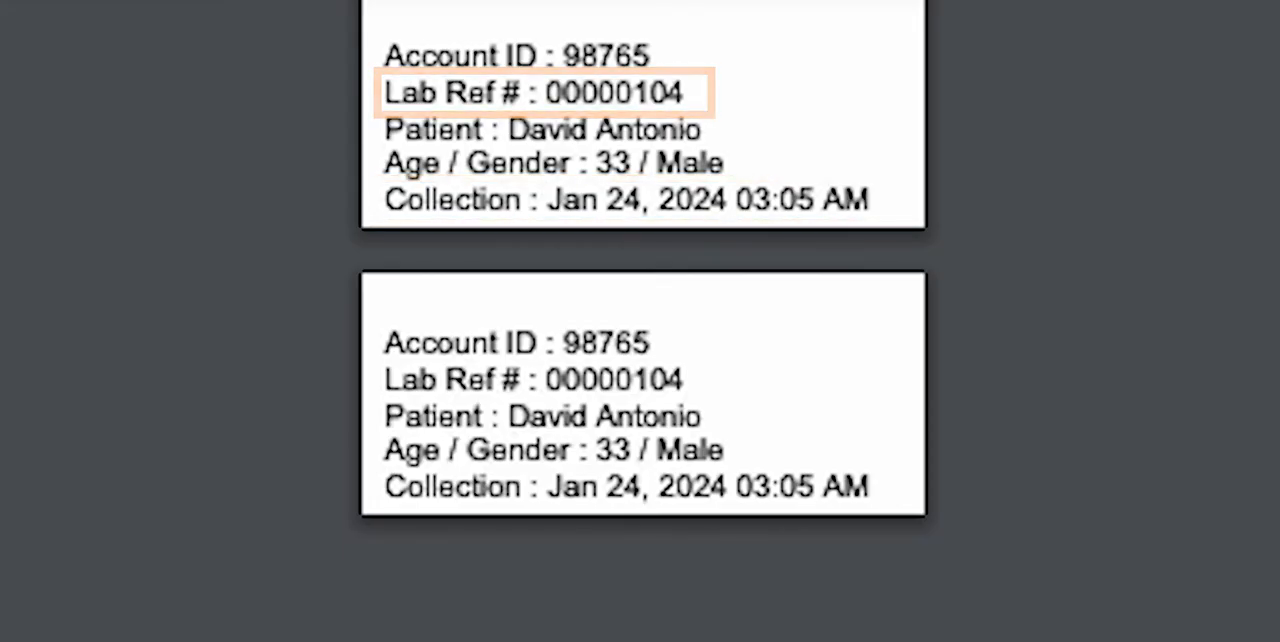
{"action": "left_click", "coordinate": [543, 93]}
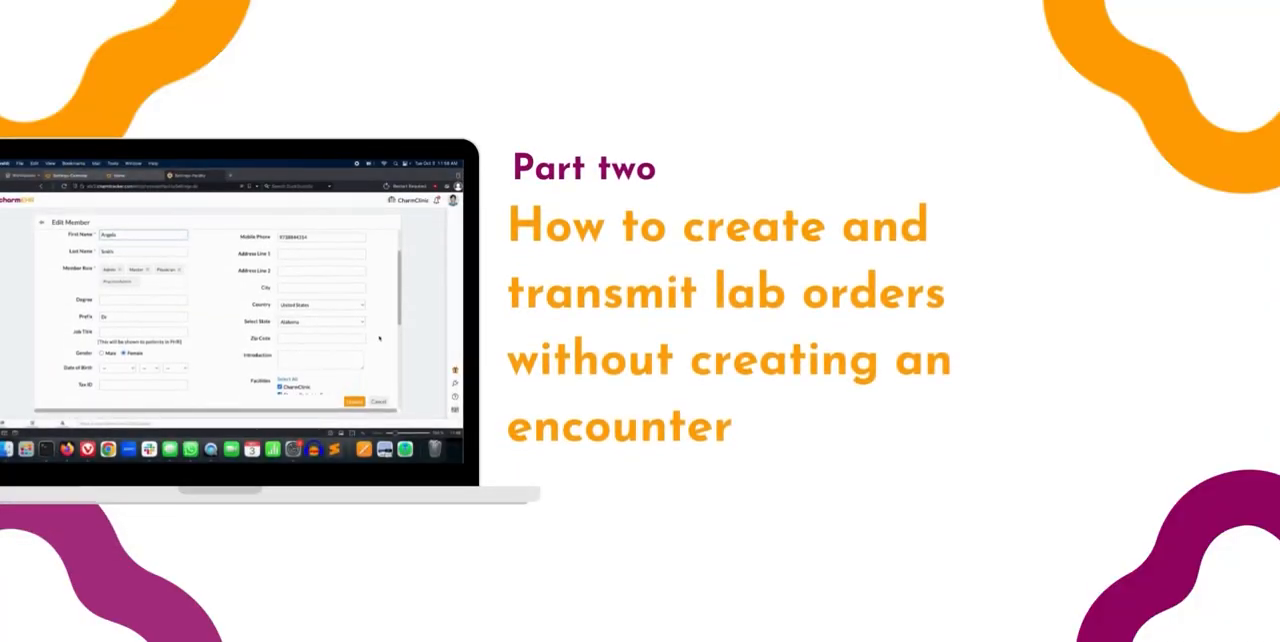
Step: Scroll the CharmEHR home dashboard to bring the Labs module into view
{"action": "scroll", "scroll_direction": "down", "scroll_amount": 3}
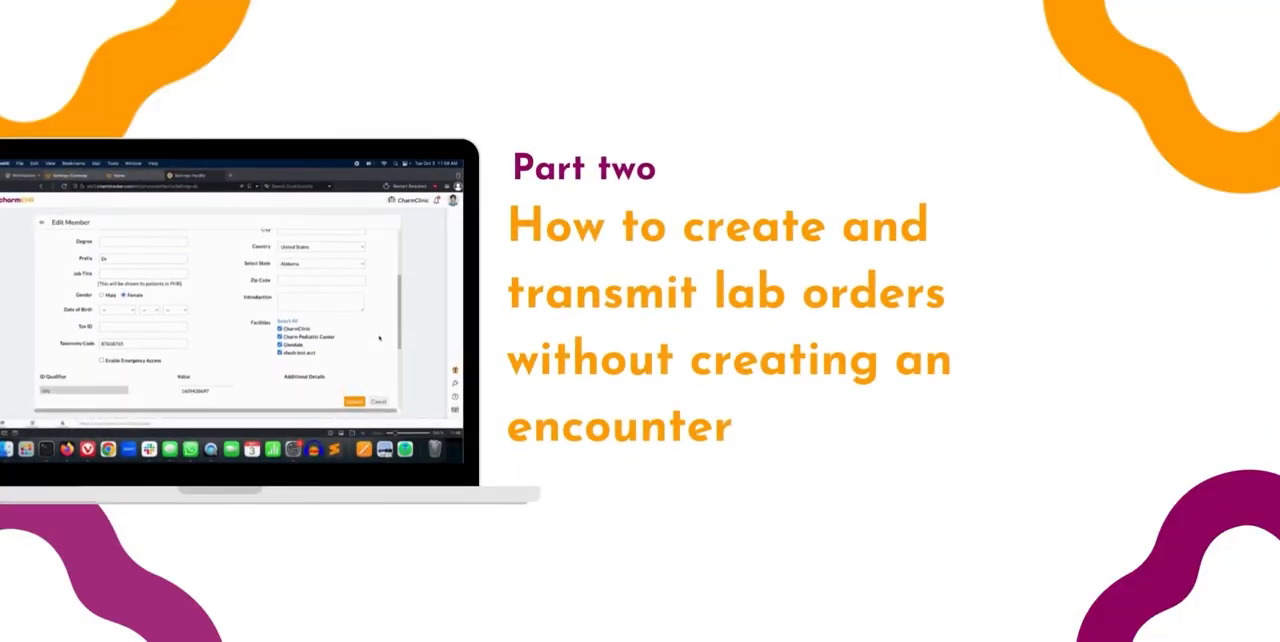
{"action": "scroll", "scroll_direction": "down", "scroll_amount": 3}
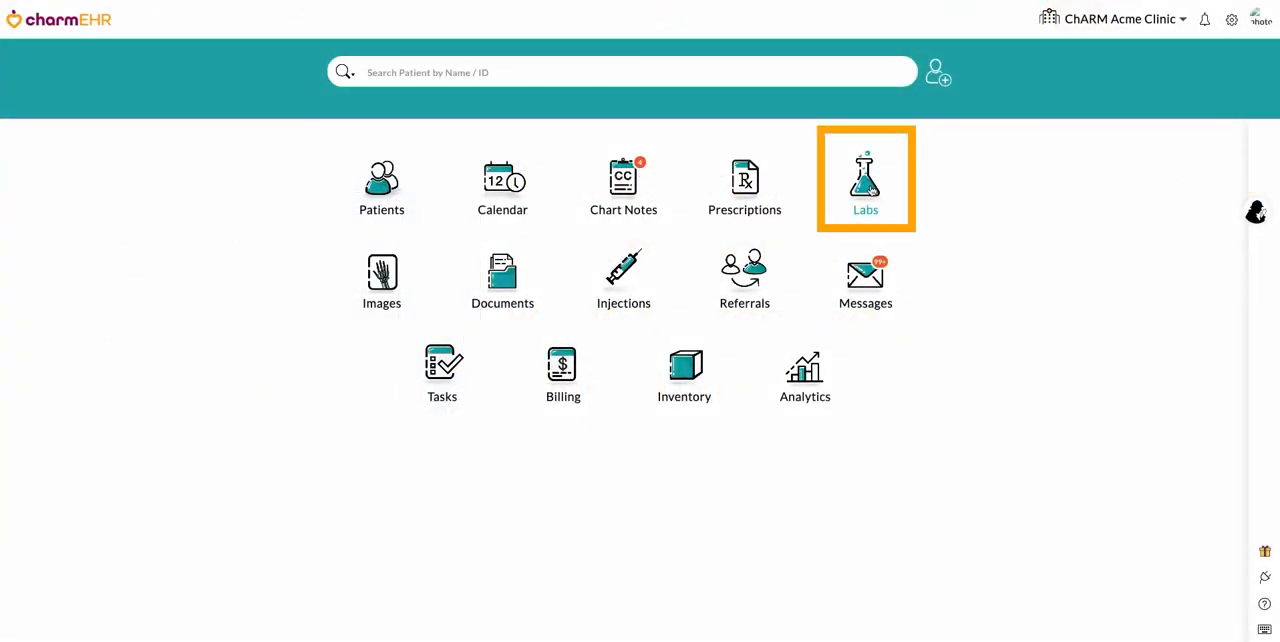
{"action": "left_click", "coordinate": [865, 185]}
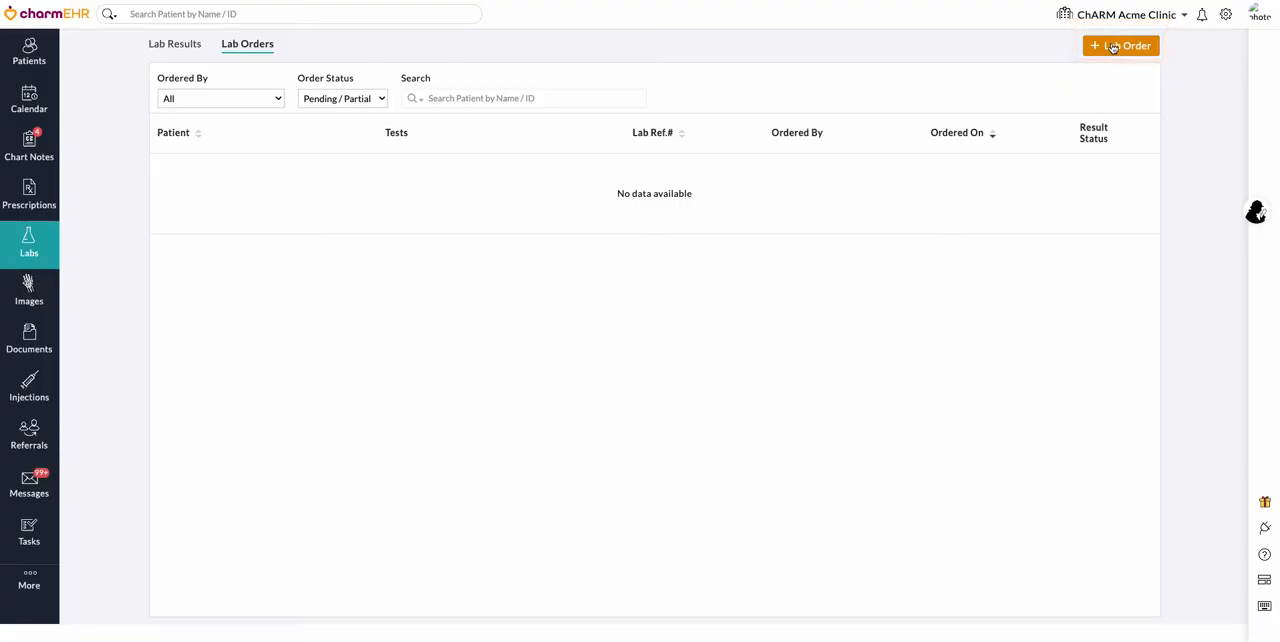
{"action": "left_click", "coordinate": [1121, 45]}
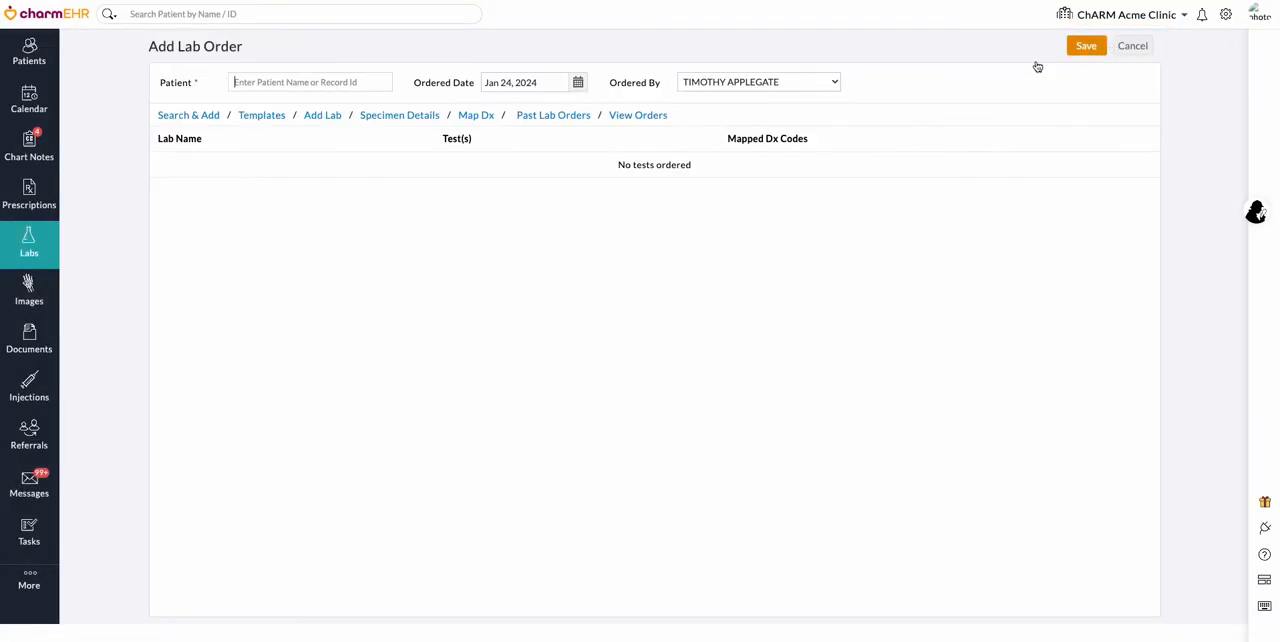
{"action": "type", "text": "David Antonio - PAT0024"}
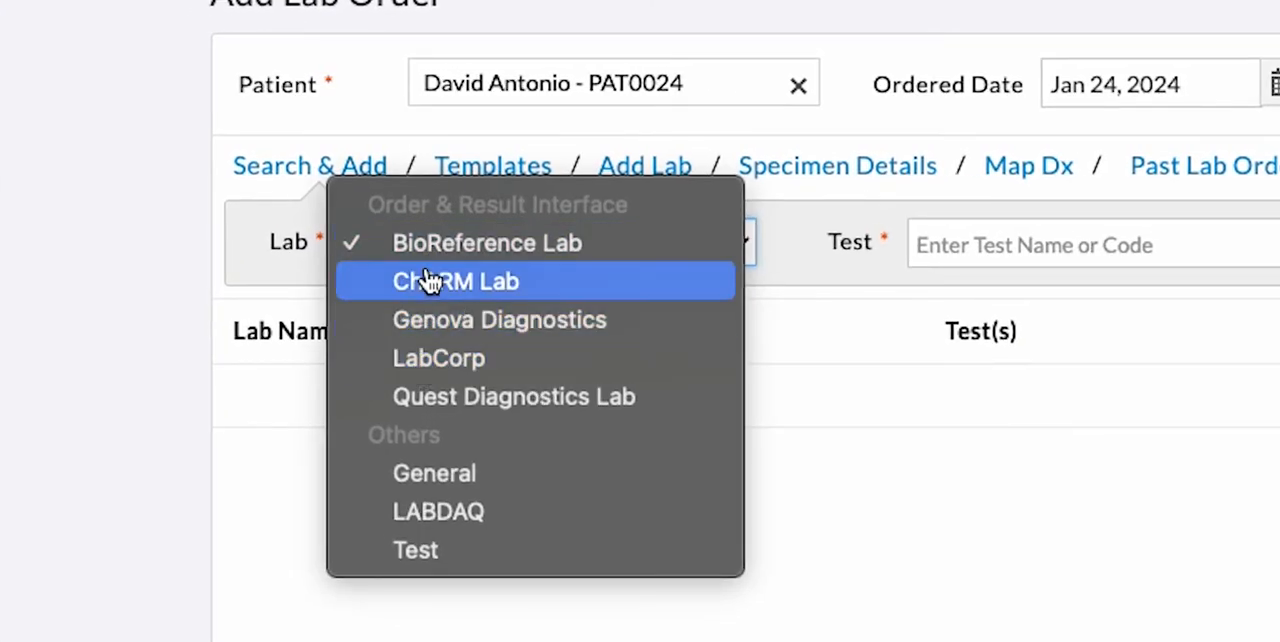
{"action": "left_click", "coordinate": [456, 281]}
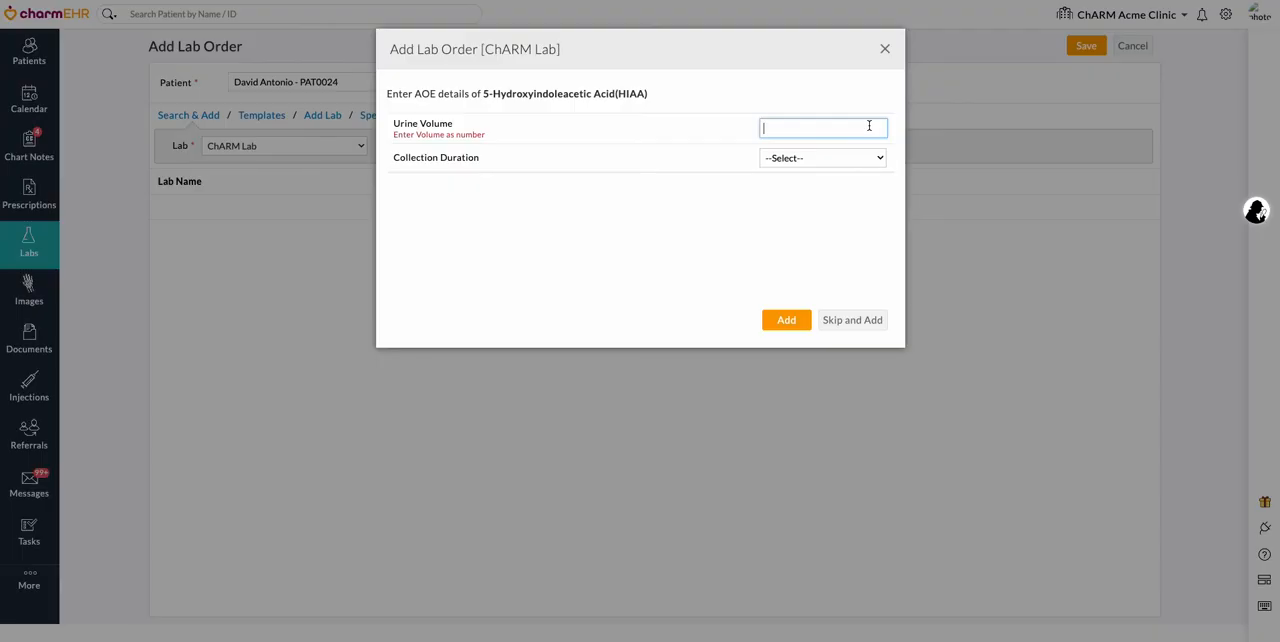
Step: Add the HIAA test with 10 ML urine volume over 24 hours
{"action": "type", "text": "10 ML"}
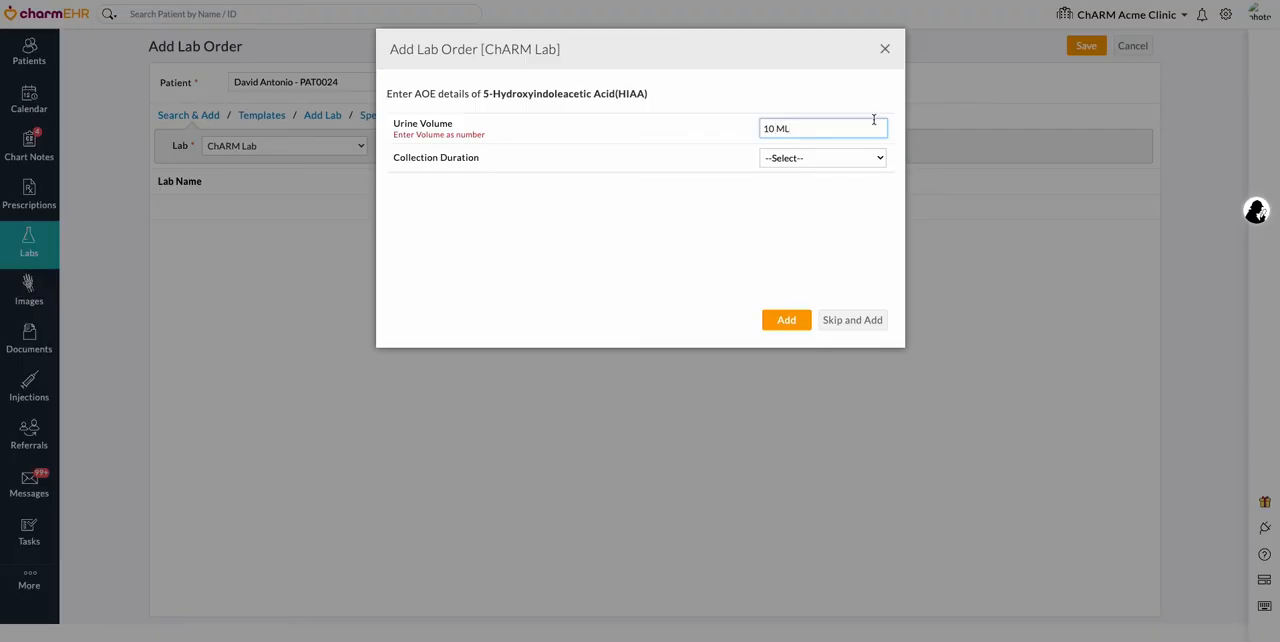
{"action": "left_click", "coordinate": [822, 157]}
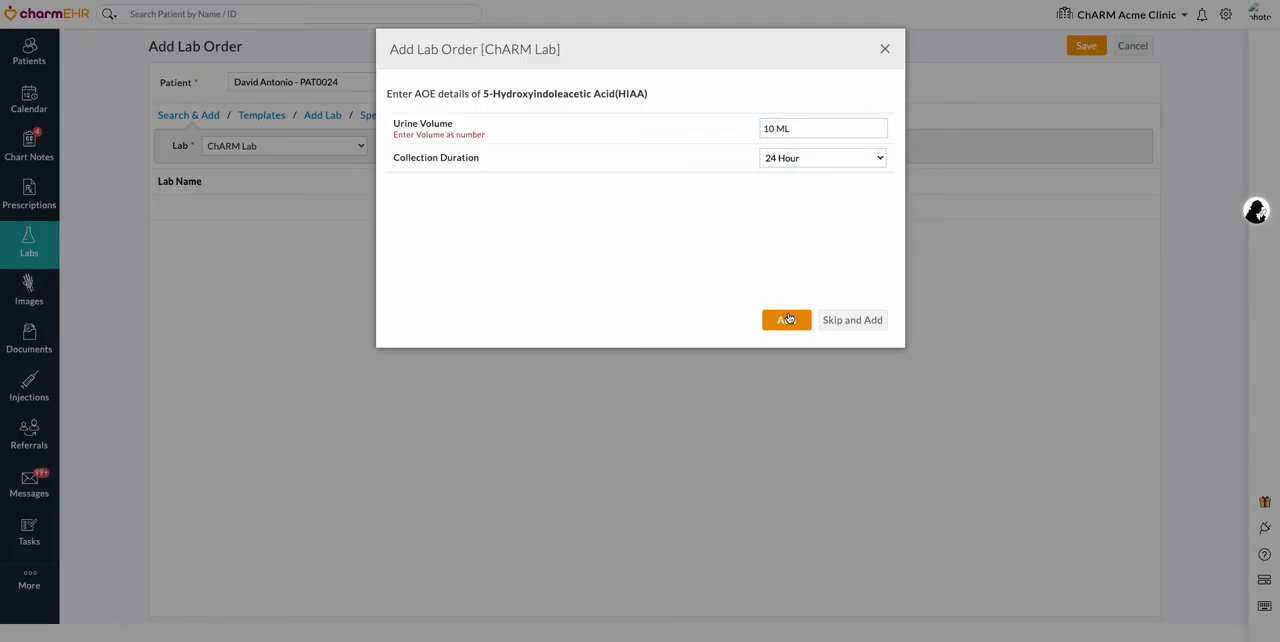
{"action": "left_click", "coordinate": [786, 319]}
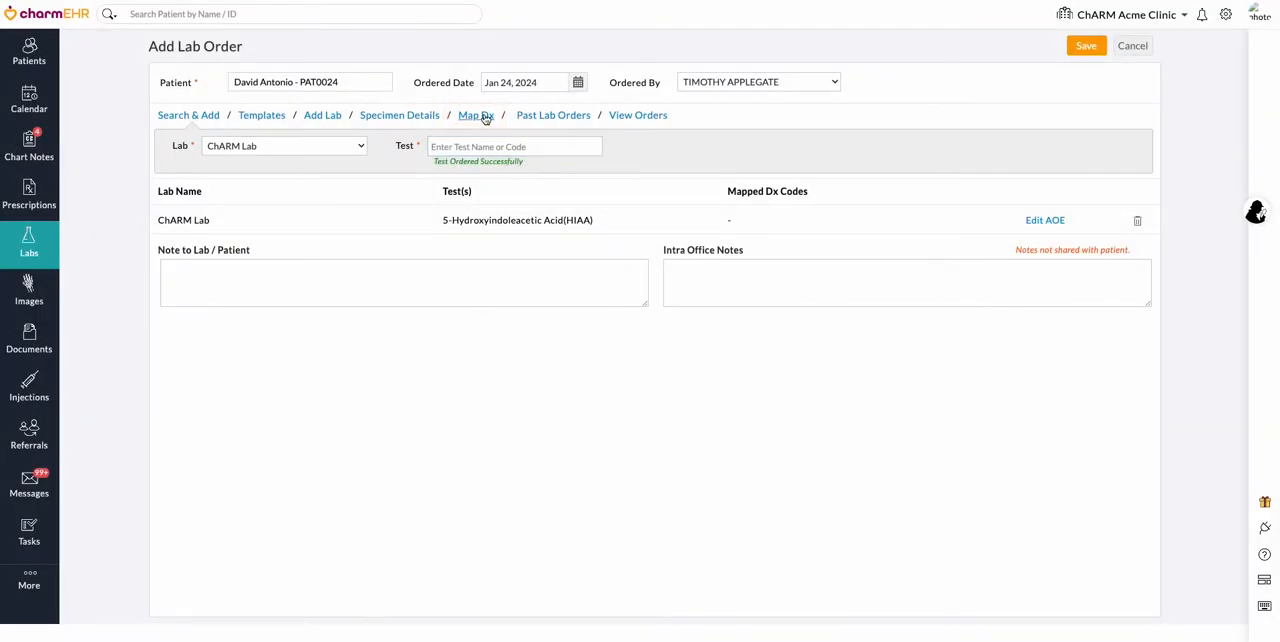
Step: Map diagnosis R82.99 to the HIAA test and save the order
{"action": "left_click", "coordinate": [476, 115]}
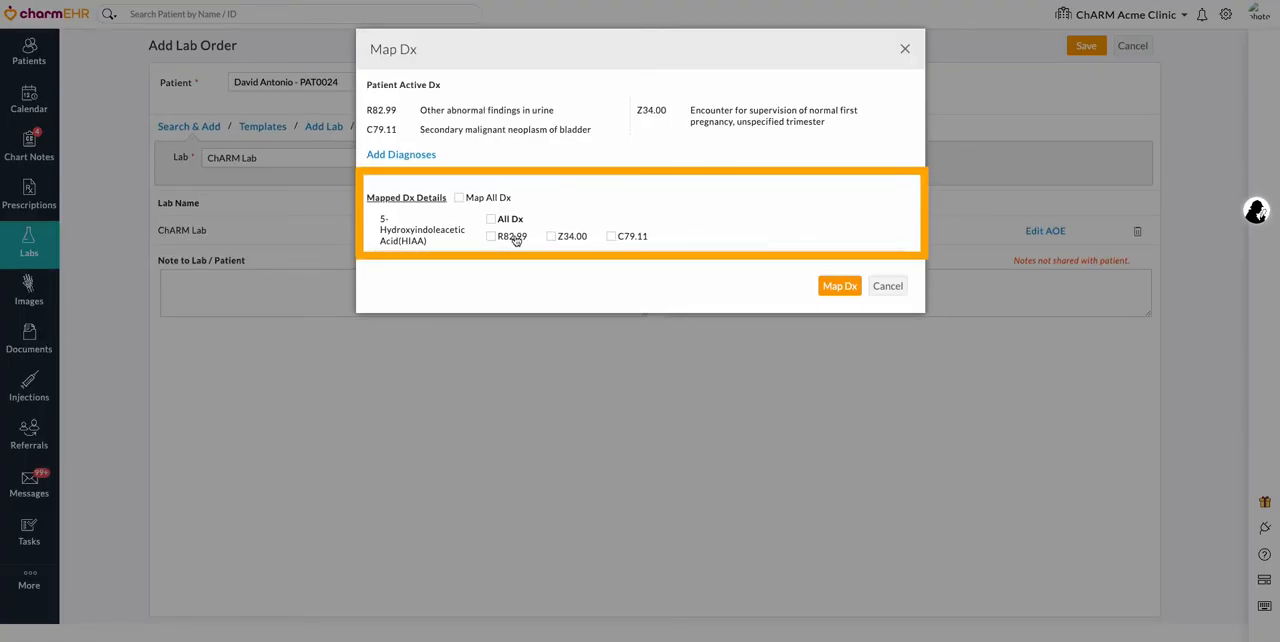
{"action": "left_click", "coordinate": [491, 236]}
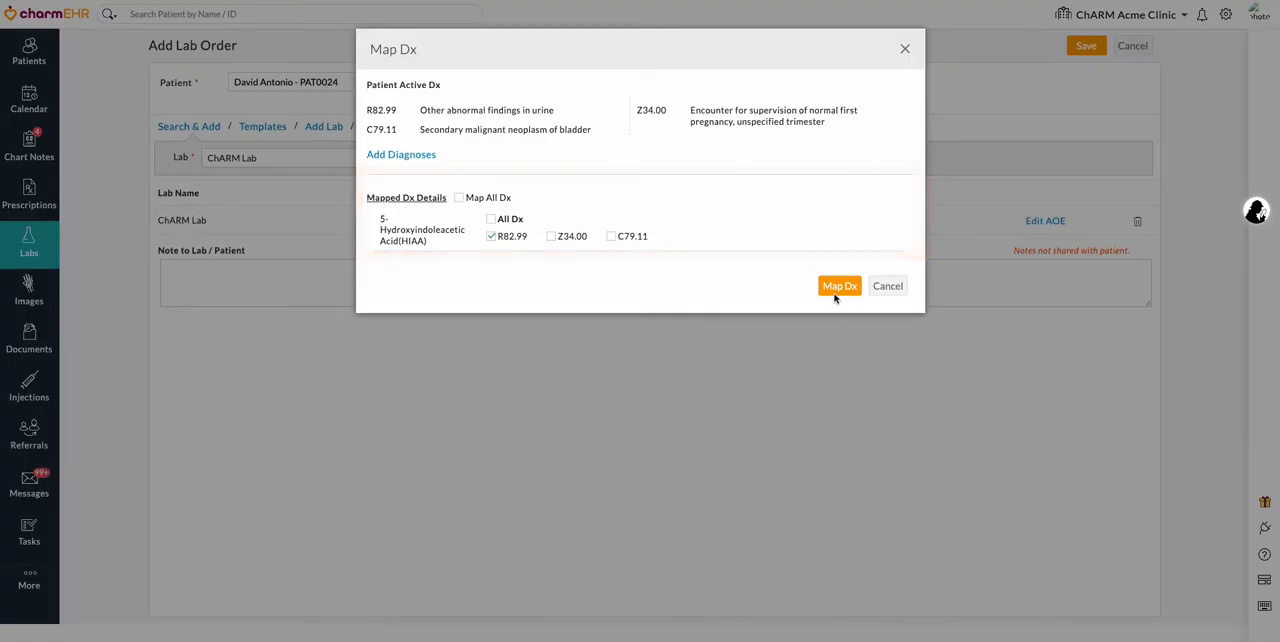
{"action": "left_click", "coordinate": [839, 286]}
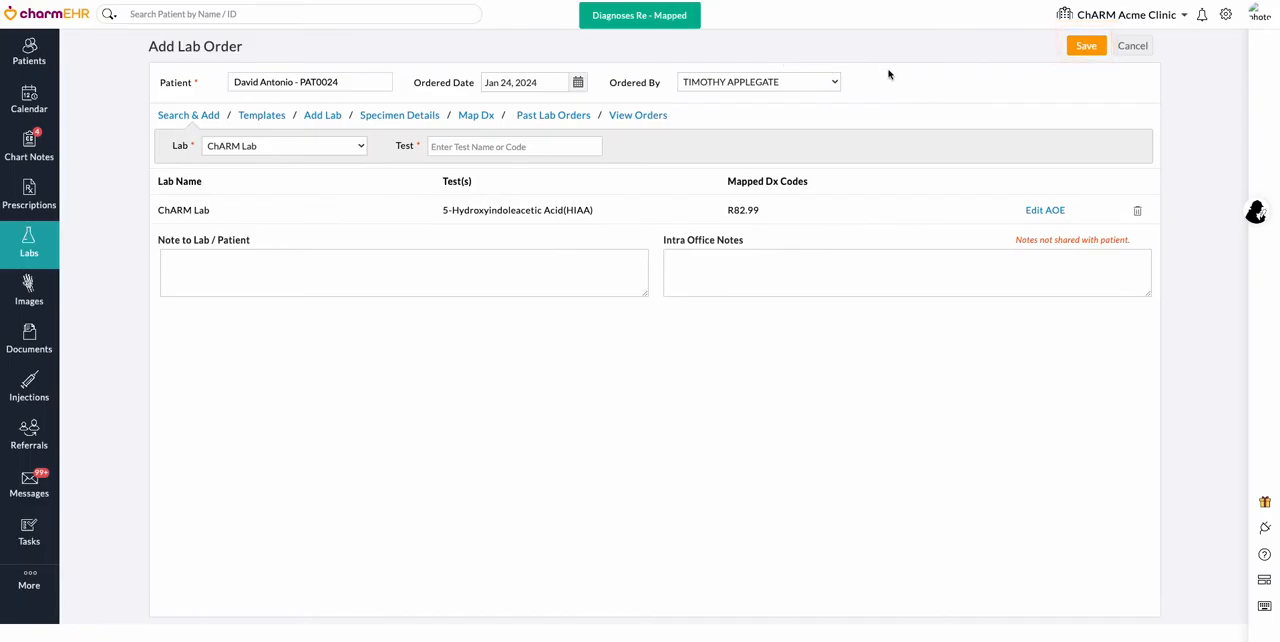
{"action": "left_click", "coordinate": [1085, 46]}
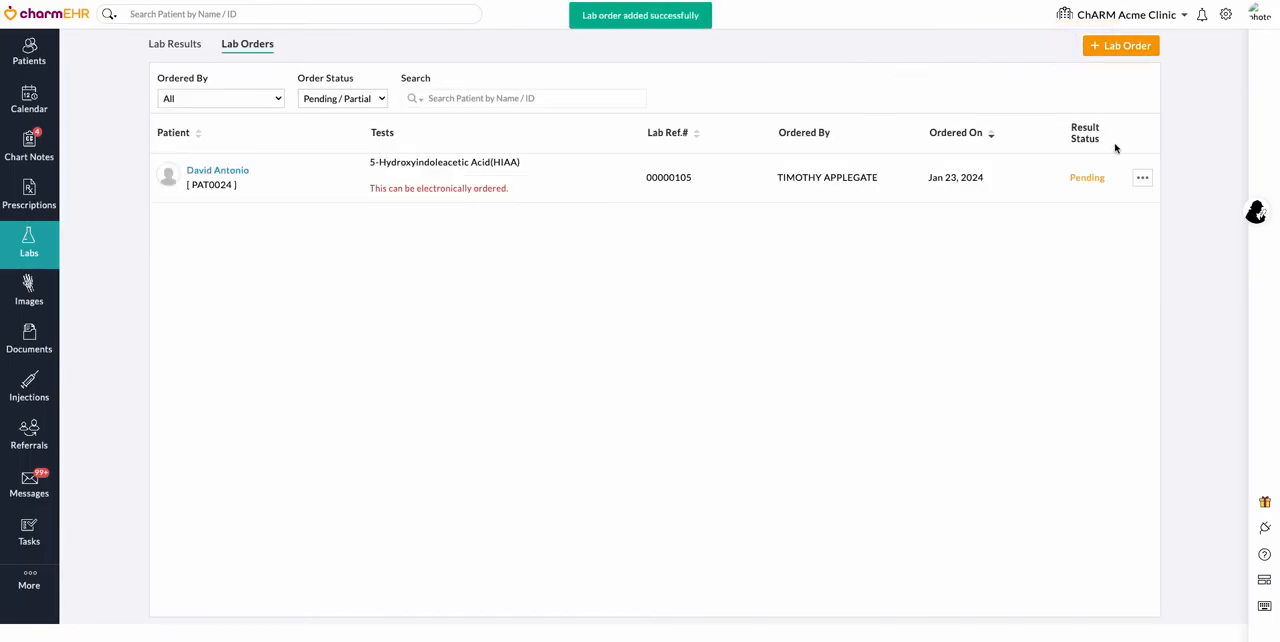
Step: Choose Send Order Electronically from the new HIAA order's actions menu
{"action": "left_click", "coordinate": [1142, 177]}
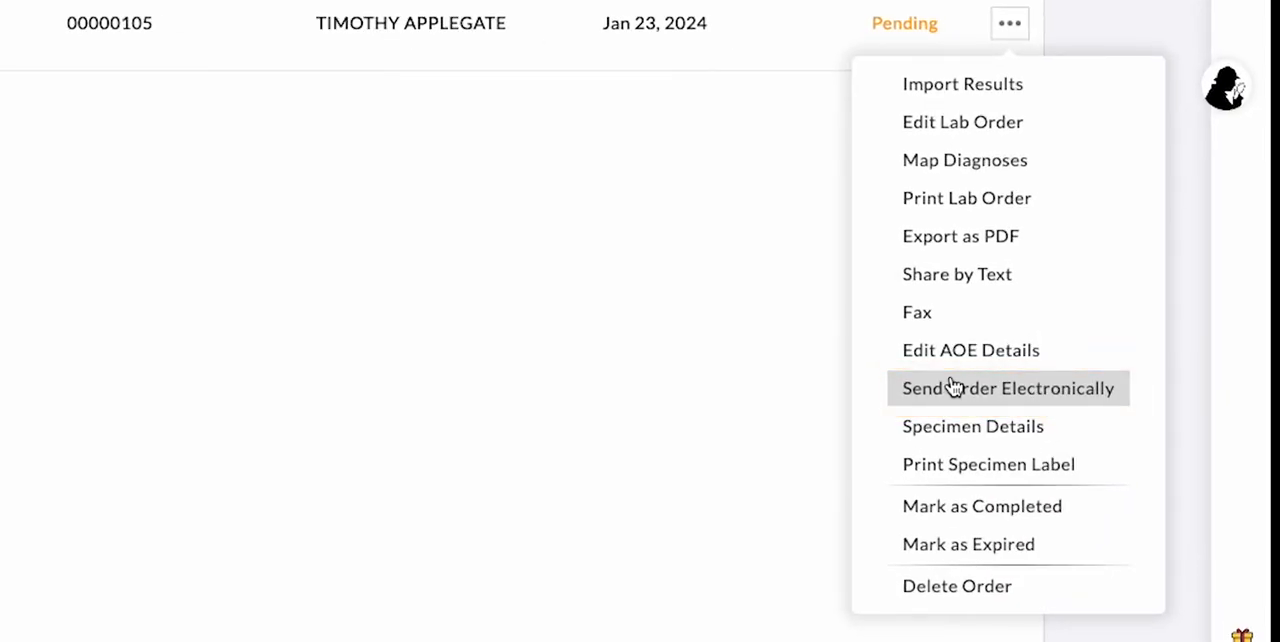
{"action": "left_click", "coordinate": [1007, 388]}
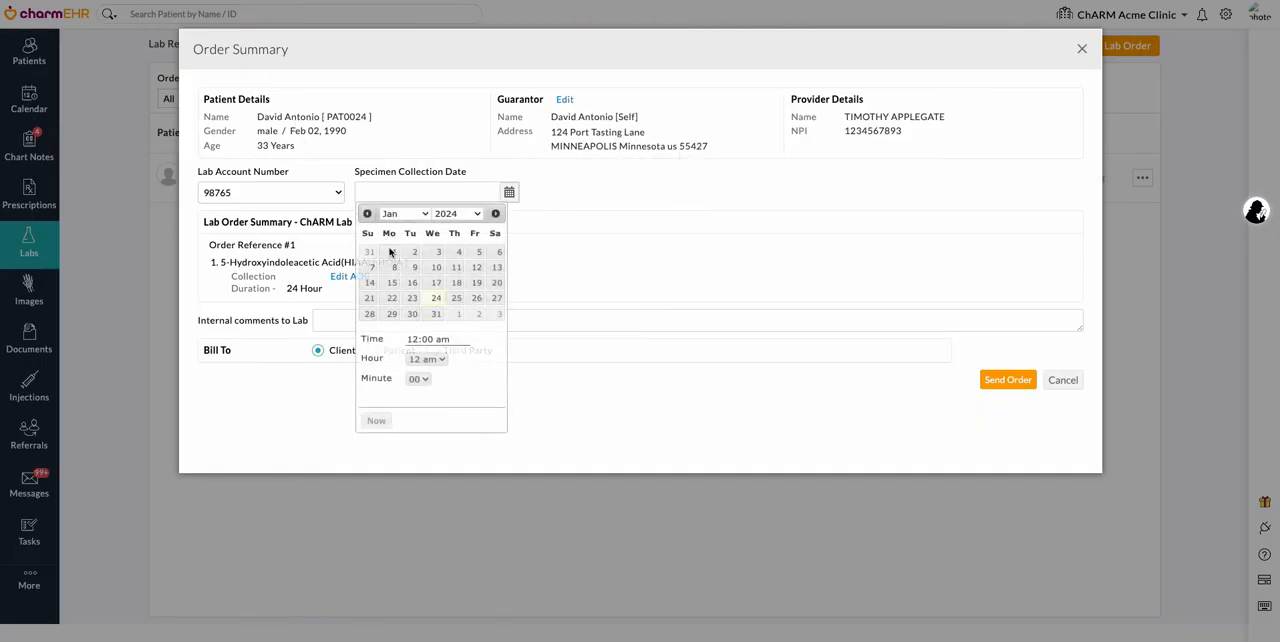
Step: Send the HIAA order with collection Jan 24, 2024 02:04 am, billed Third Party
{"action": "left_click", "coordinate": [436, 298]}
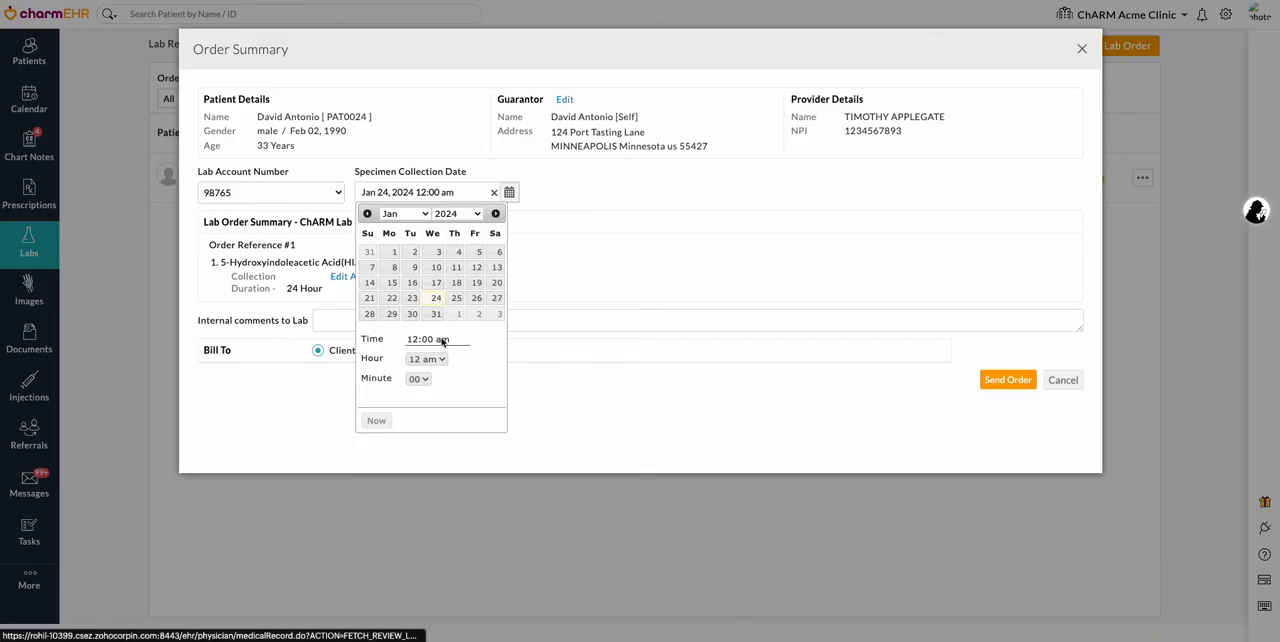
{"action": "left_click", "coordinate": [426, 358]}
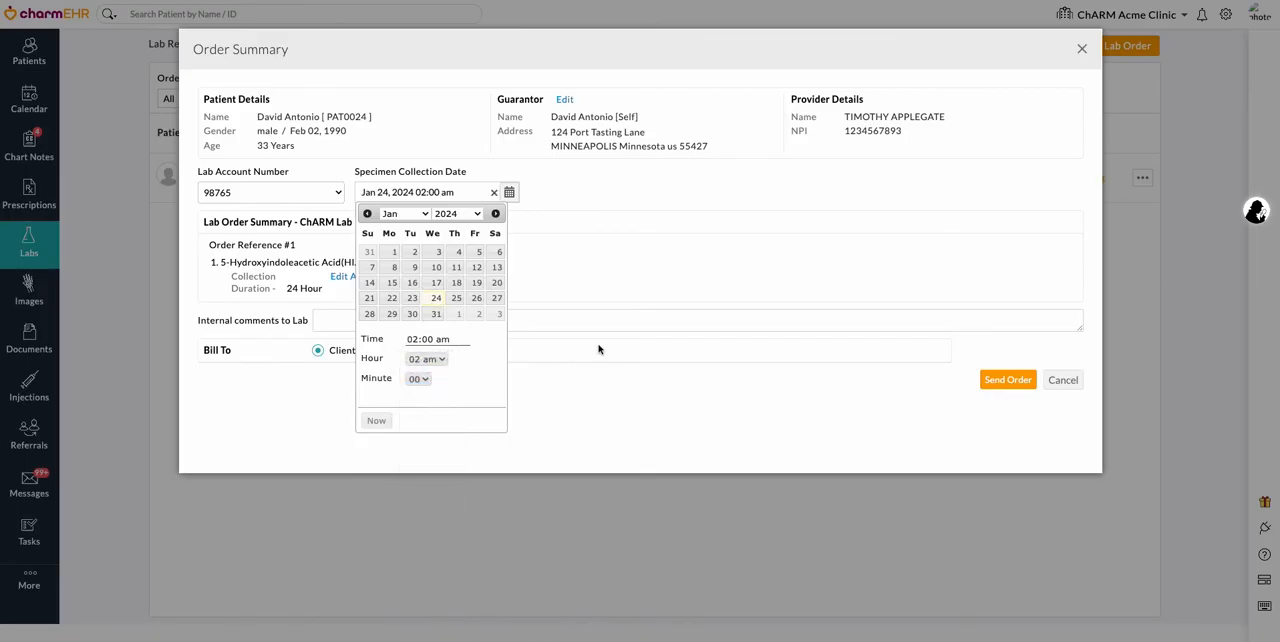
{"action": "left_click", "coordinate": [627, 390]}
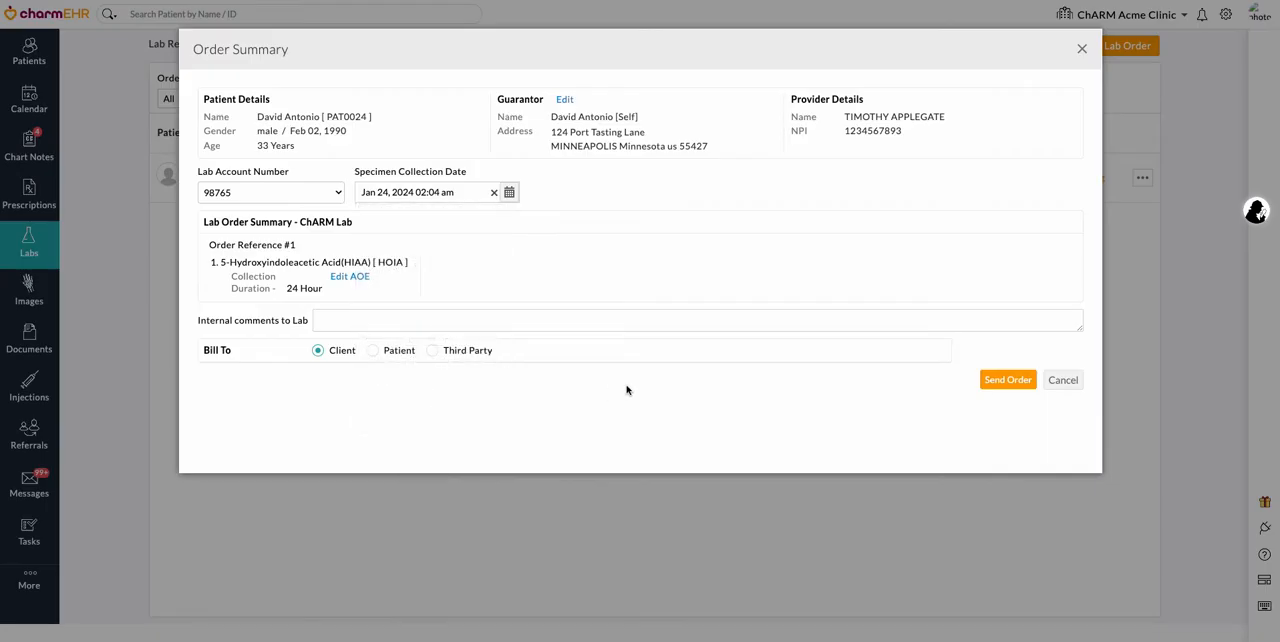
{"action": "left_click", "coordinate": [431, 350]}
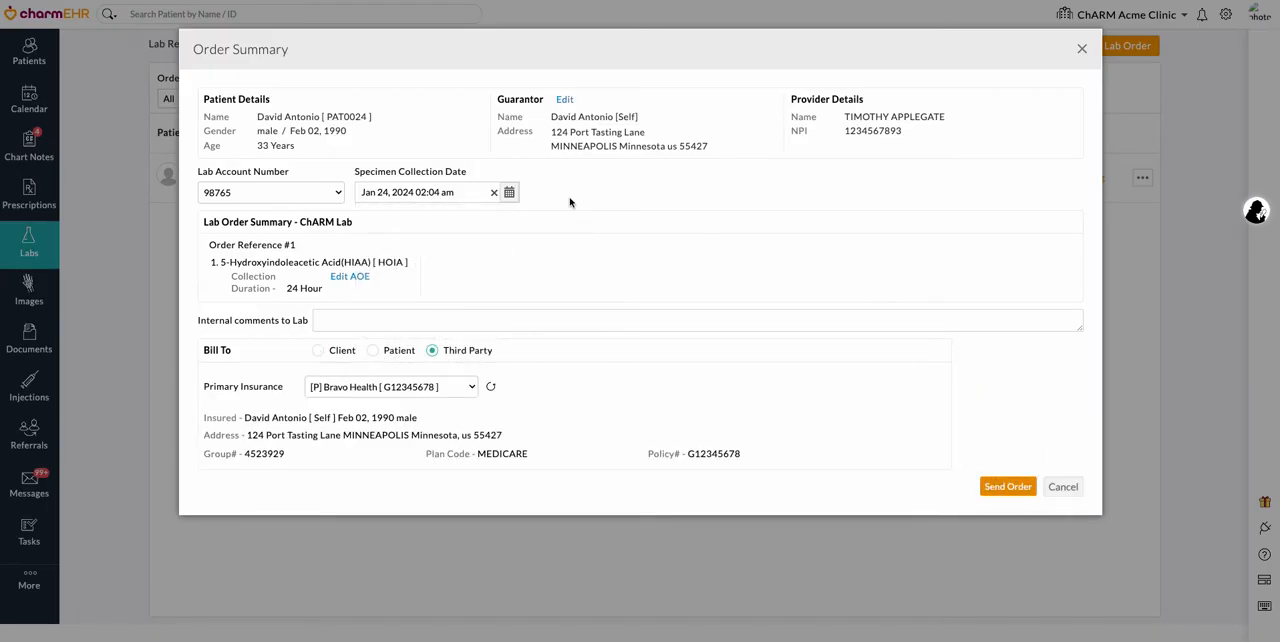
{"action": "left_click", "coordinate": [1007, 486]}
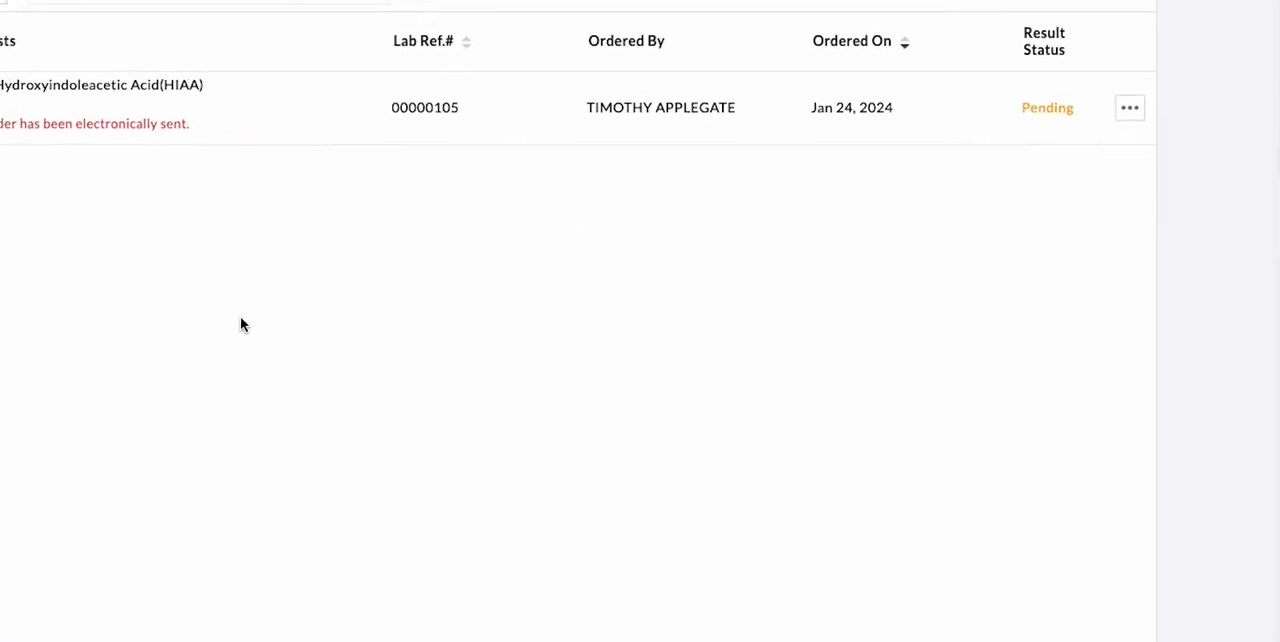
Step: Print the sent HIAA order's lab requisition and scroll through the PDF
{"action": "left_click", "coordinate": [1129, 107]}
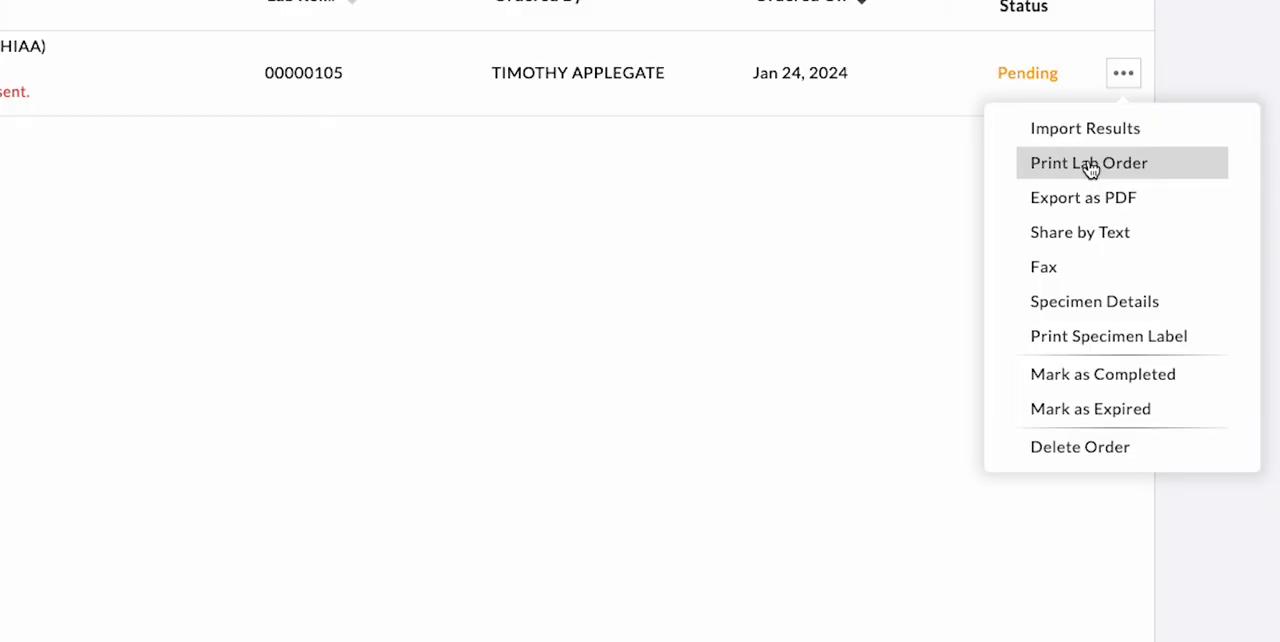
{"action": "left_click", "coordinate": [1088, 162]}
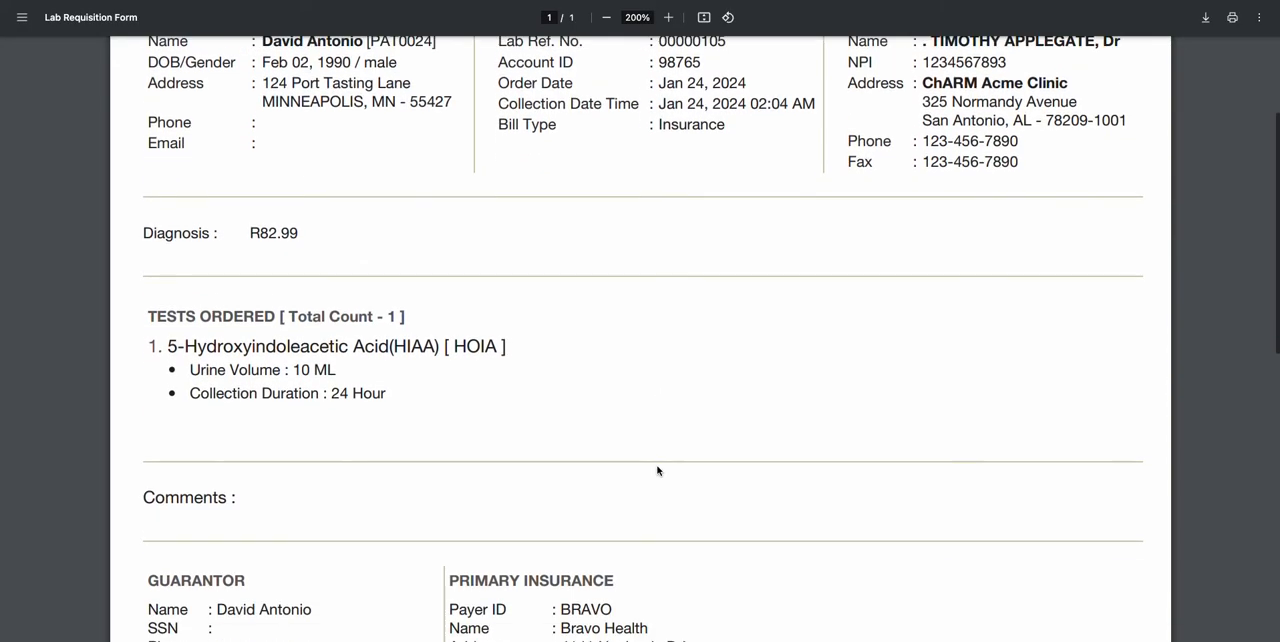
{"action": "scroll", "scroll_direction": "down", "scroll_amount": 3}
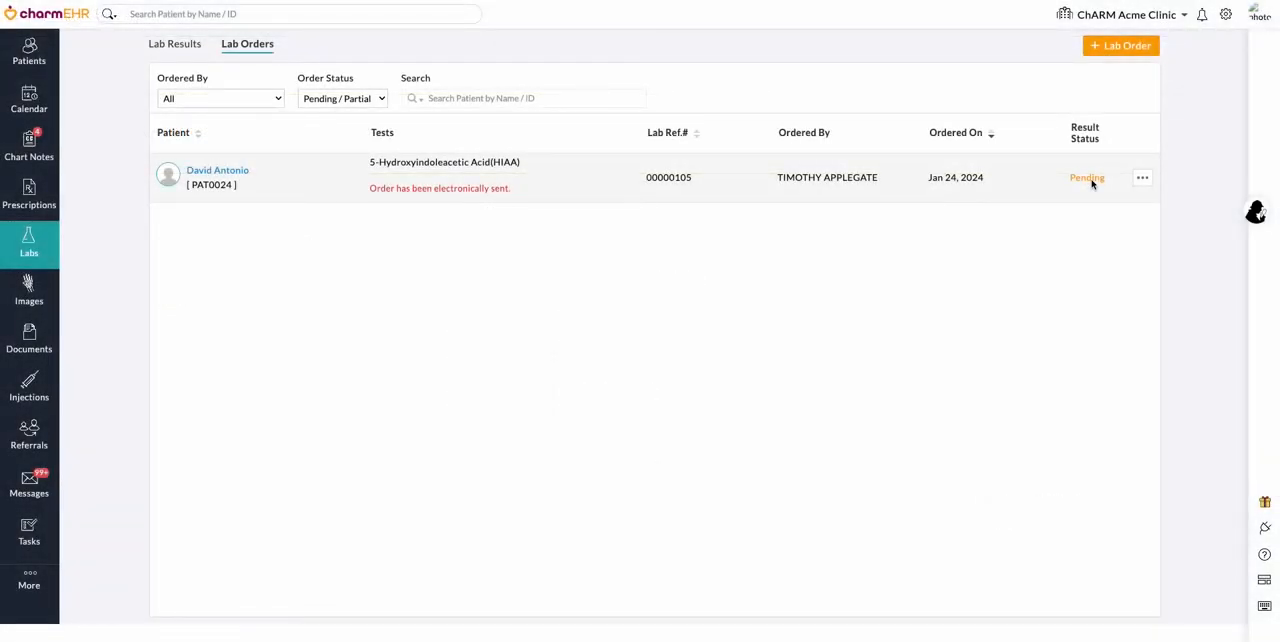
{"action": "left_click", "coordinate": [1142, 178]}
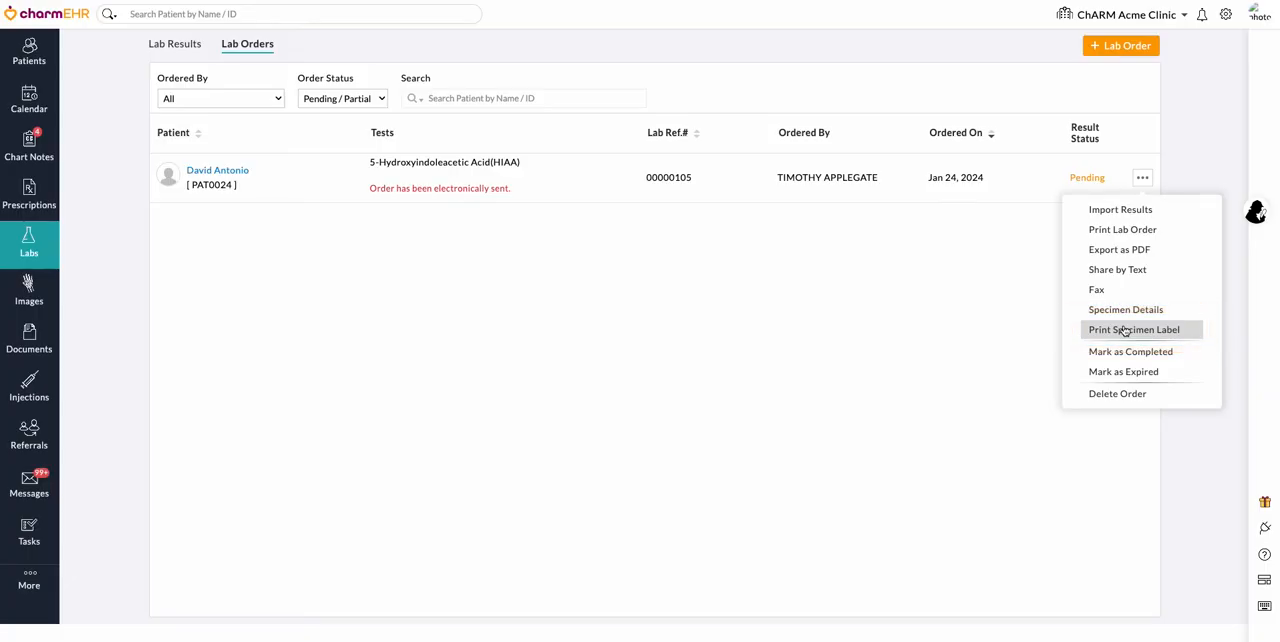
{"action": "left_click", "coordinate": [1134, 329]}
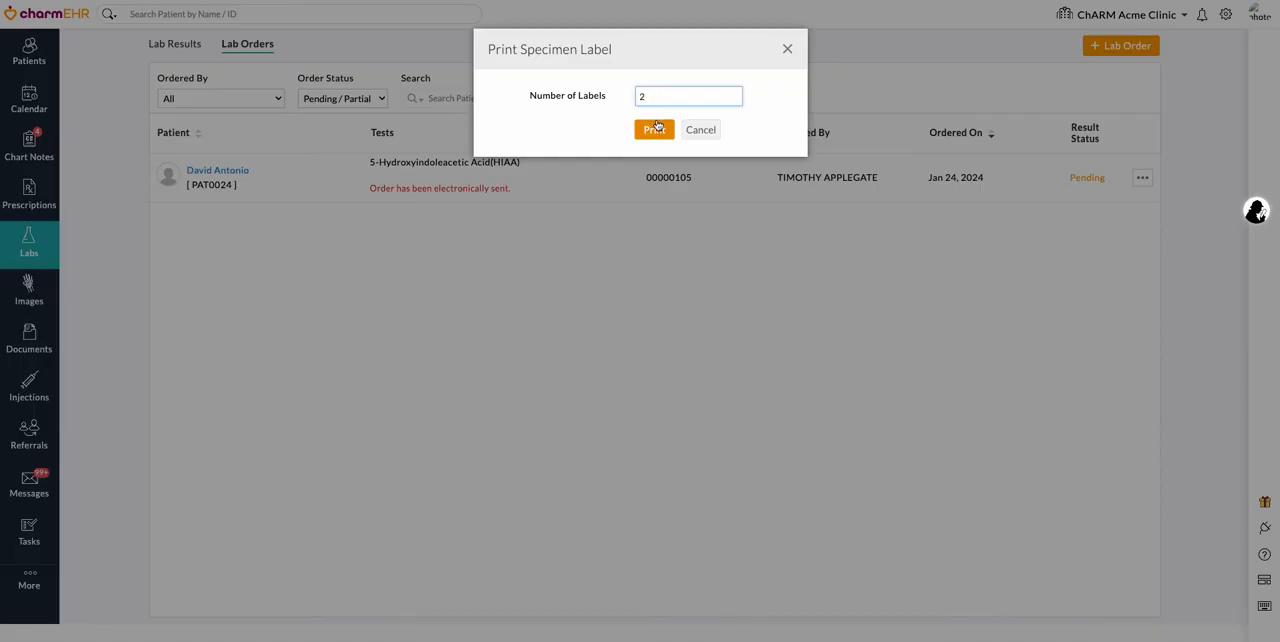
{"action": "left_click", "coordinate": [654, 129]}
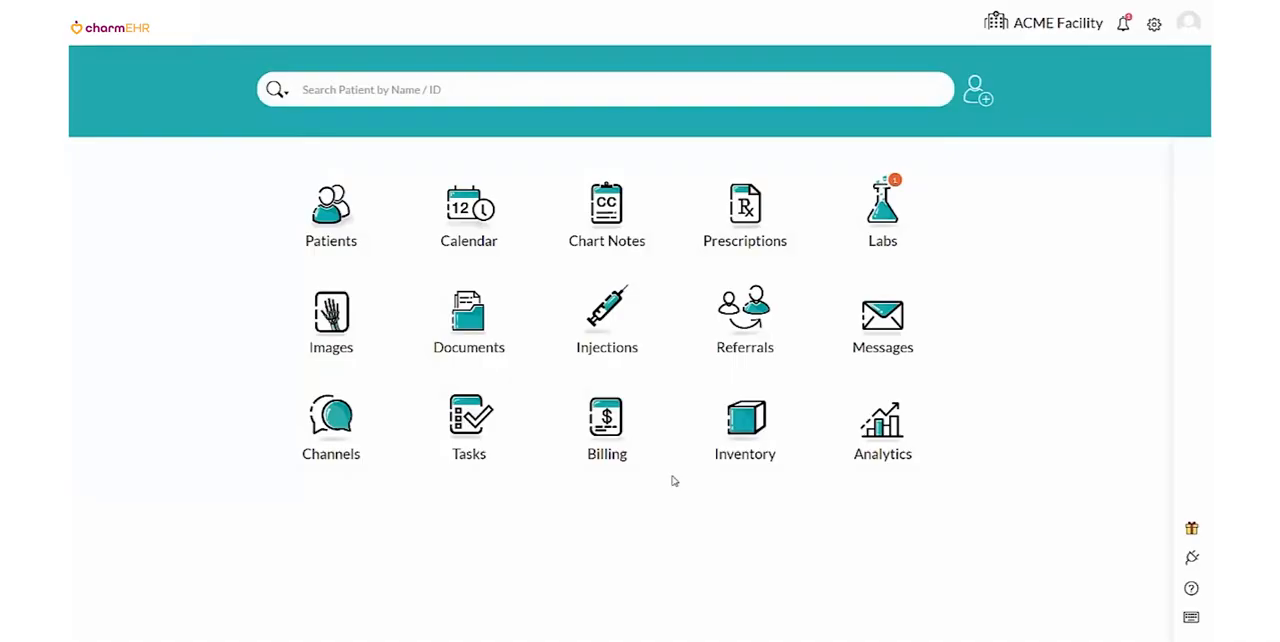
{"action": "left_click", "coordinate": [882, 208]}
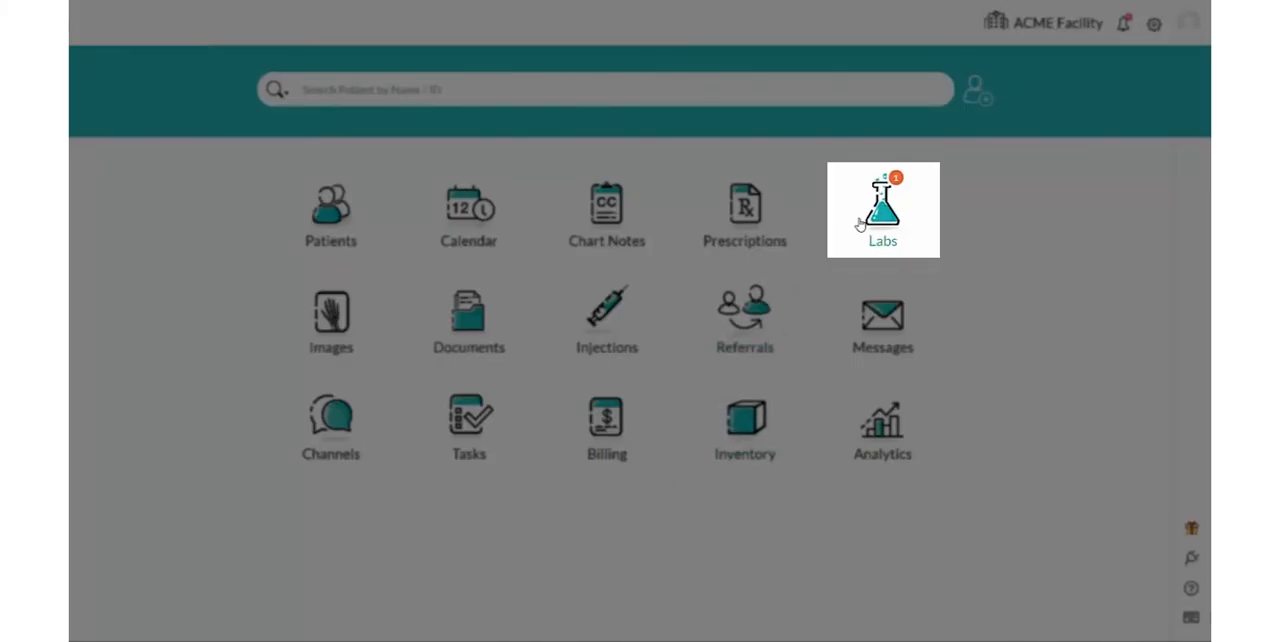
{"action": "left_click", "coordinate": [882, 205]}
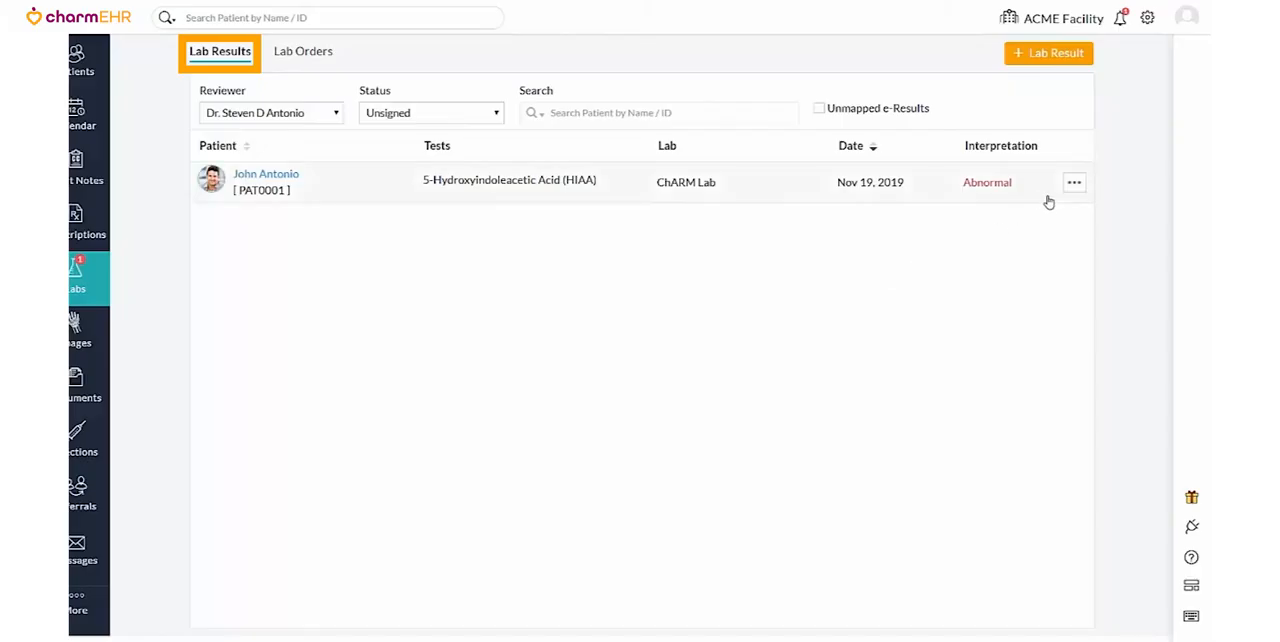
{"action": "left_click", "coordinate": [1074, 182]}
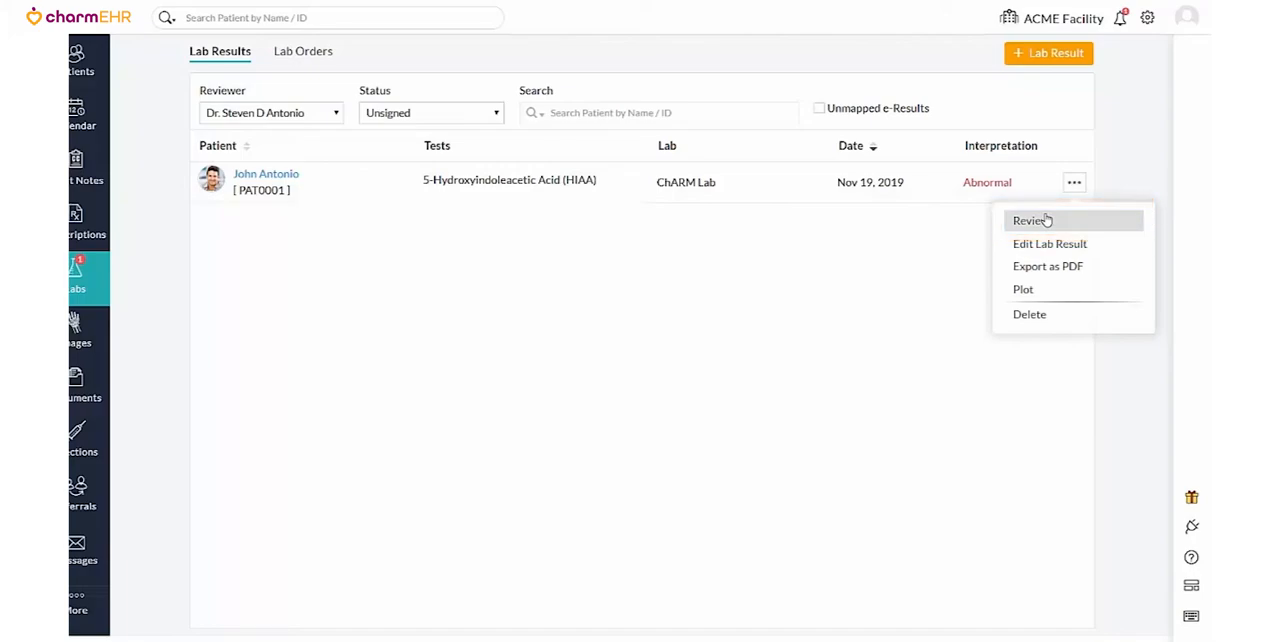
{"action": "left_click", "coordinate": [1031, 220]}
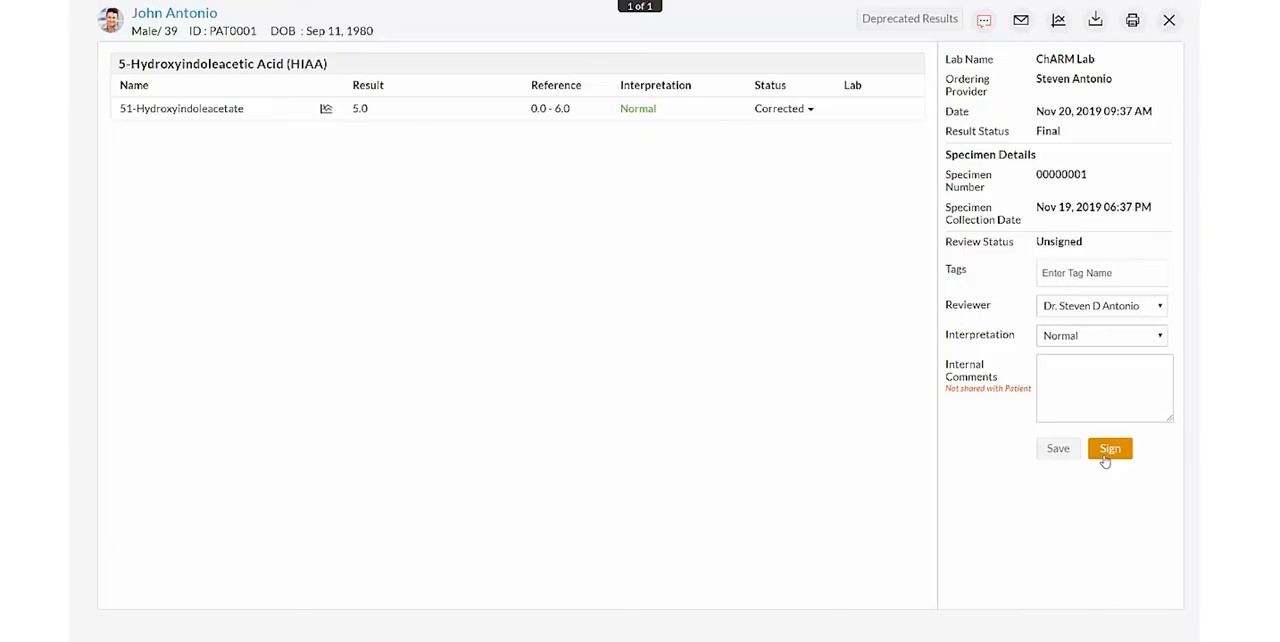
{"action": "mouse_move", "coordinate": [658, 213]}
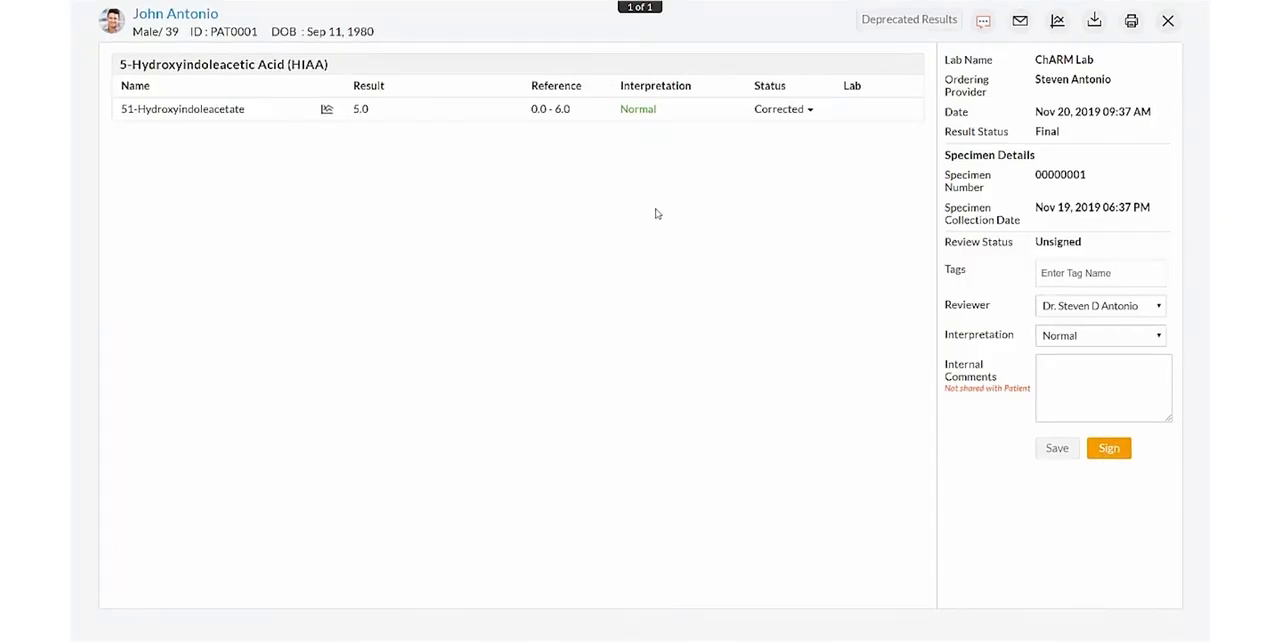
Step: Sign the HIAA result and share it with the patient, with the message 'Result is normal.'
{"action": "left_click", "coordinate": [783, 109]}
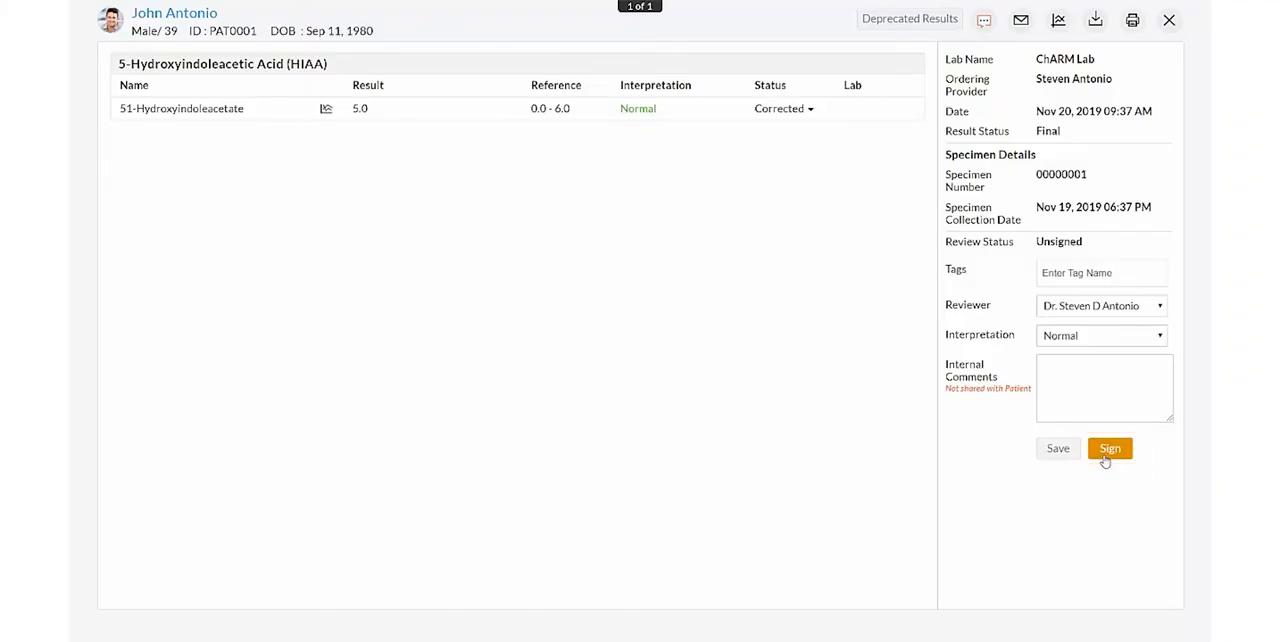
{"action": "left_click", "coordinate": [1109, 448]}
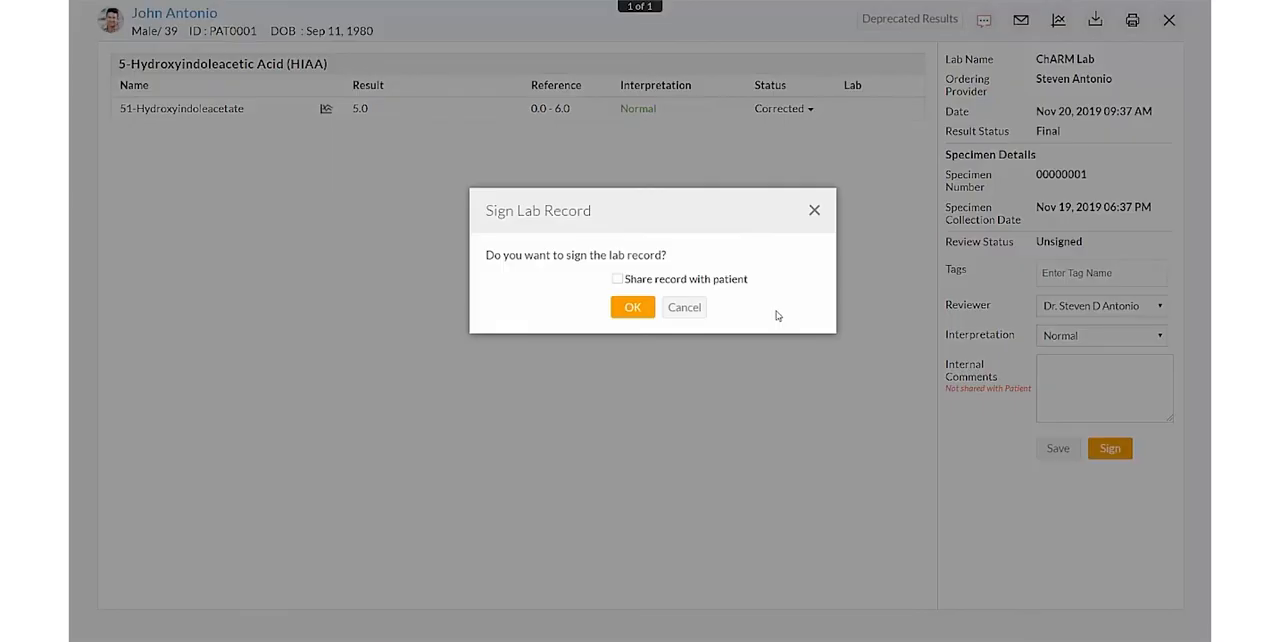
{"action": "left_click", "coordinate": [617, 278]}
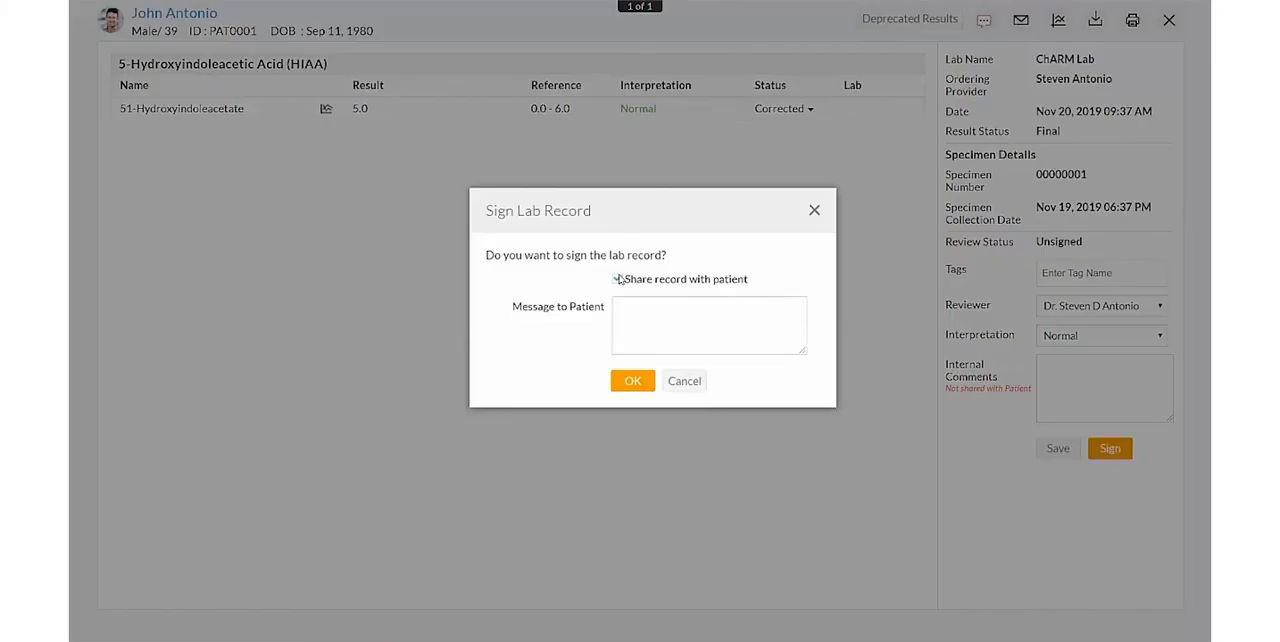
{"action": "left_click", "coordinate": [619, 279]}
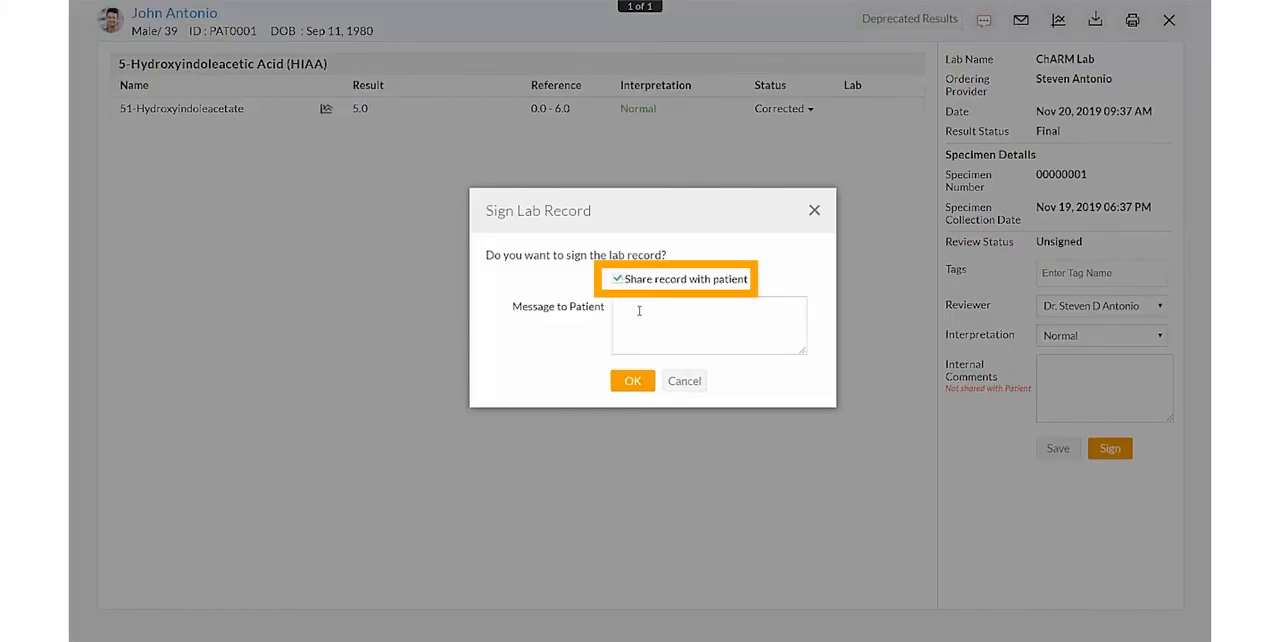
{"action": "left_click", "coordinate": [708, 325]}
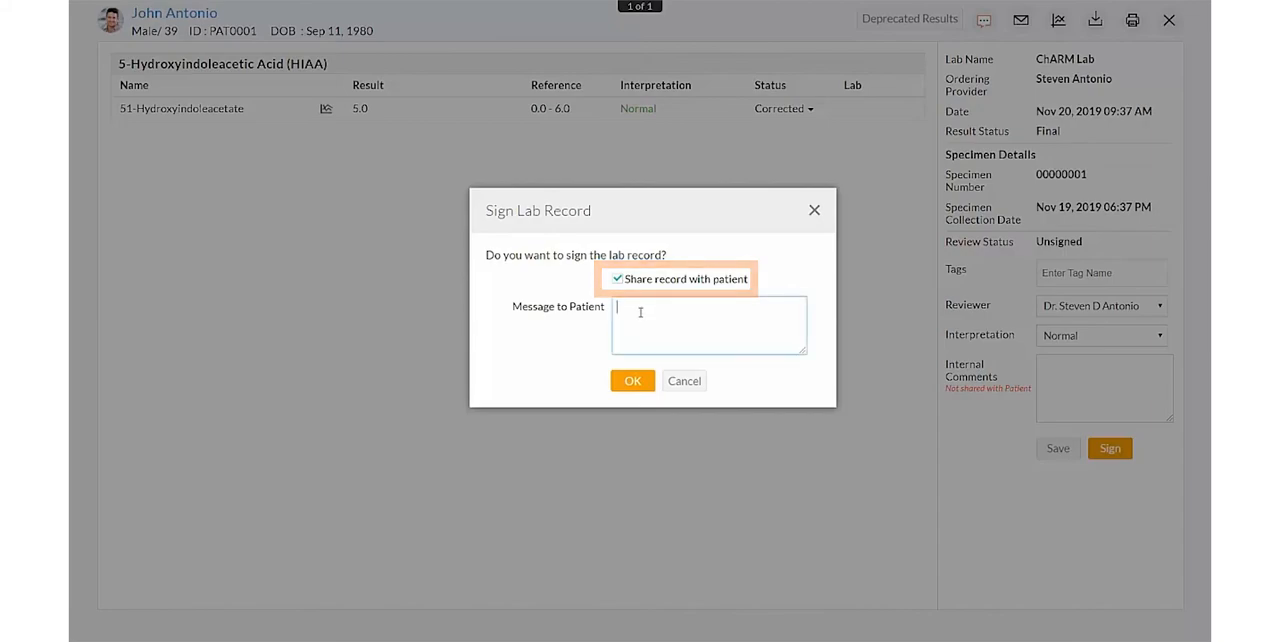
{"action": "type", "text": "Result is normal."}
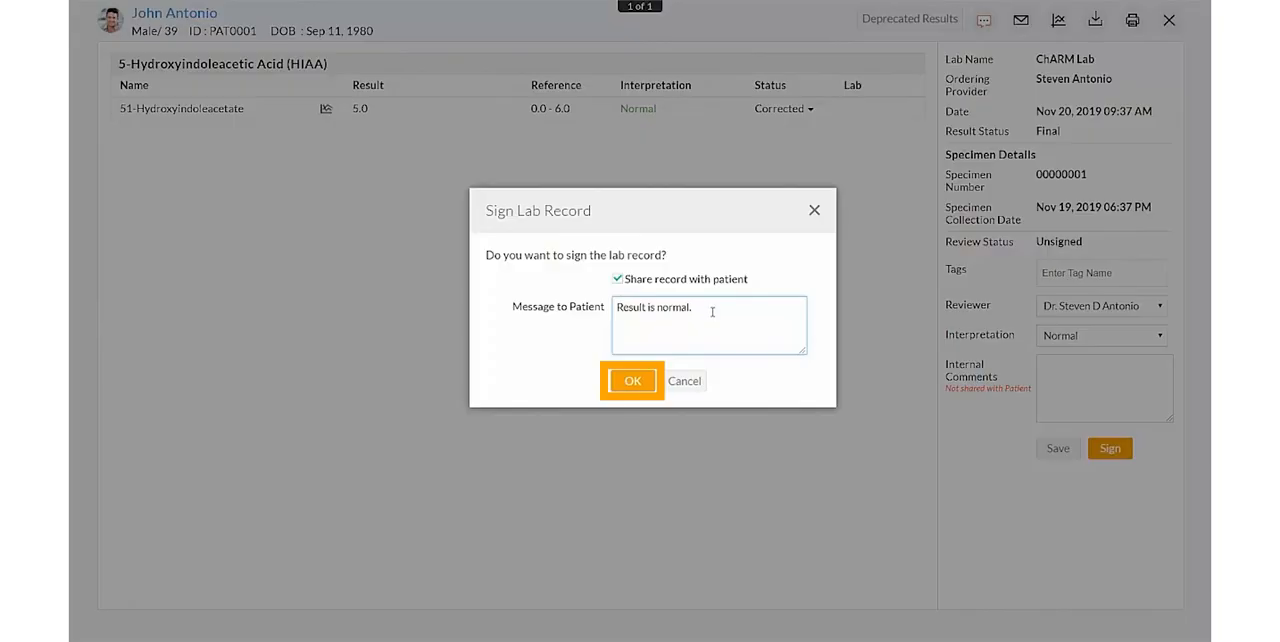
{"action": "left_click", "coordinate": [631, 380]}
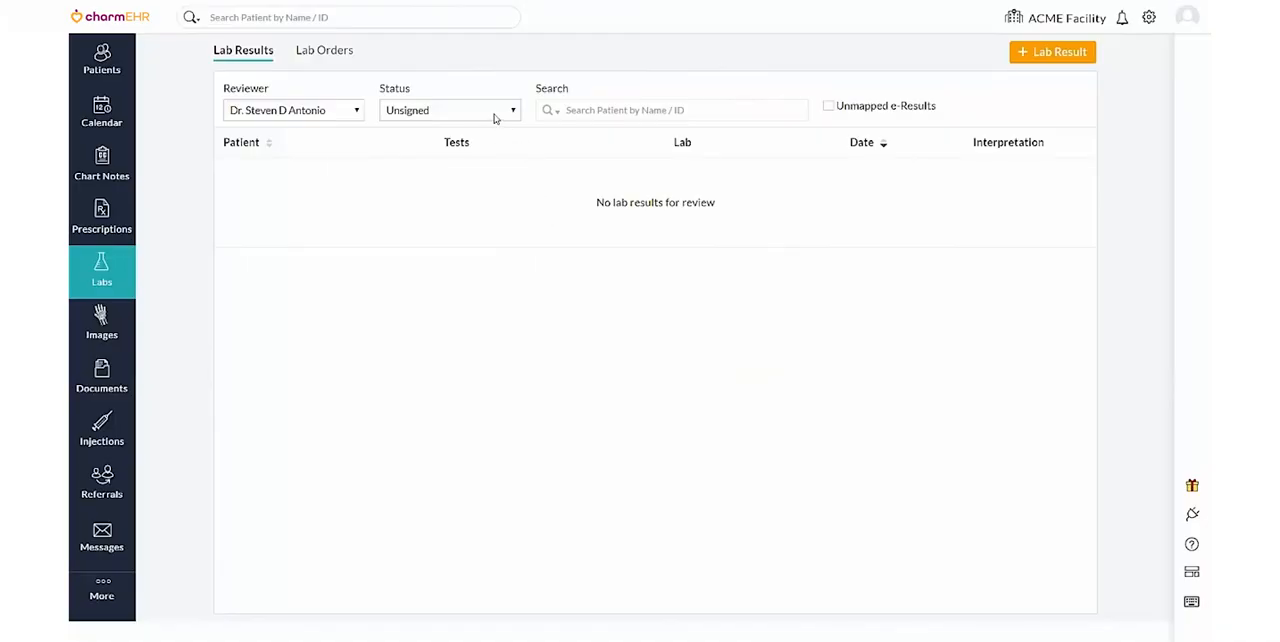
Step: Filter lab results to Signed and export the HIAA result as a PDF
{"action": "left_click", "coordinate": [449, 110]}
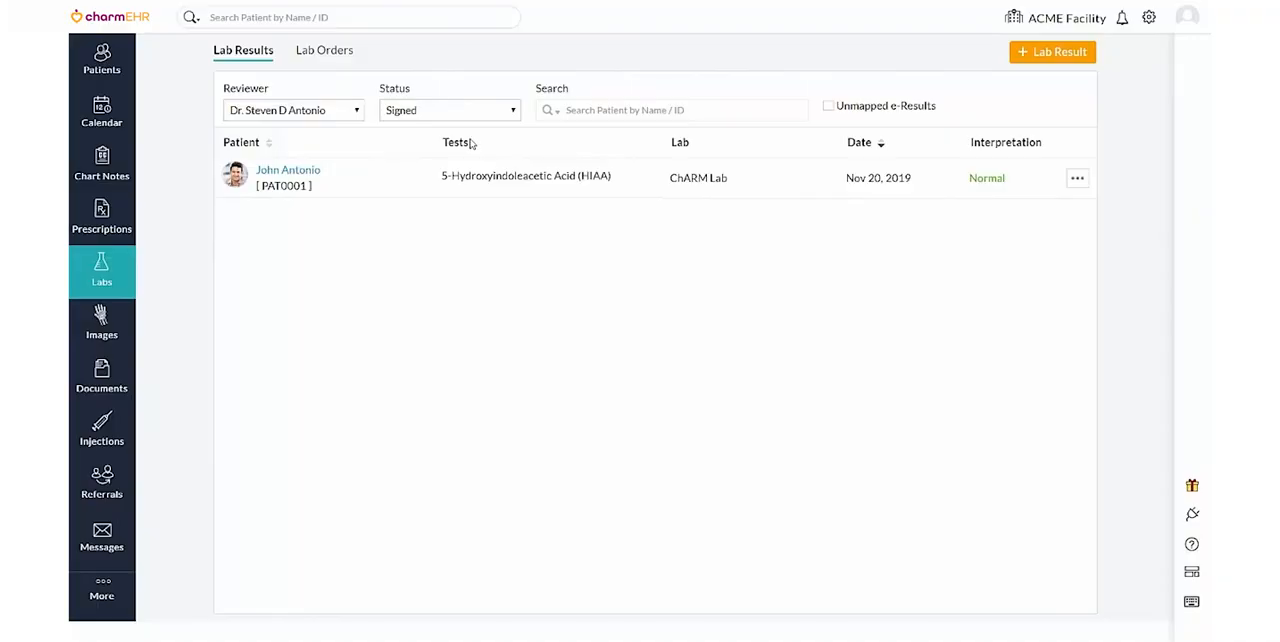
{"action": "left_click", "coordinate": [1077, 178]}
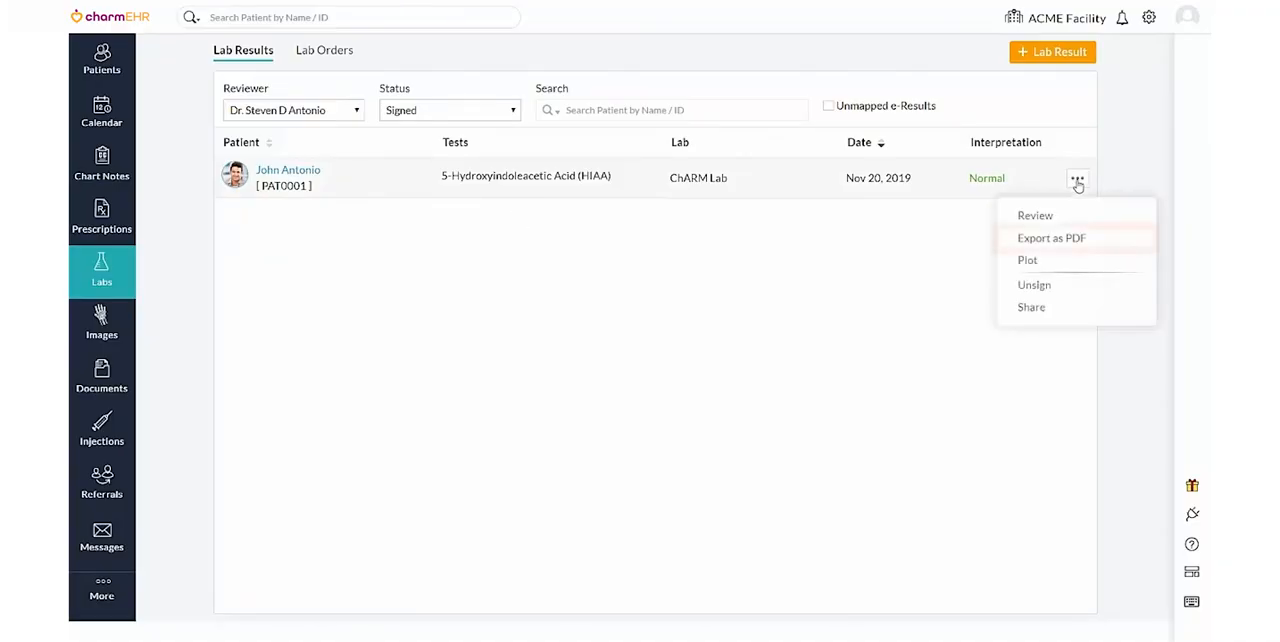
{"action": "mouse_move", "coordinate": [1051, 238]}
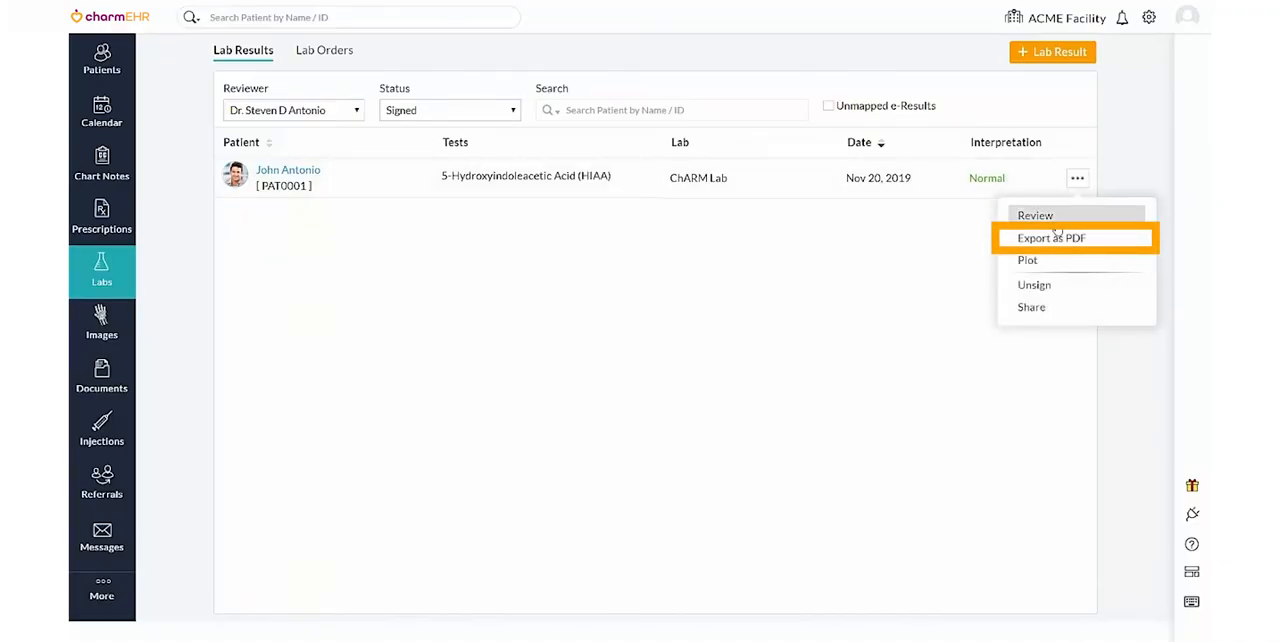
{"action": "left_click", "coordinate": [1049, 238]}
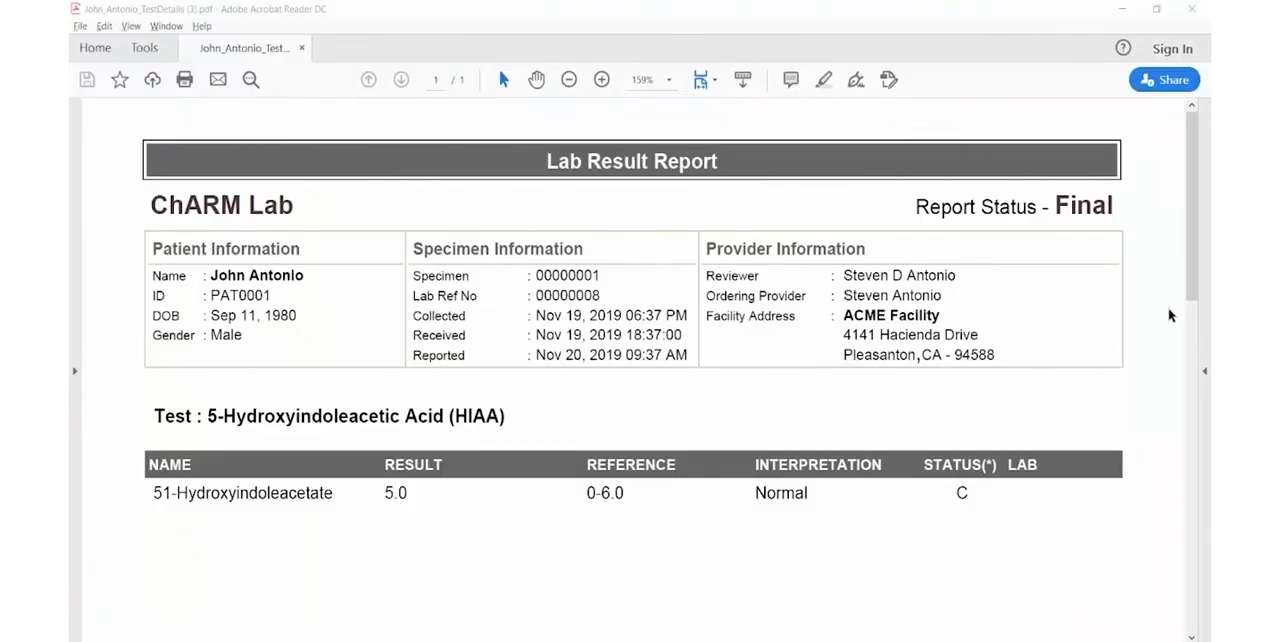
Step: Scroll through the exported lab result report PDF in Acrobat Reader
{"action": "scroll", "scroll_direction": "down", "scroll_amount": 3}
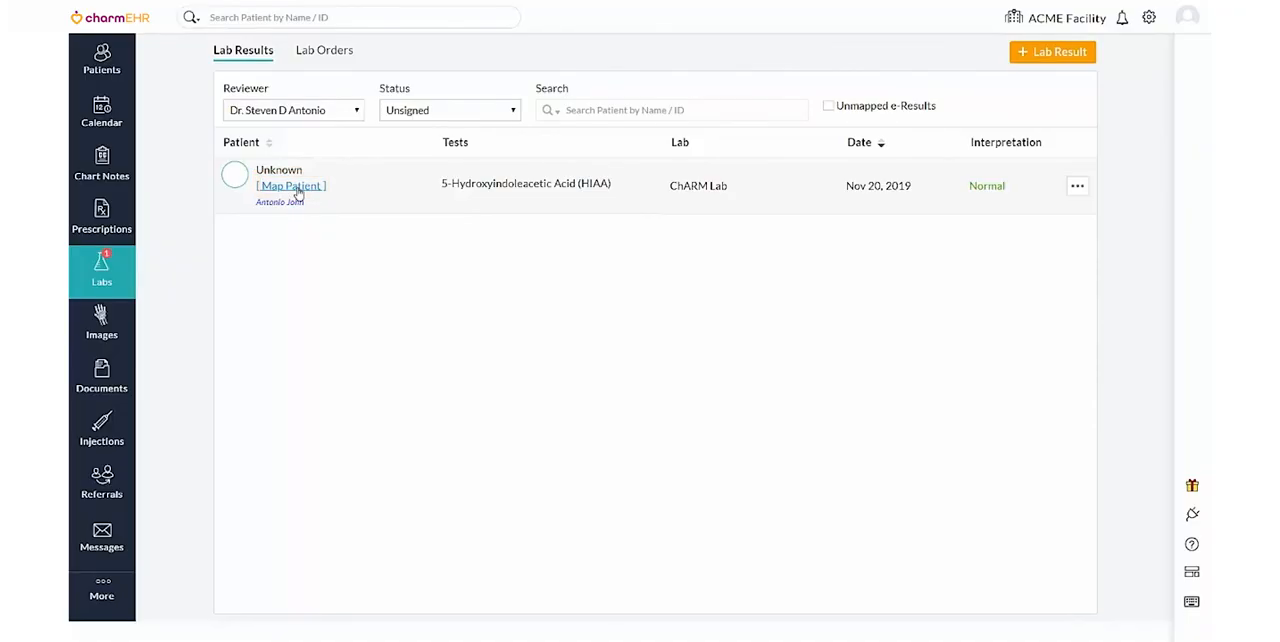
{"action": "left_click", "coordinate": [291, 185]}
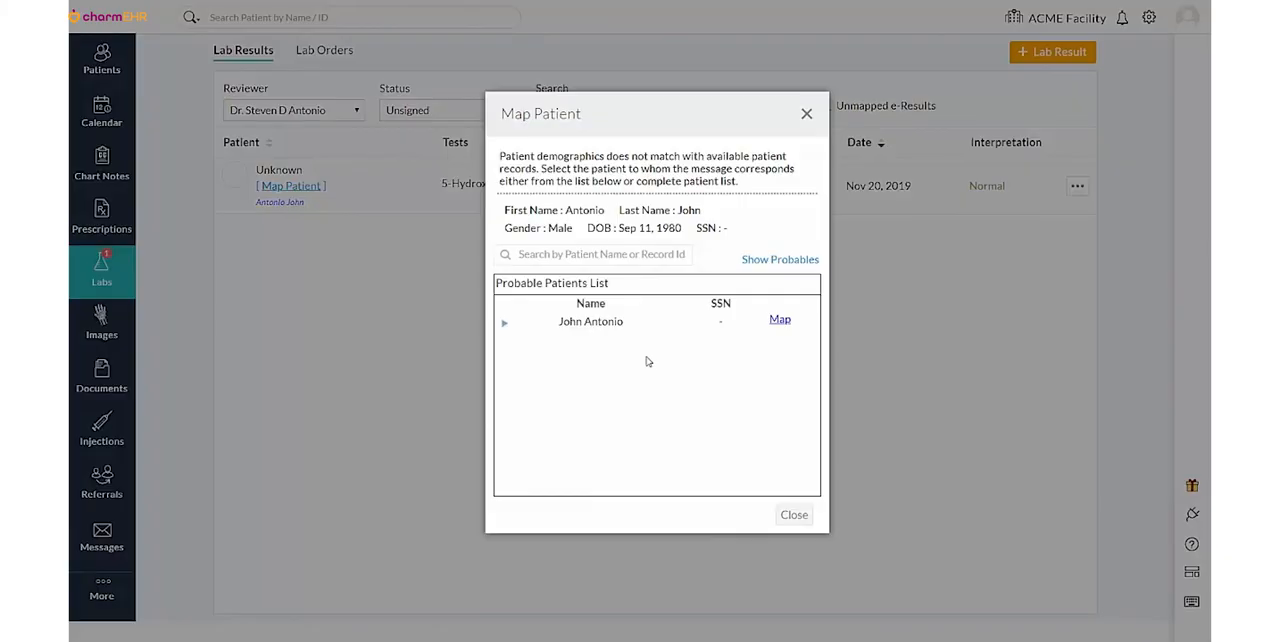
{"action": "left_click", "coordinate": [593, 254]}
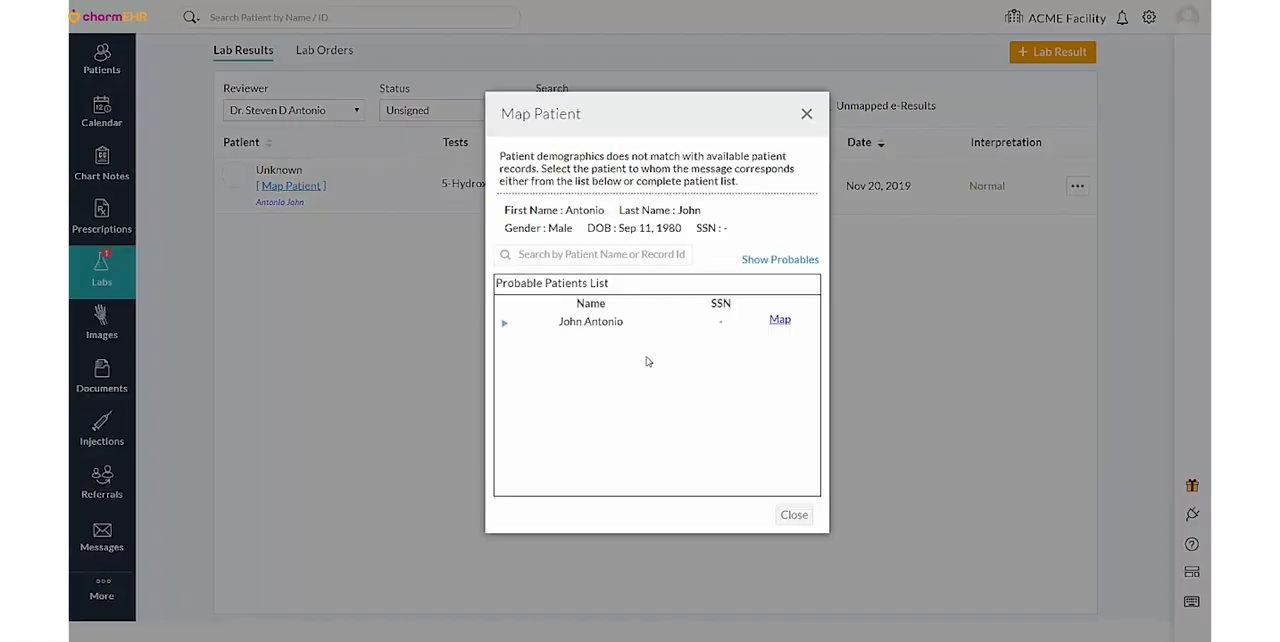
{"action": "left_click", "coordinate": [779, 319]}
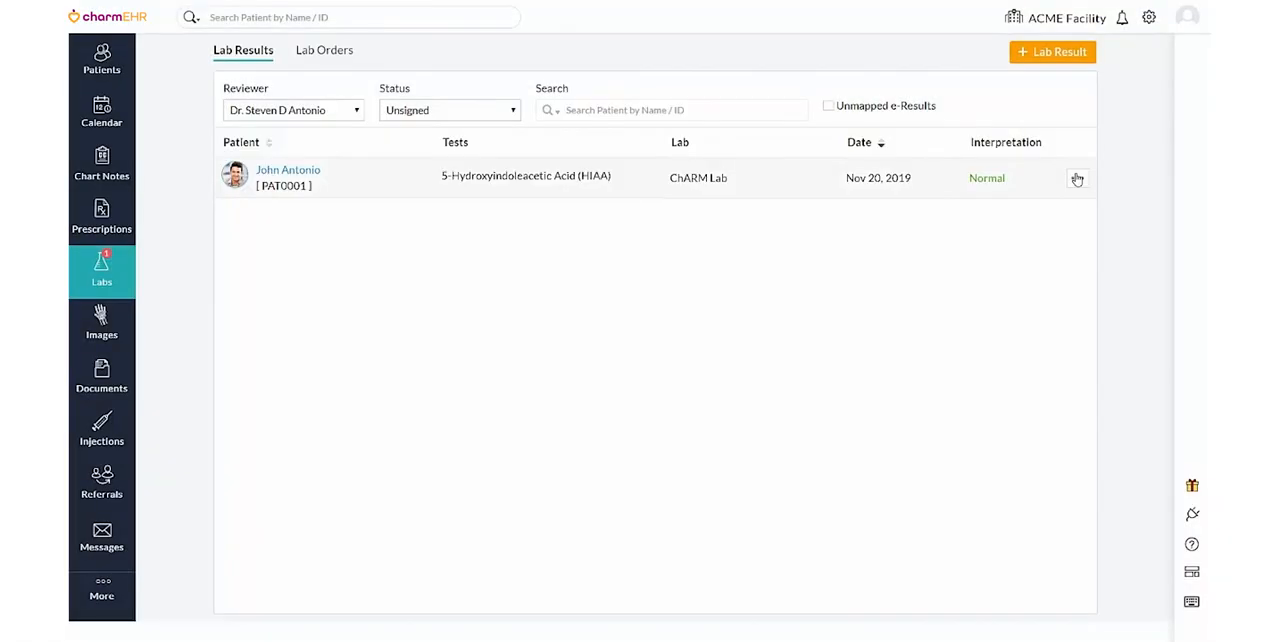